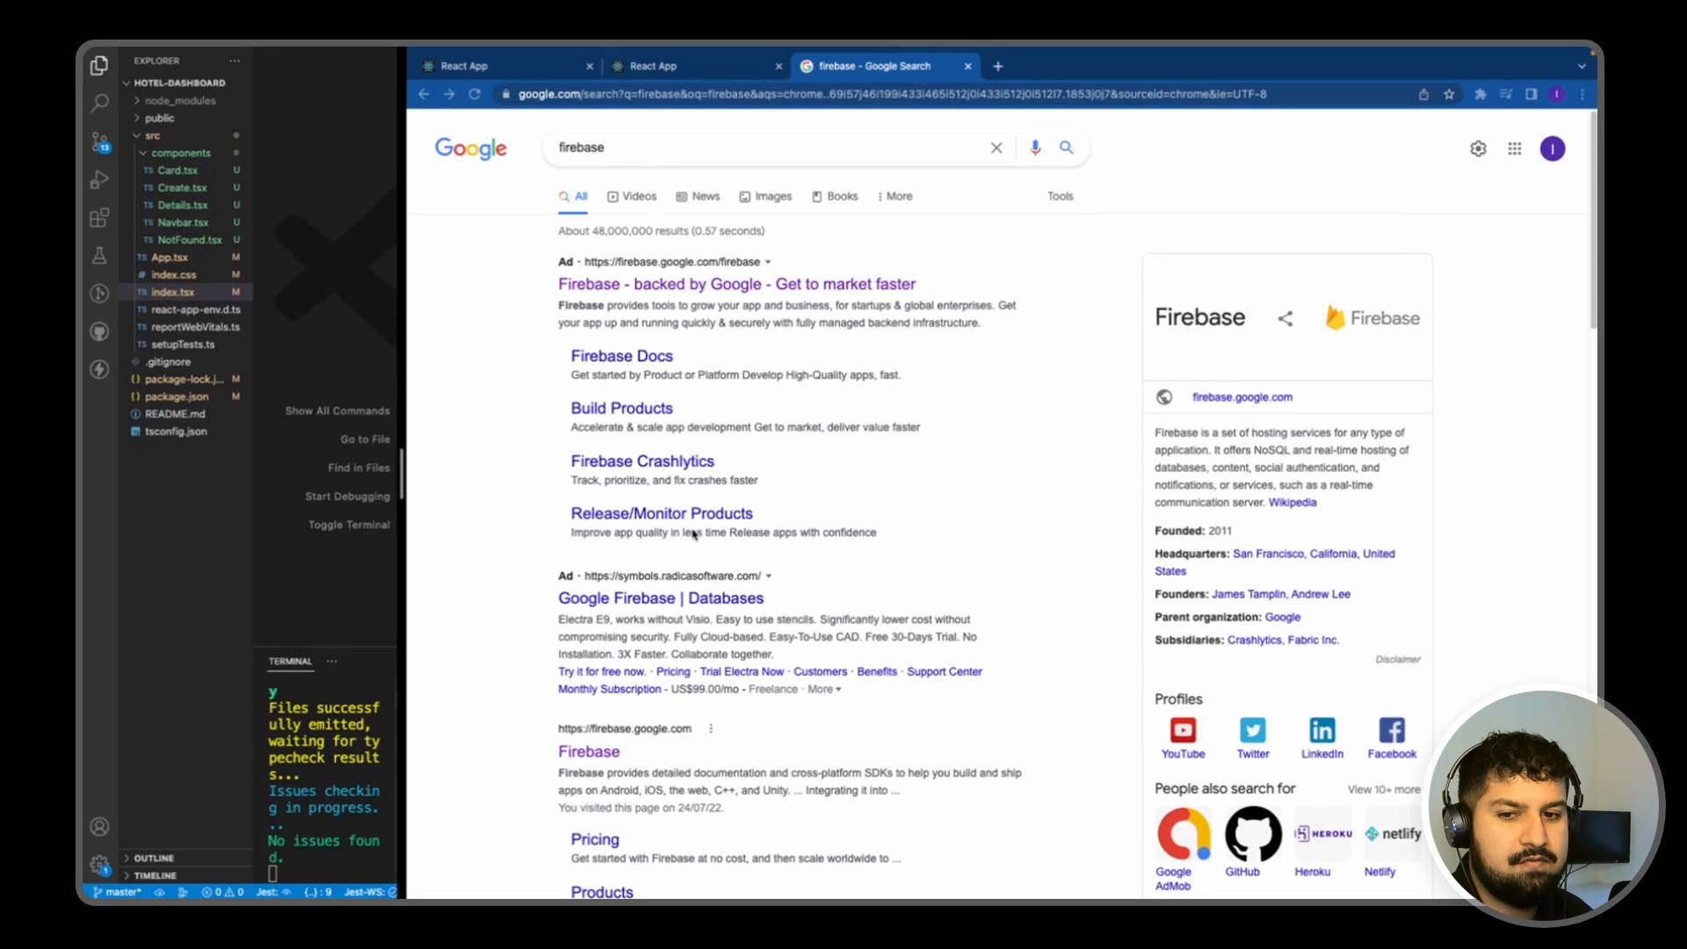
Step: Reach the Firebase console welcome page from the Google result for firebase.google.com
scroll(down, 3)
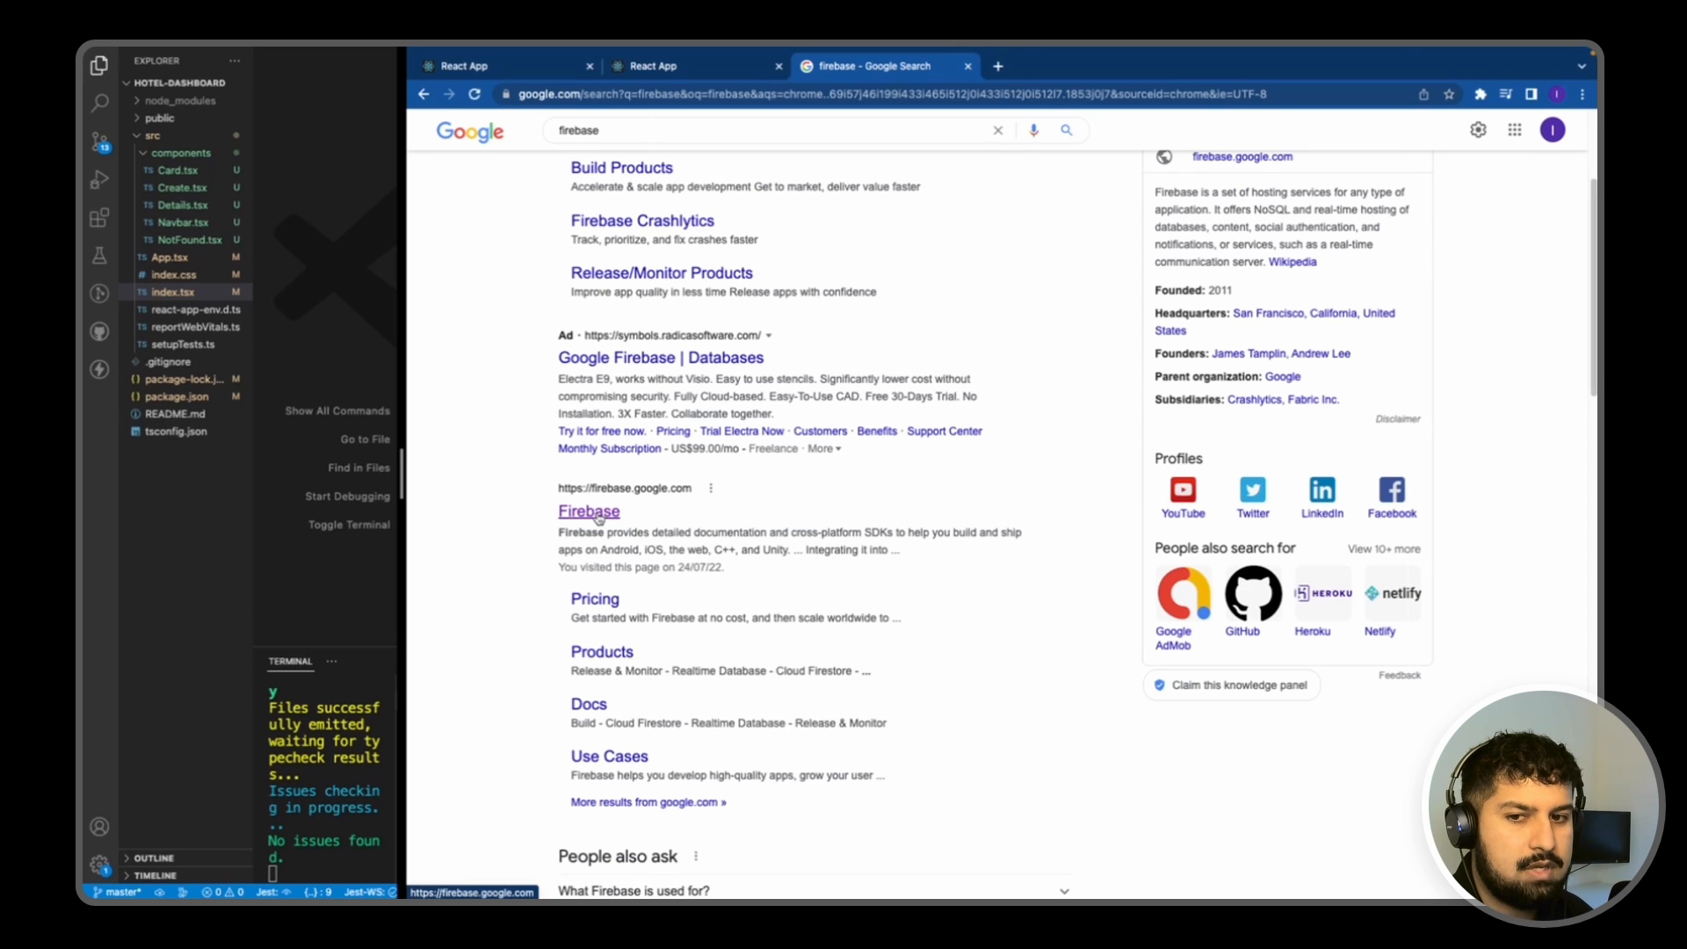
click(588, 509)
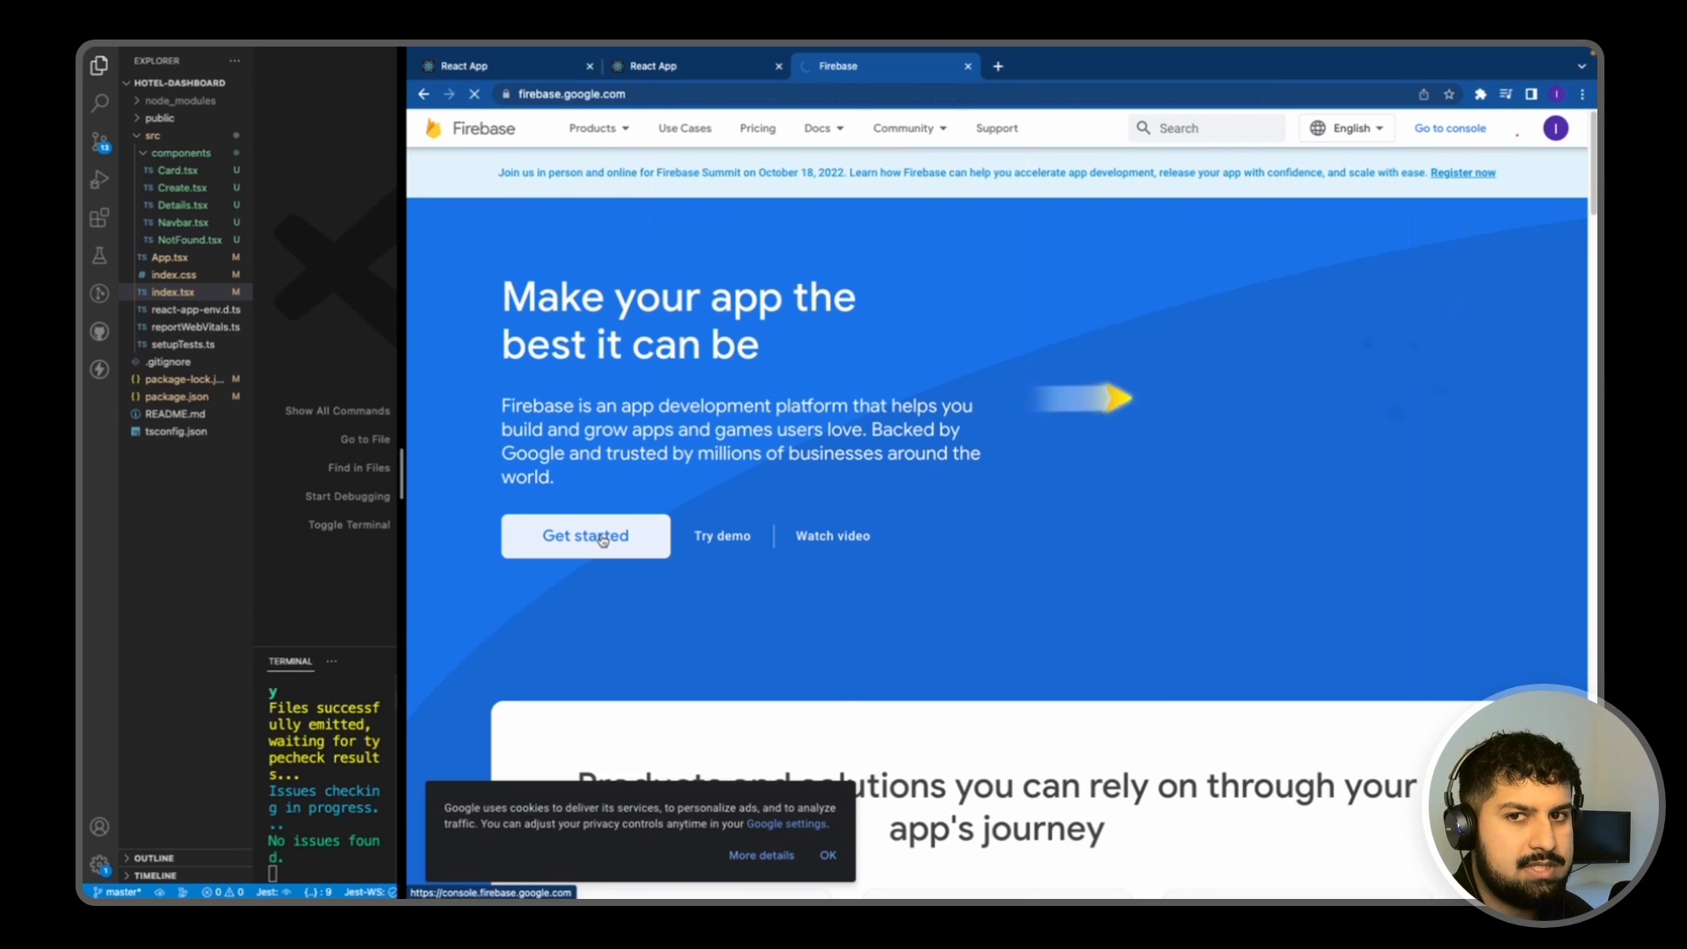
click(583, 536)
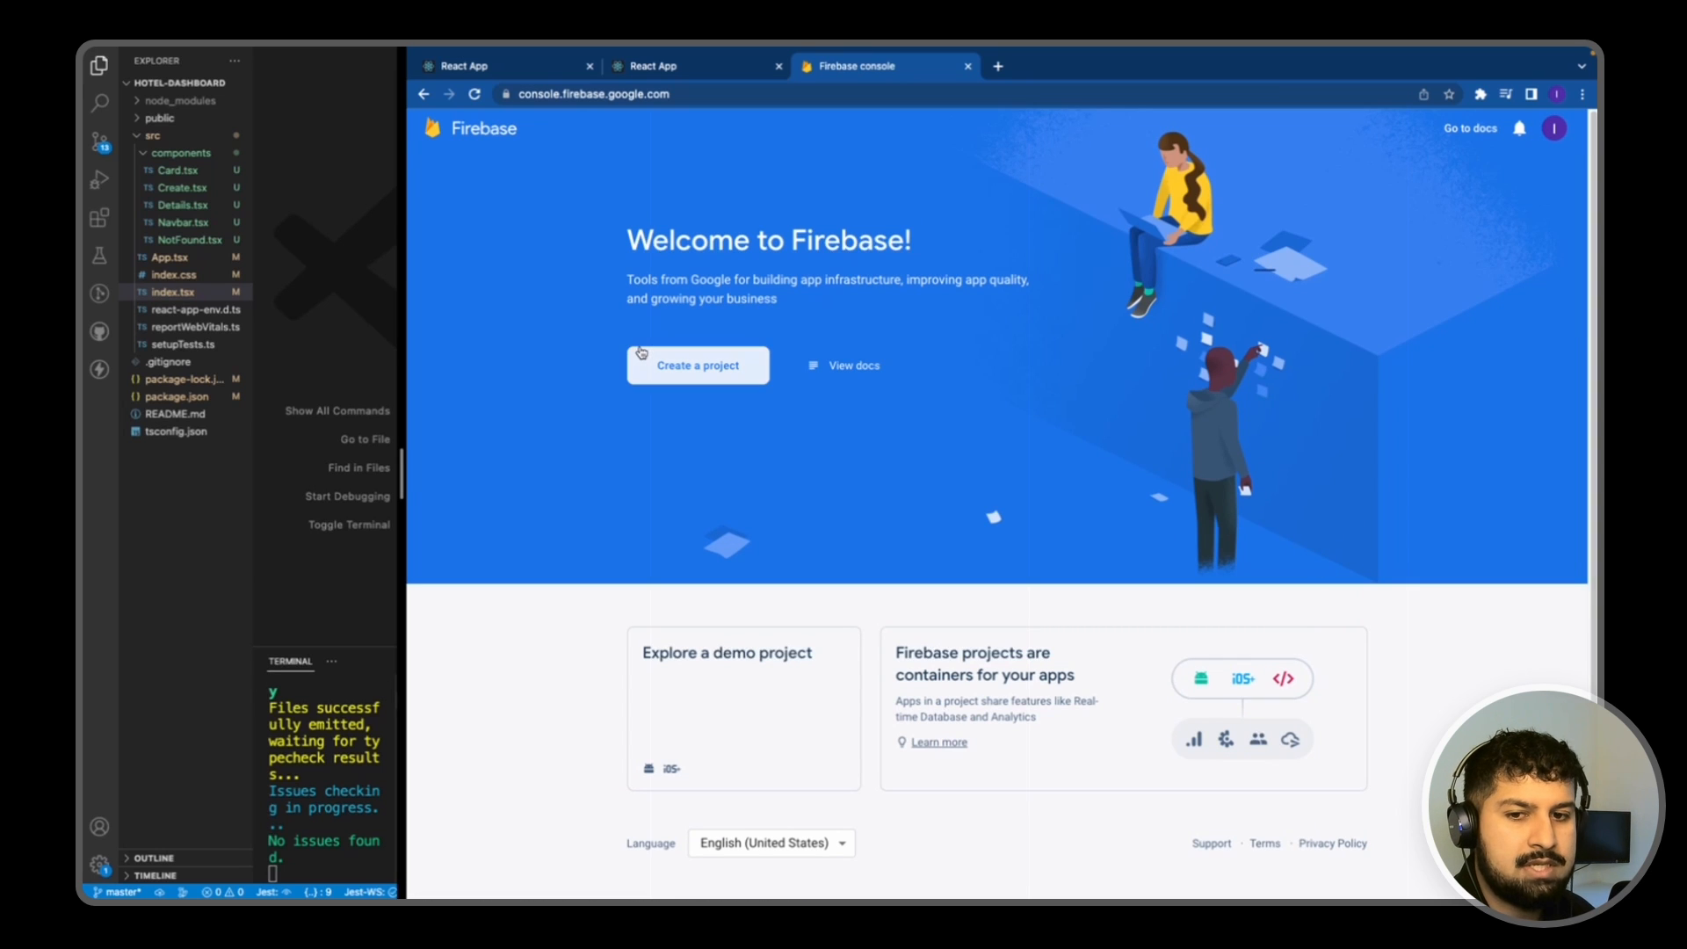
Step: Start a new Firebase project named 'hotel a' and proceed to the analytics step
click(697, 366)
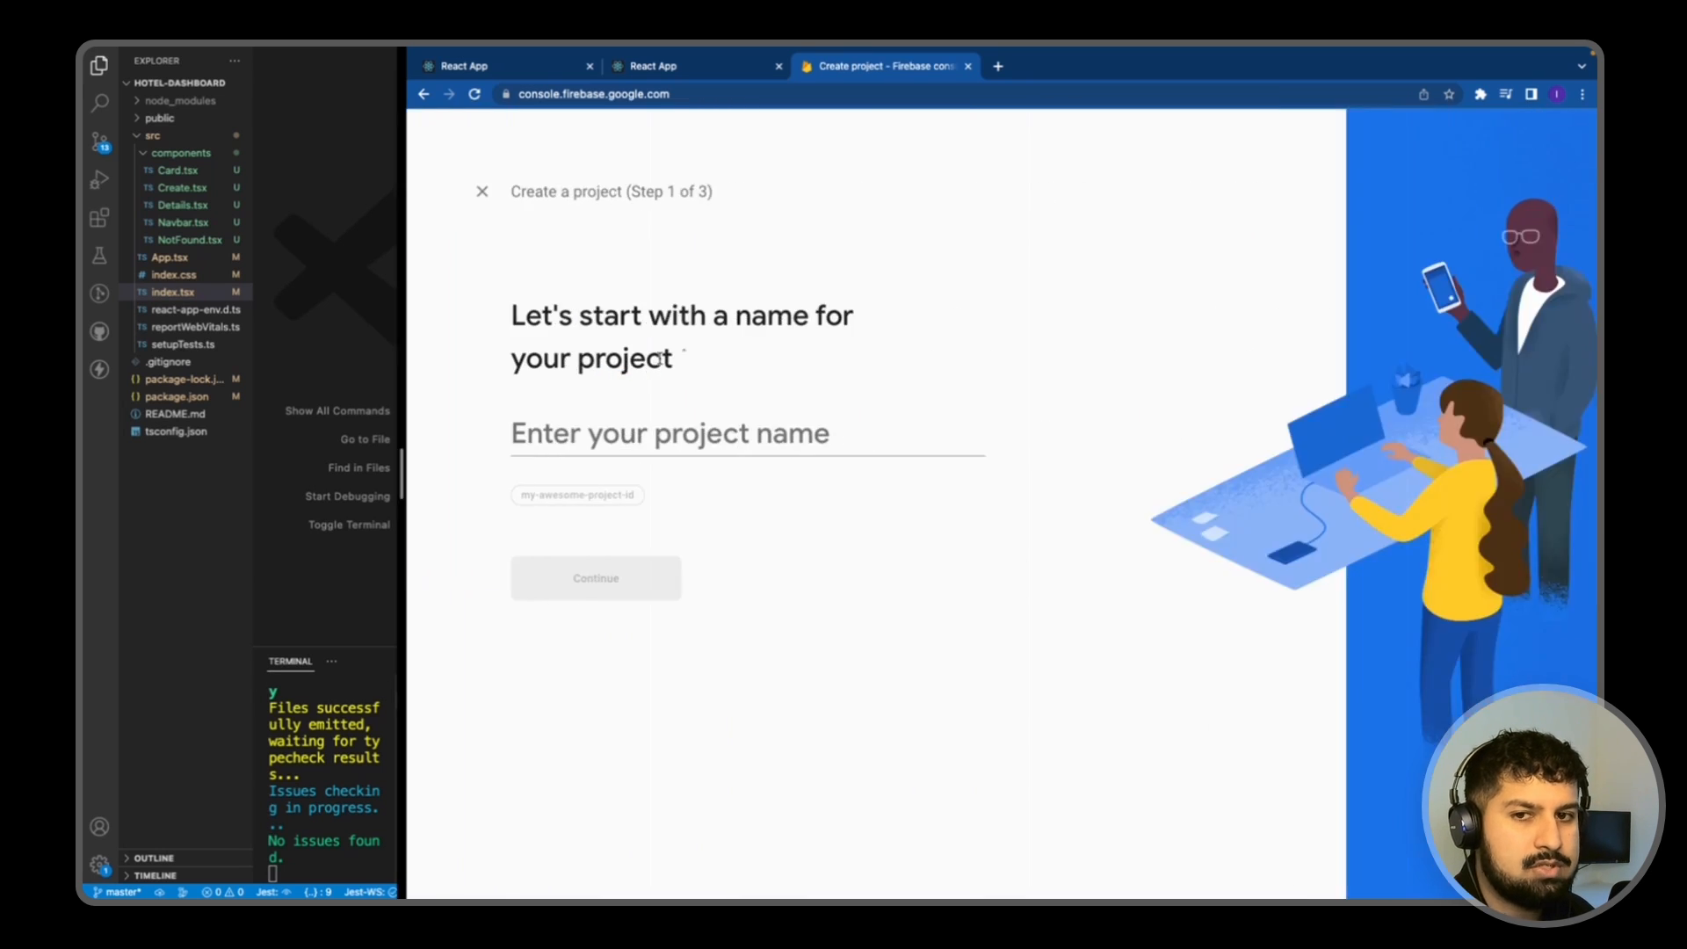
click(745, 432)
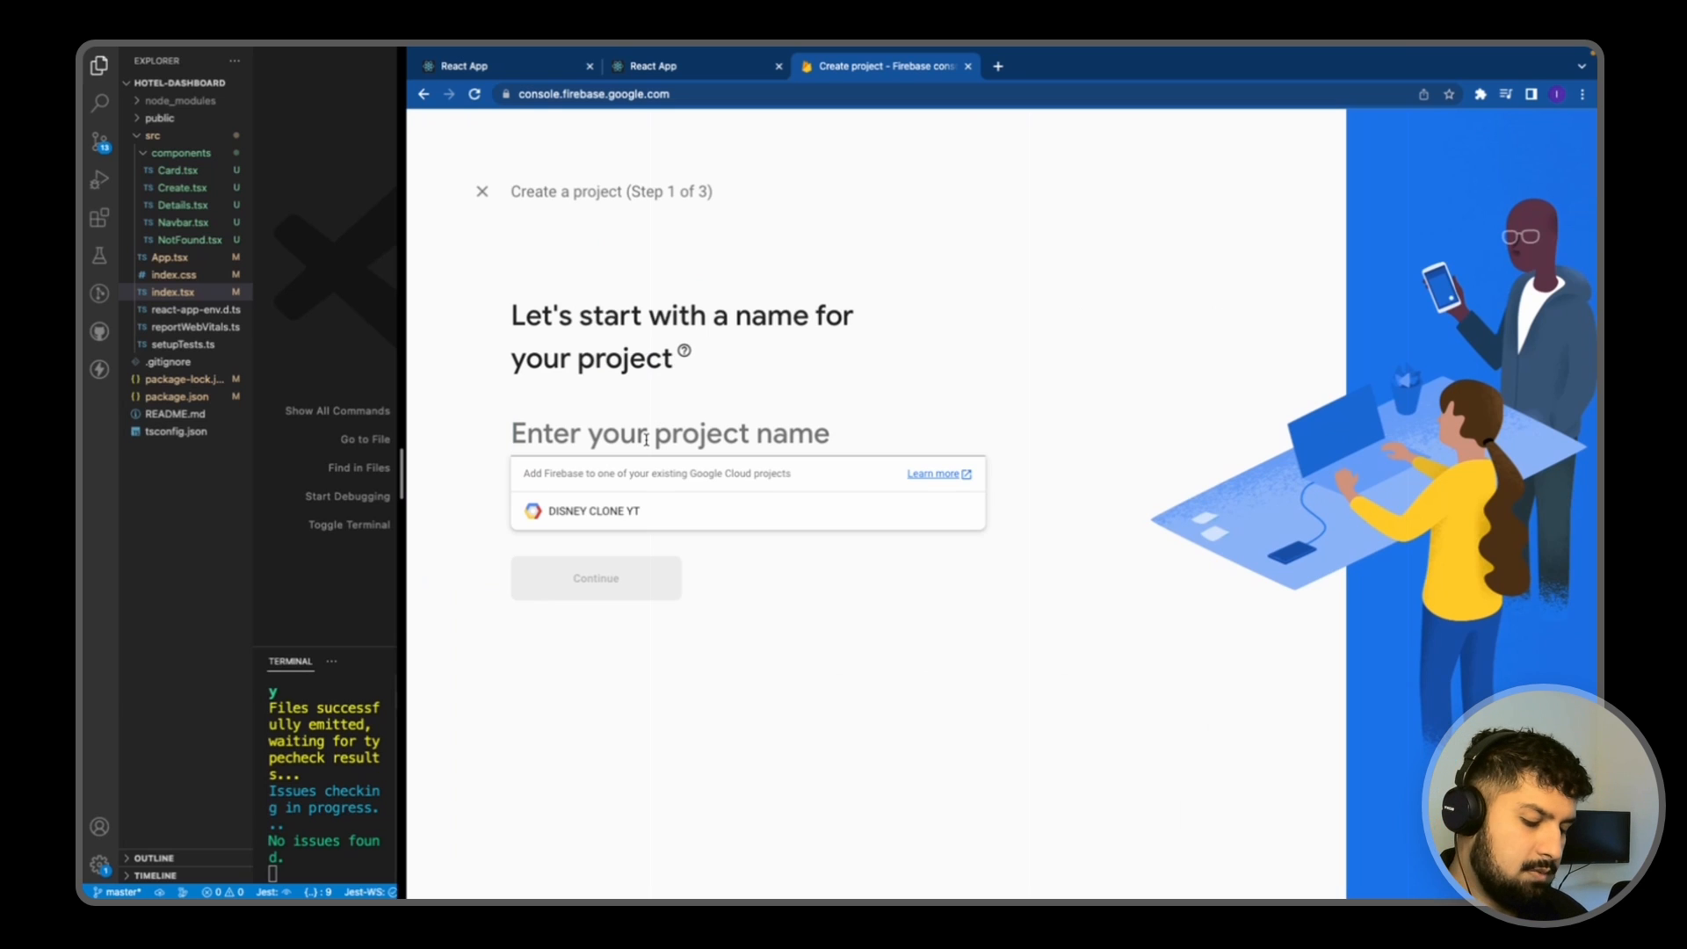
text(hotel a)
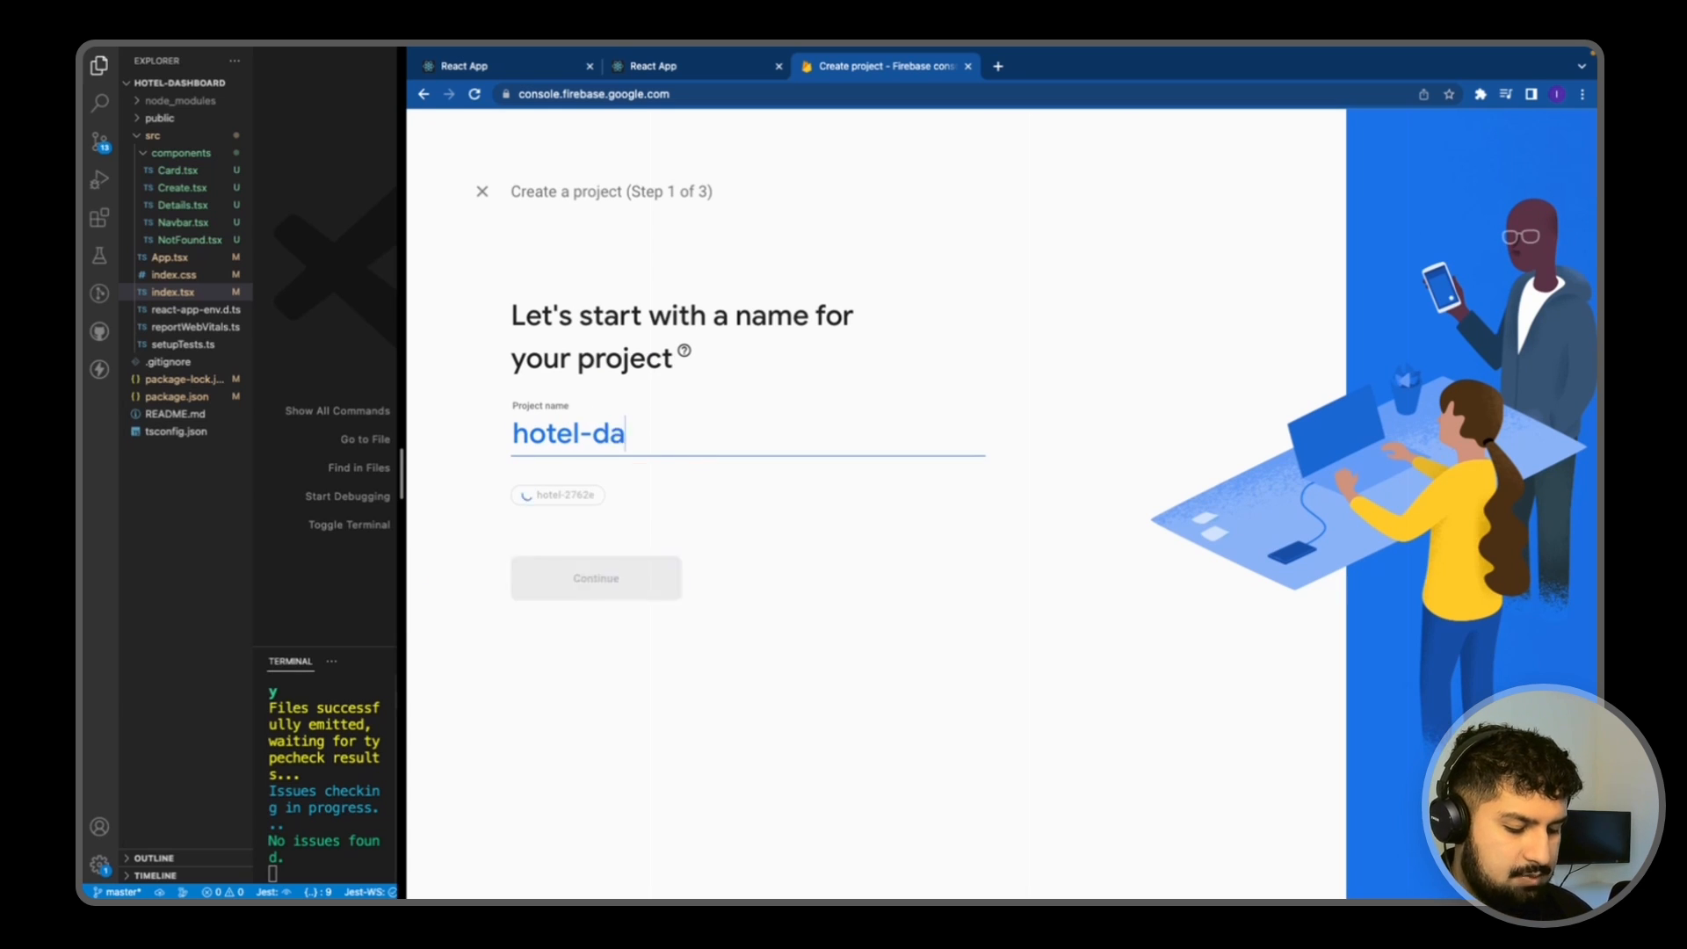
click(596, 578)
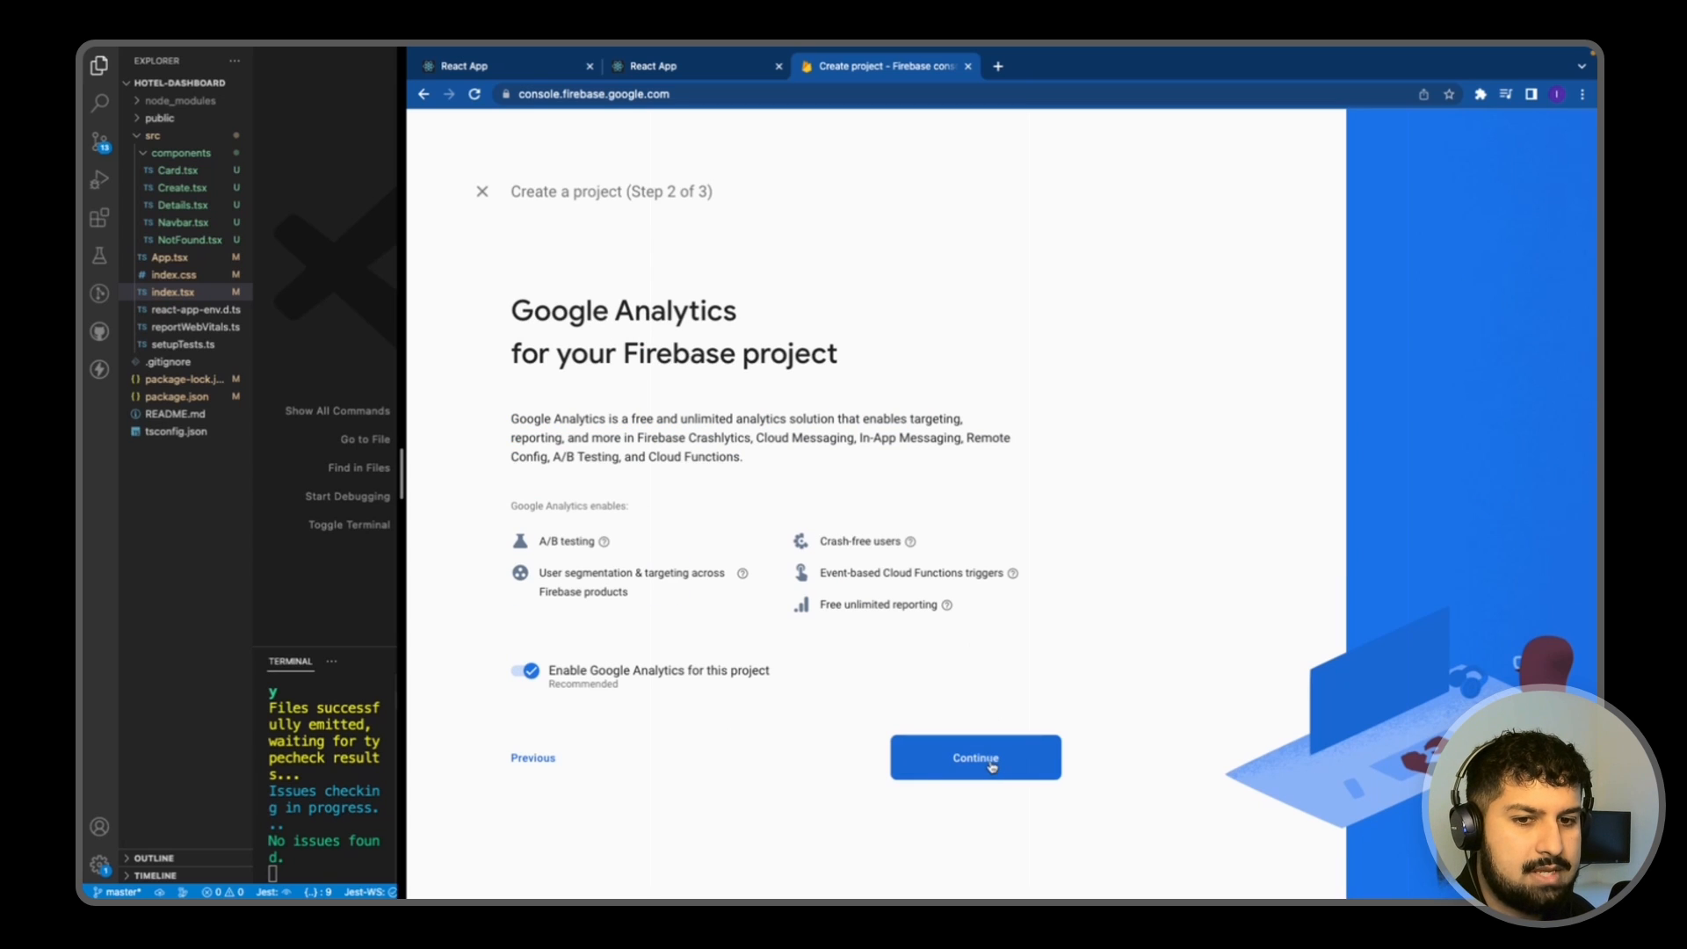
Step: Keep Google Analytics enabled, link the existing analytics account and create the project
click(973, 755)
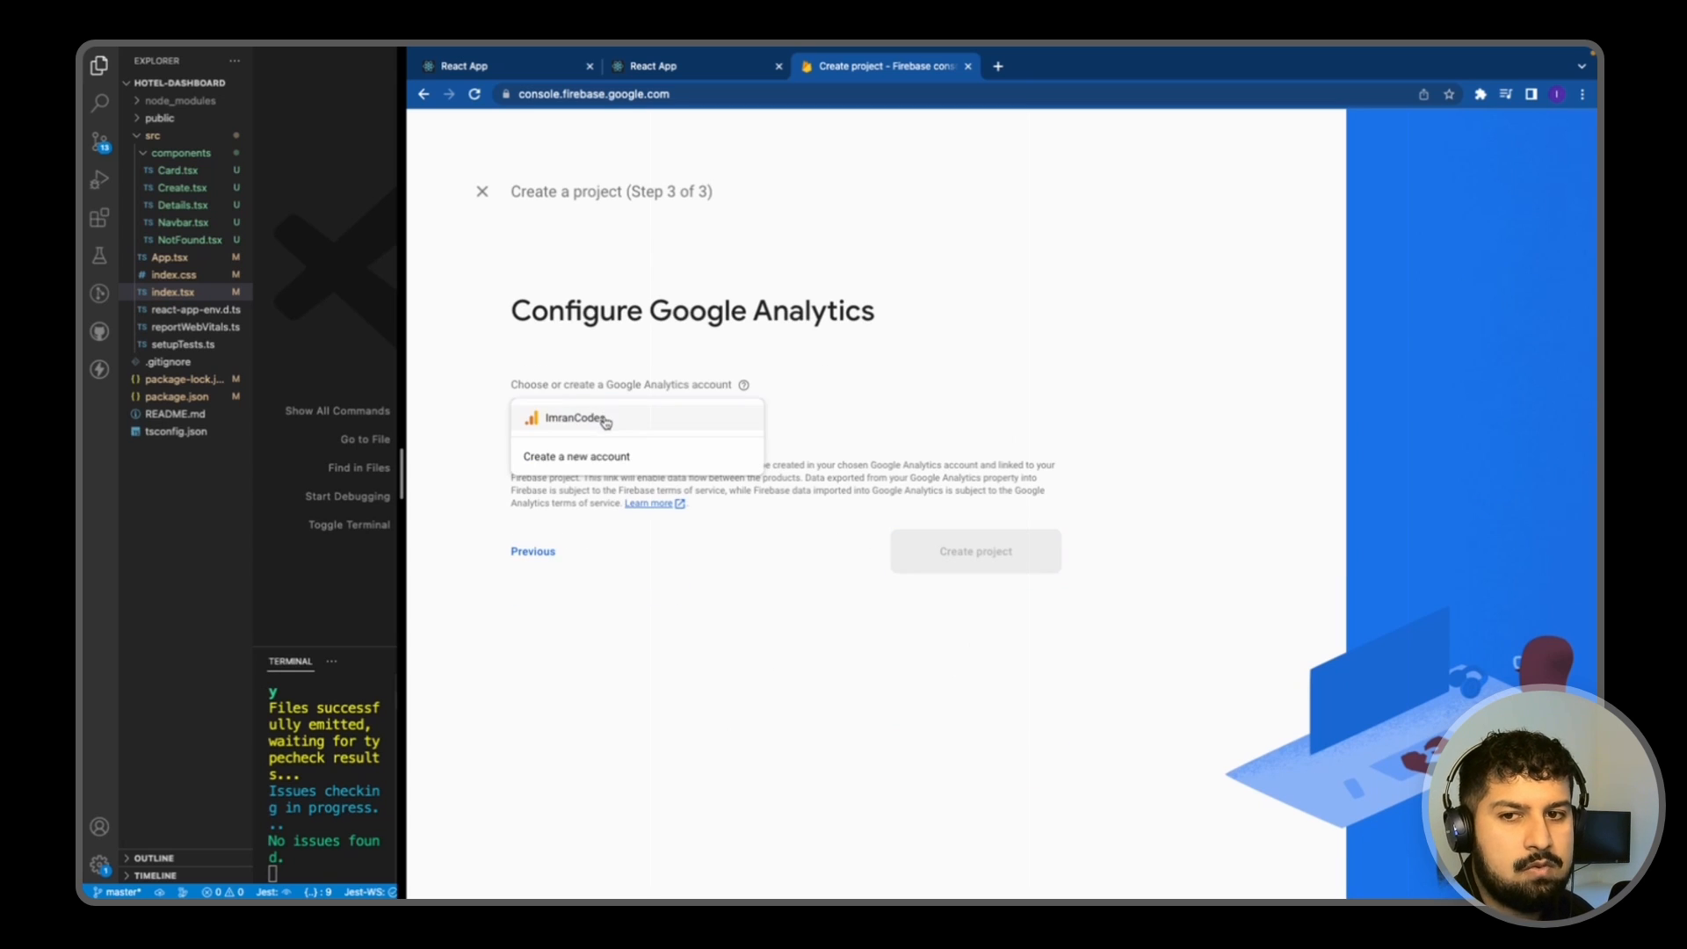
click(576, 418)
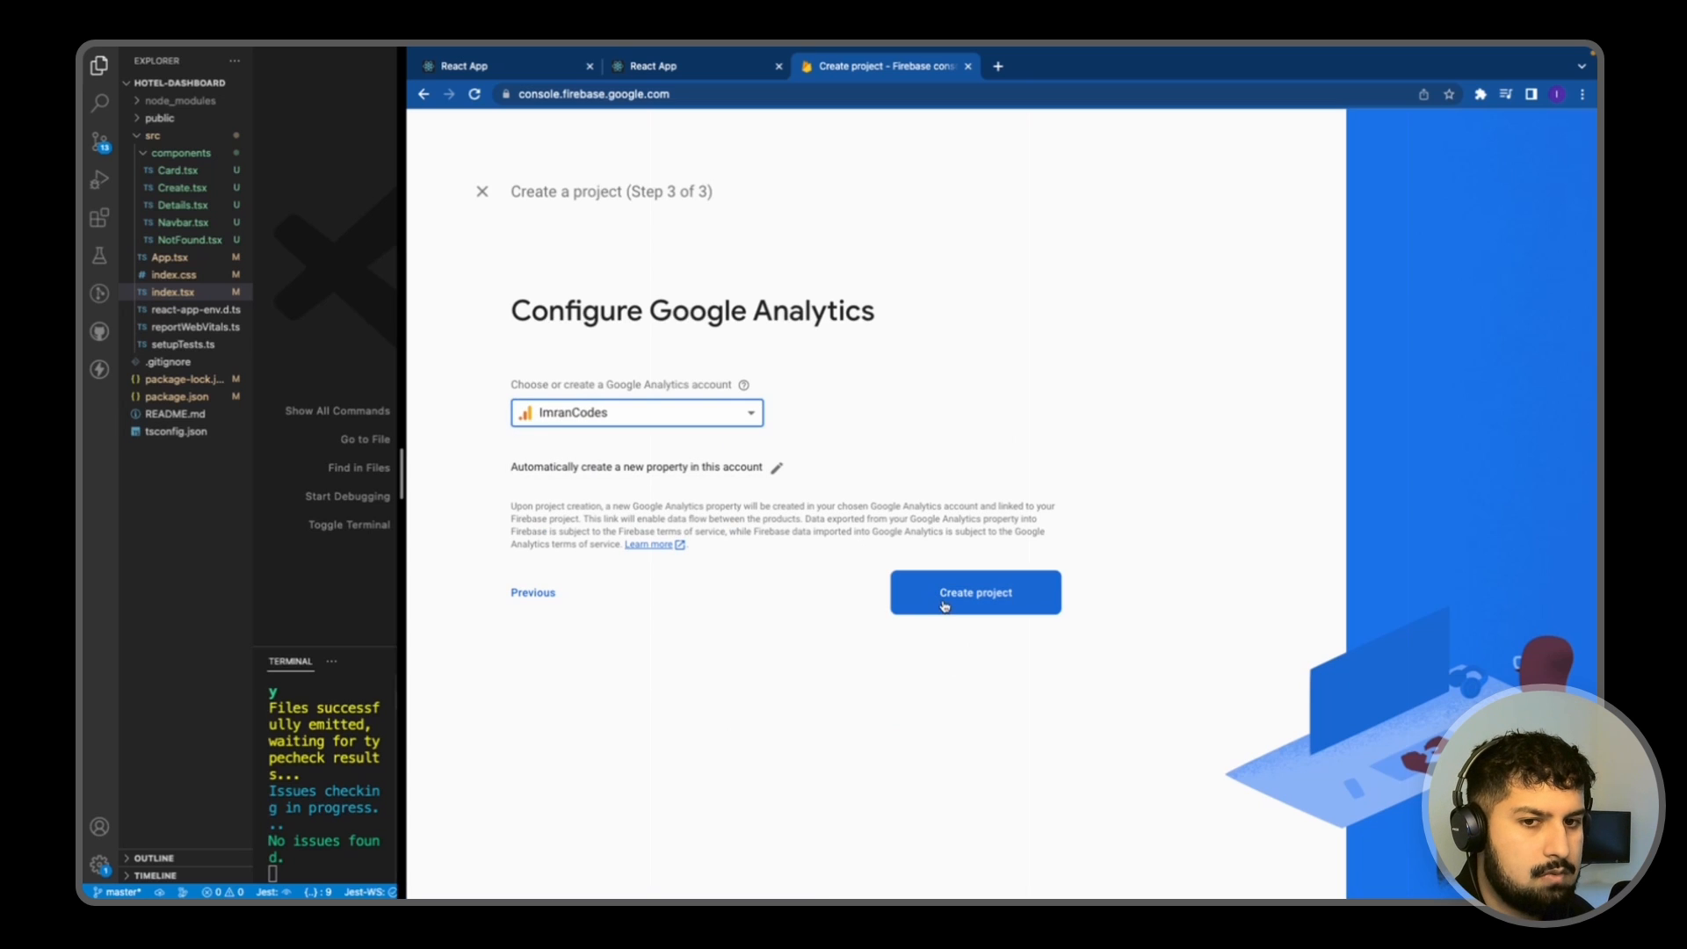
click(973, 593)
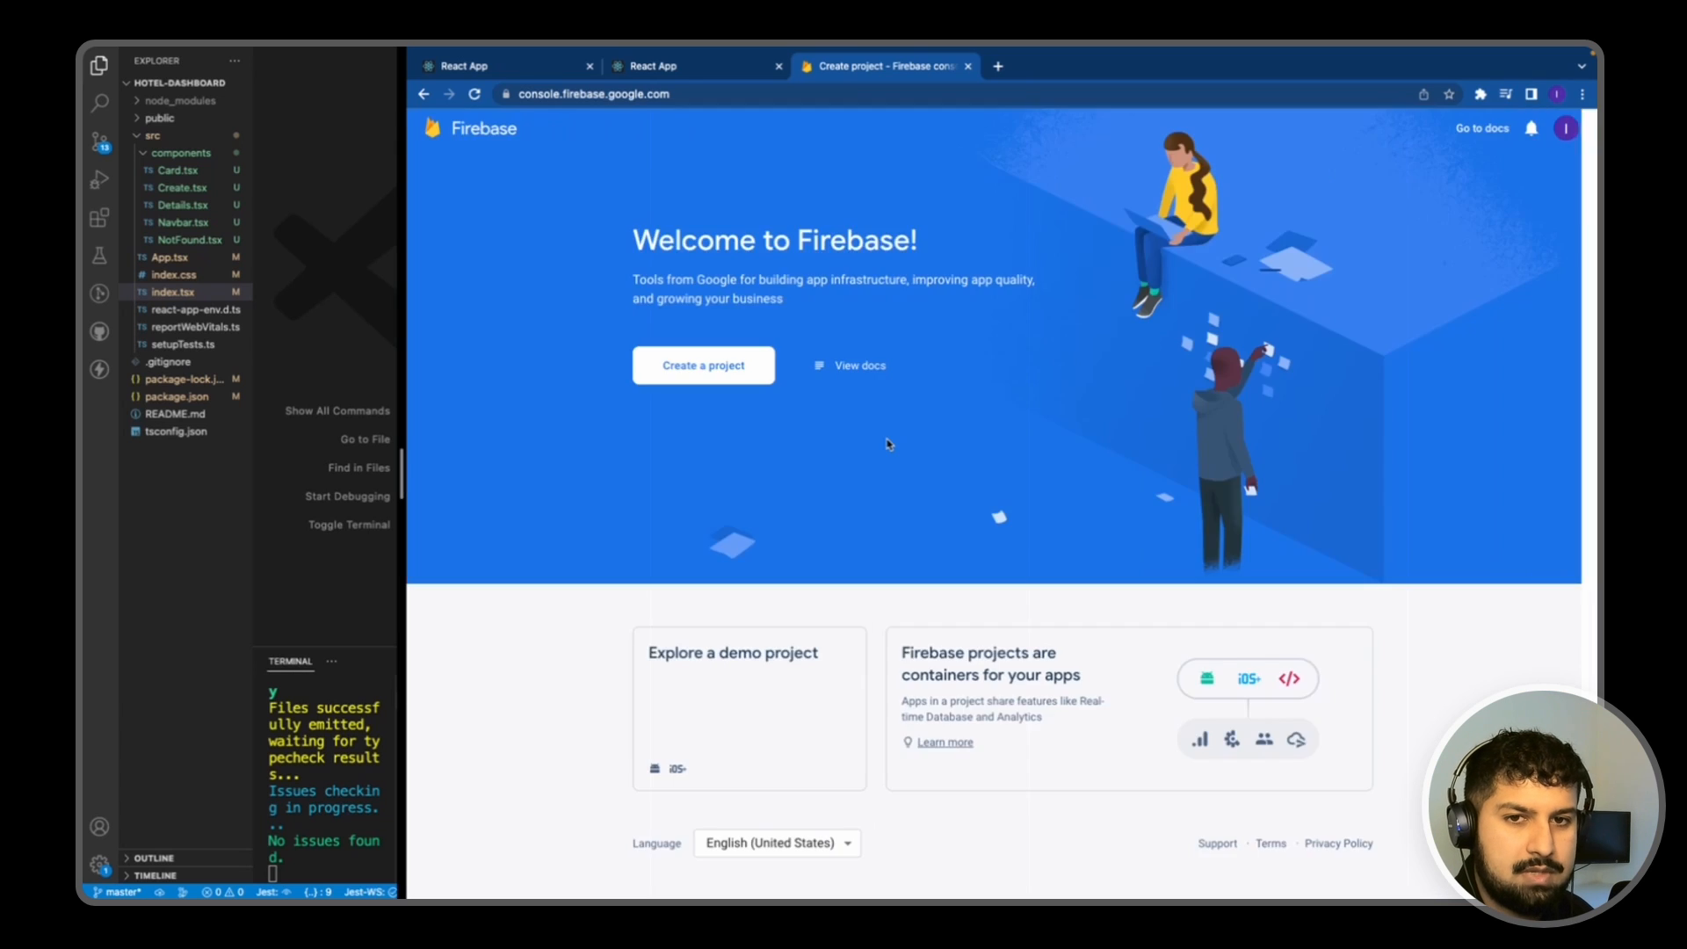
Step: Enter the newly created project's overview and collapse the Build products list
click(703, 366)
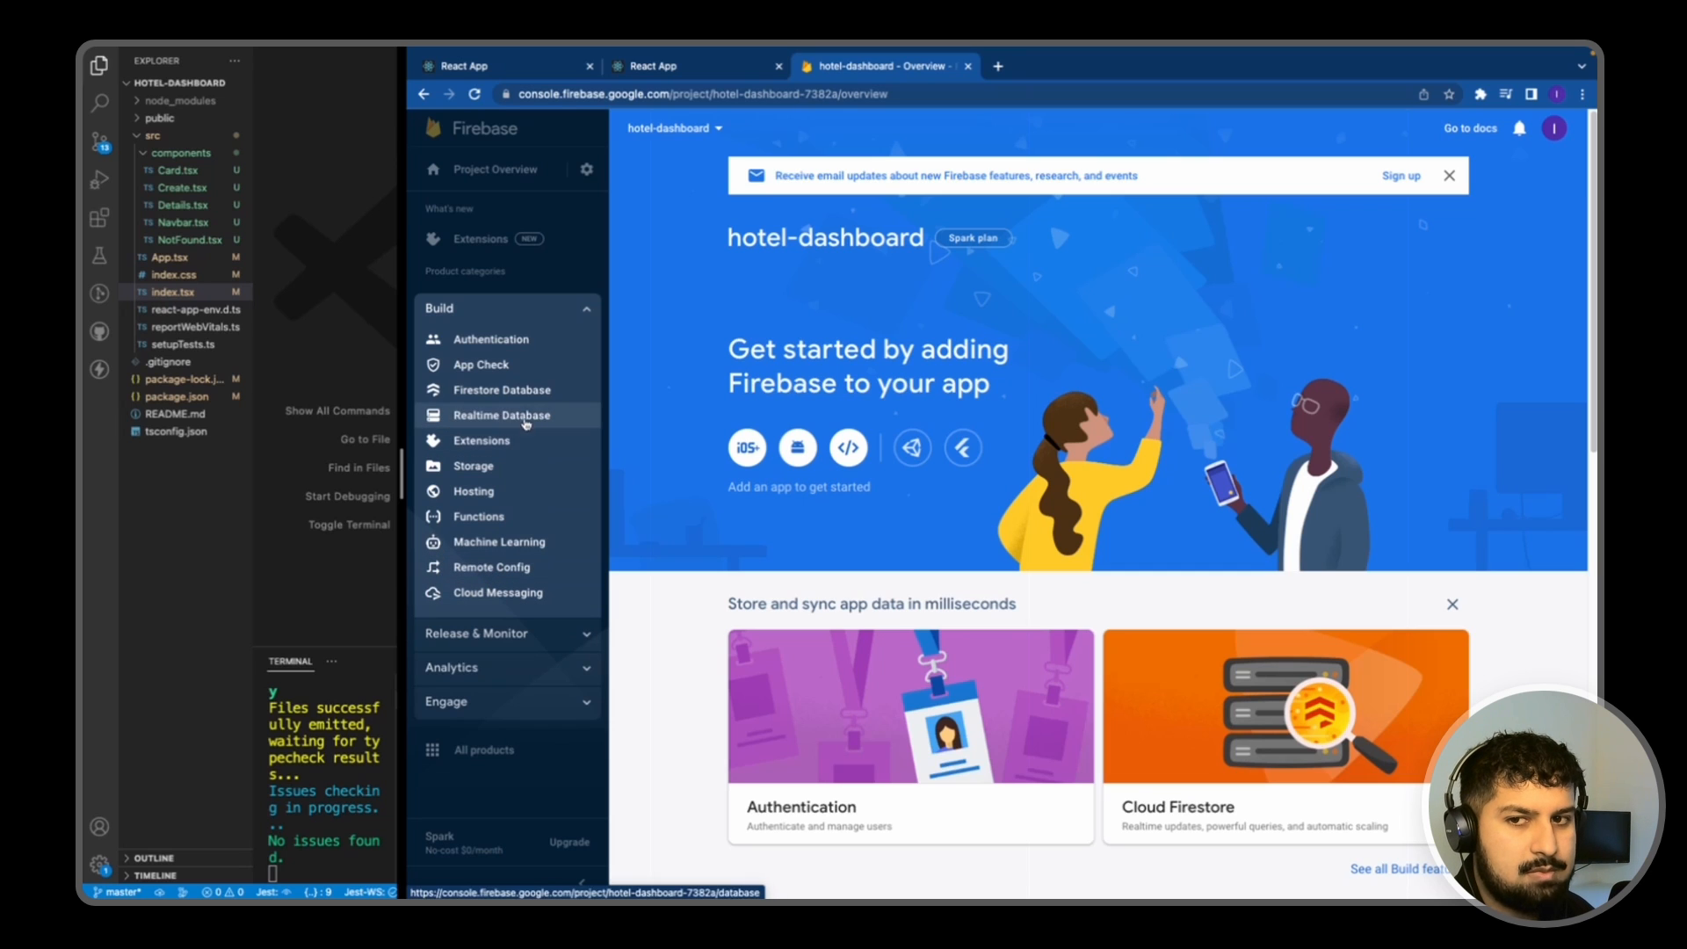
mouse_move(502, 390)
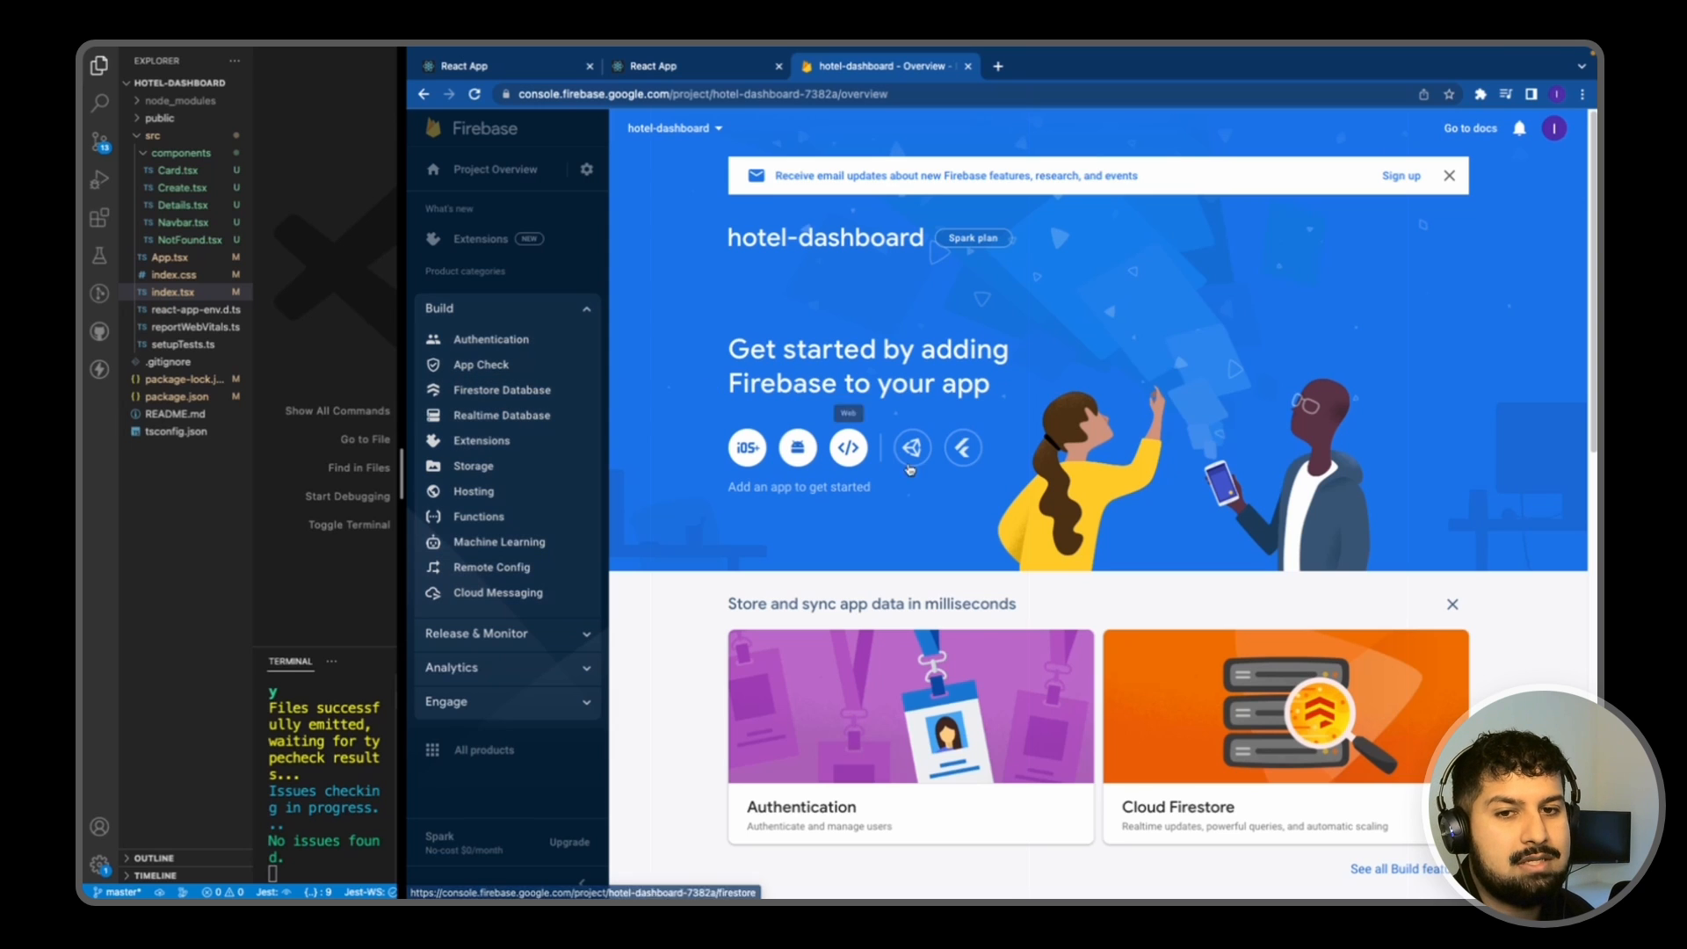
click(439, 309)
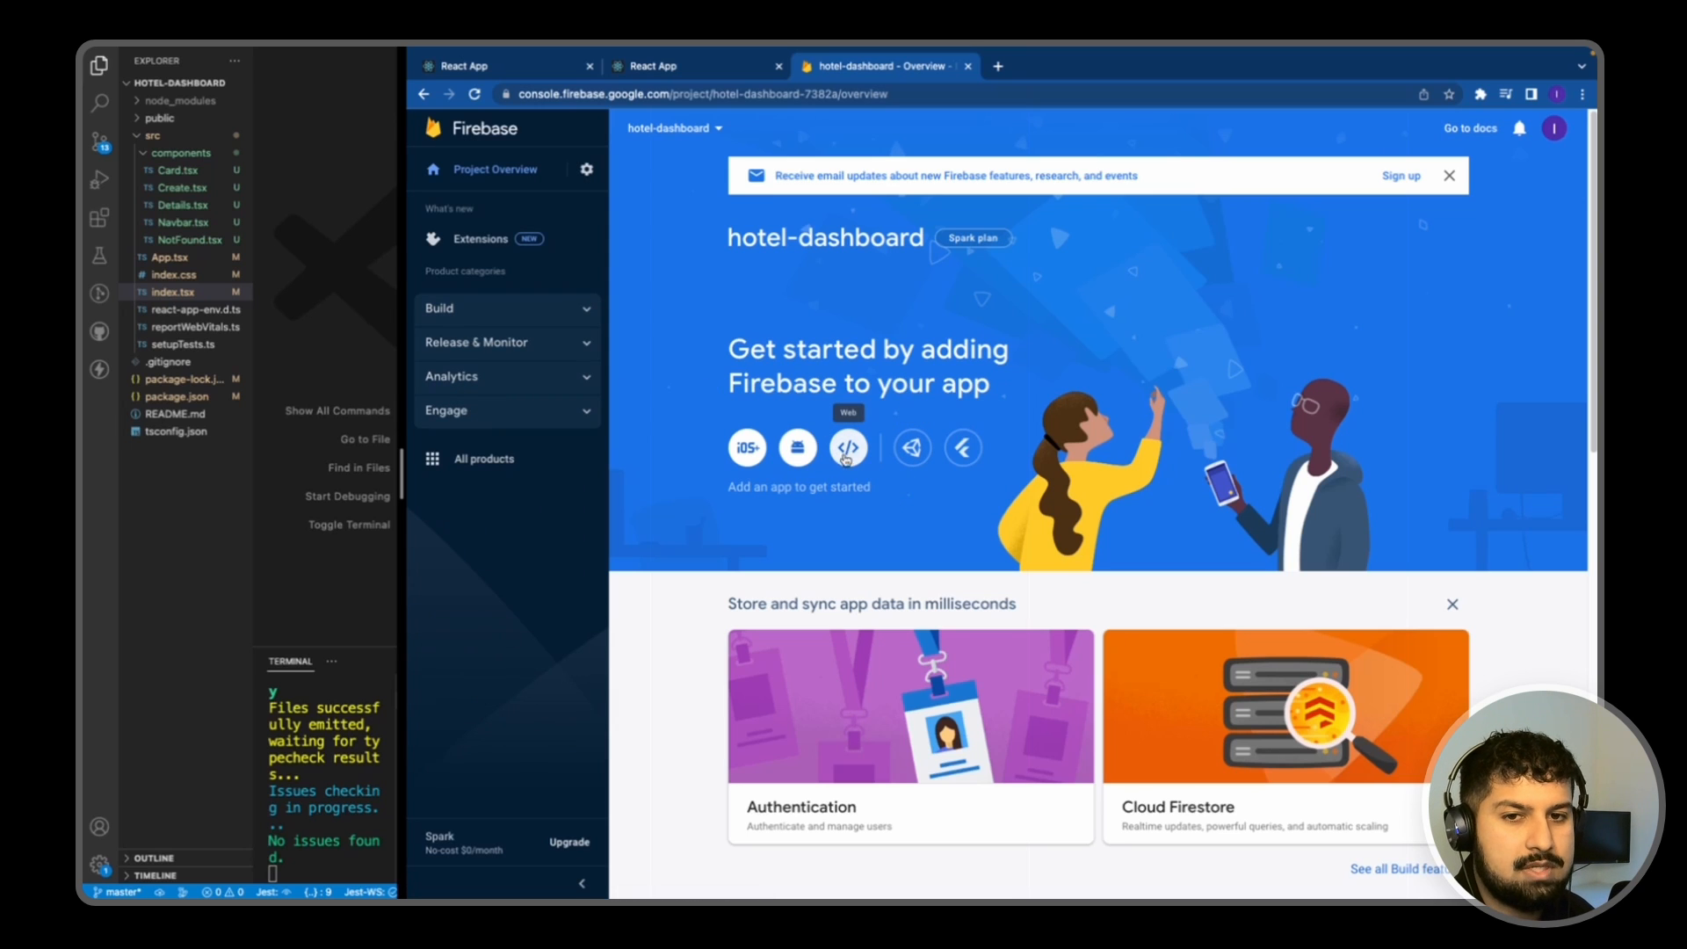
Step: Register a web app nicknamed 'hotel' to reach the Add Firebase SDK step
click(846, 448)
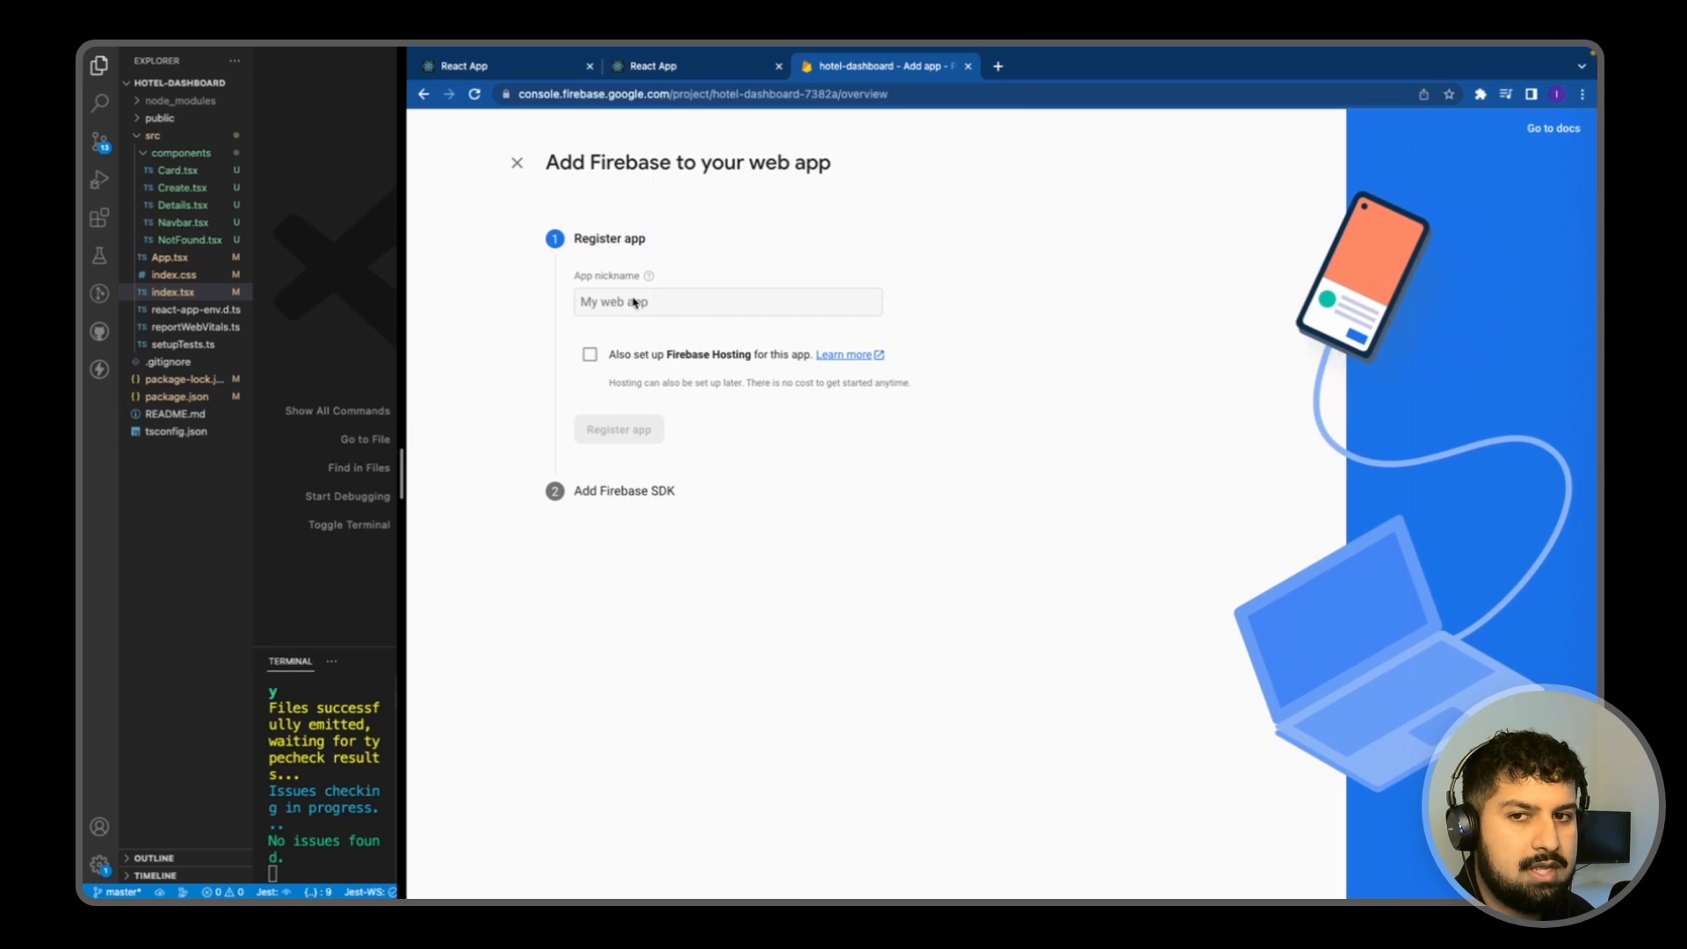
click(728, 300)
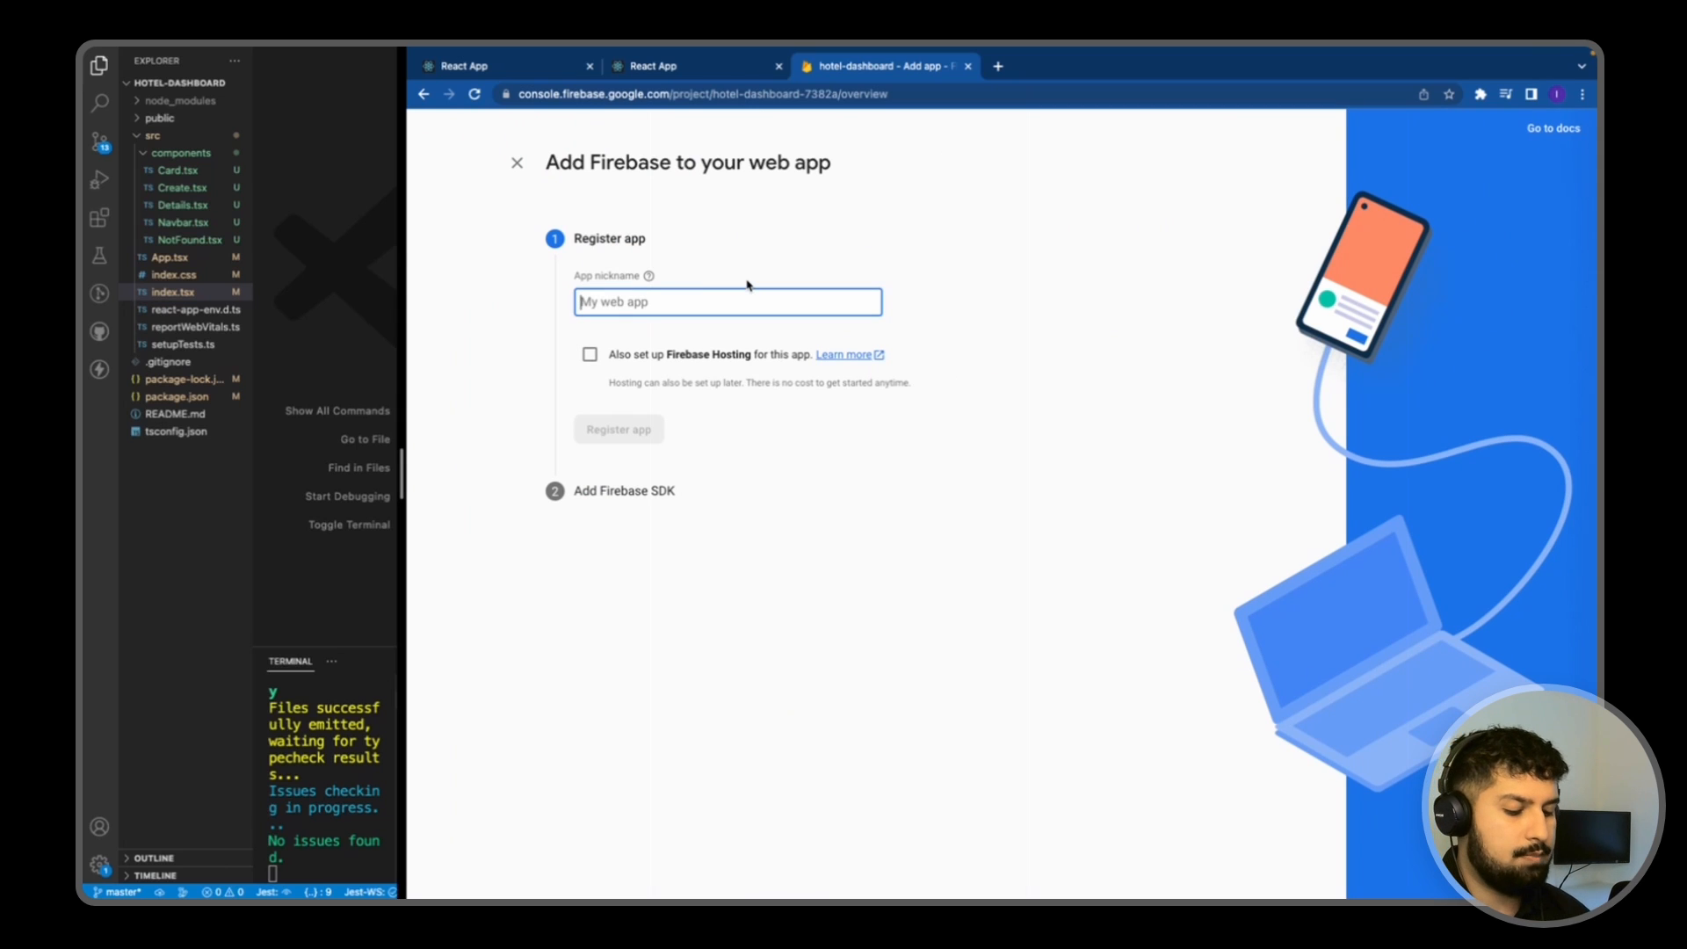
text(hotel-dashboard)
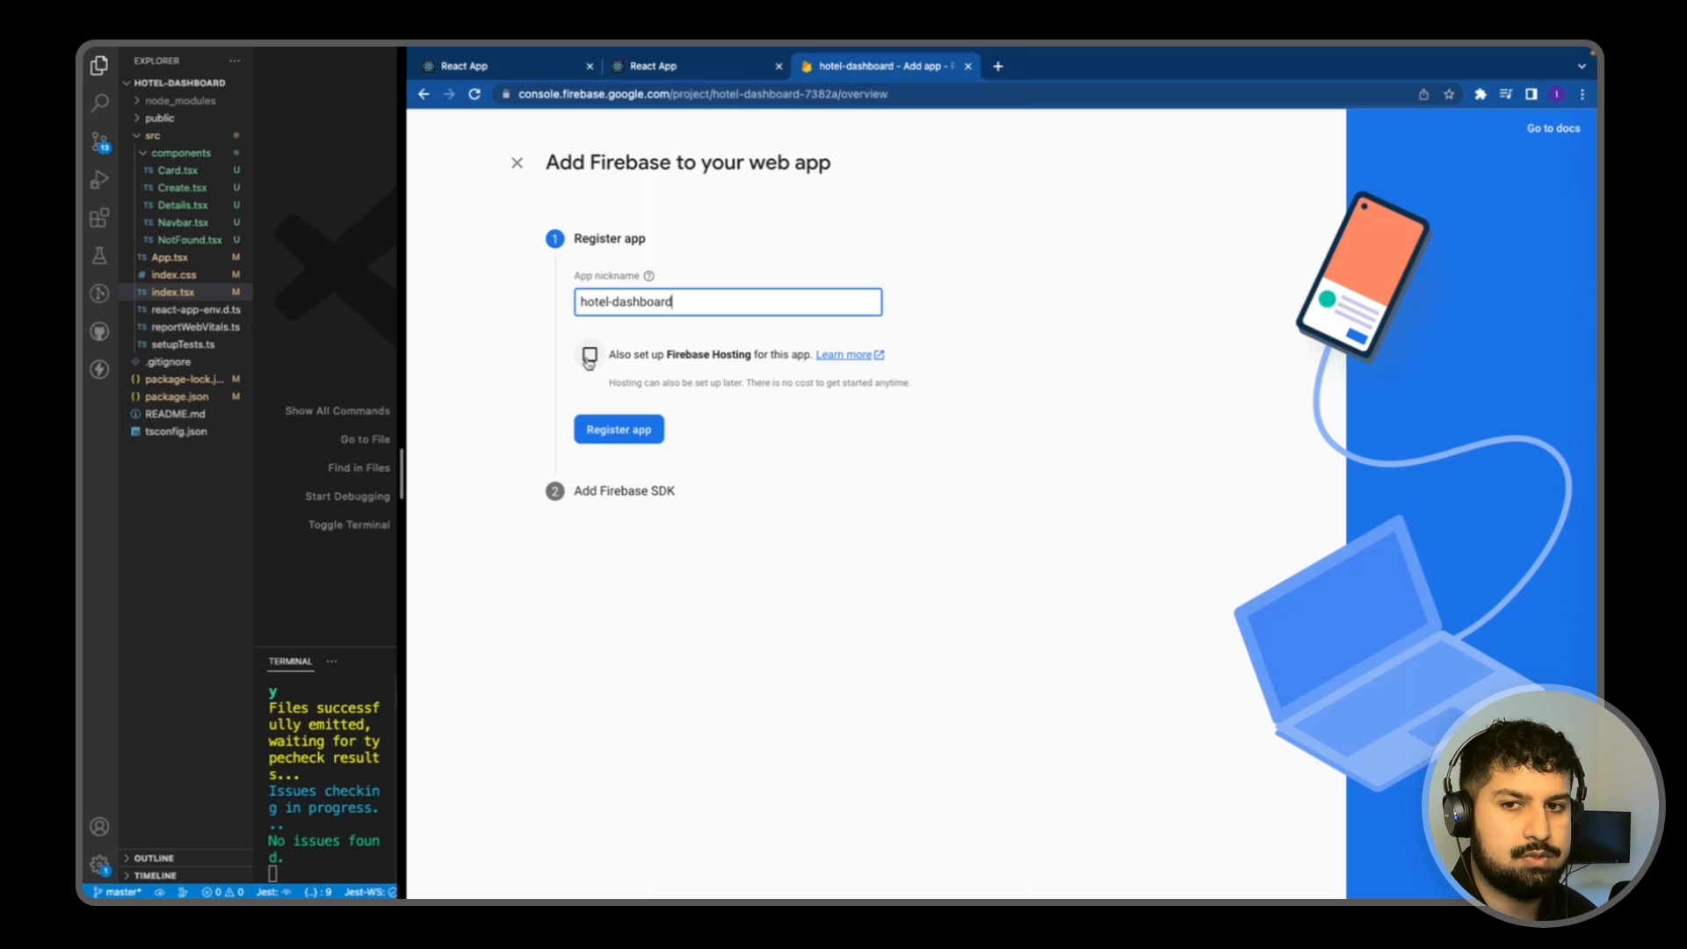
click(616, 429)
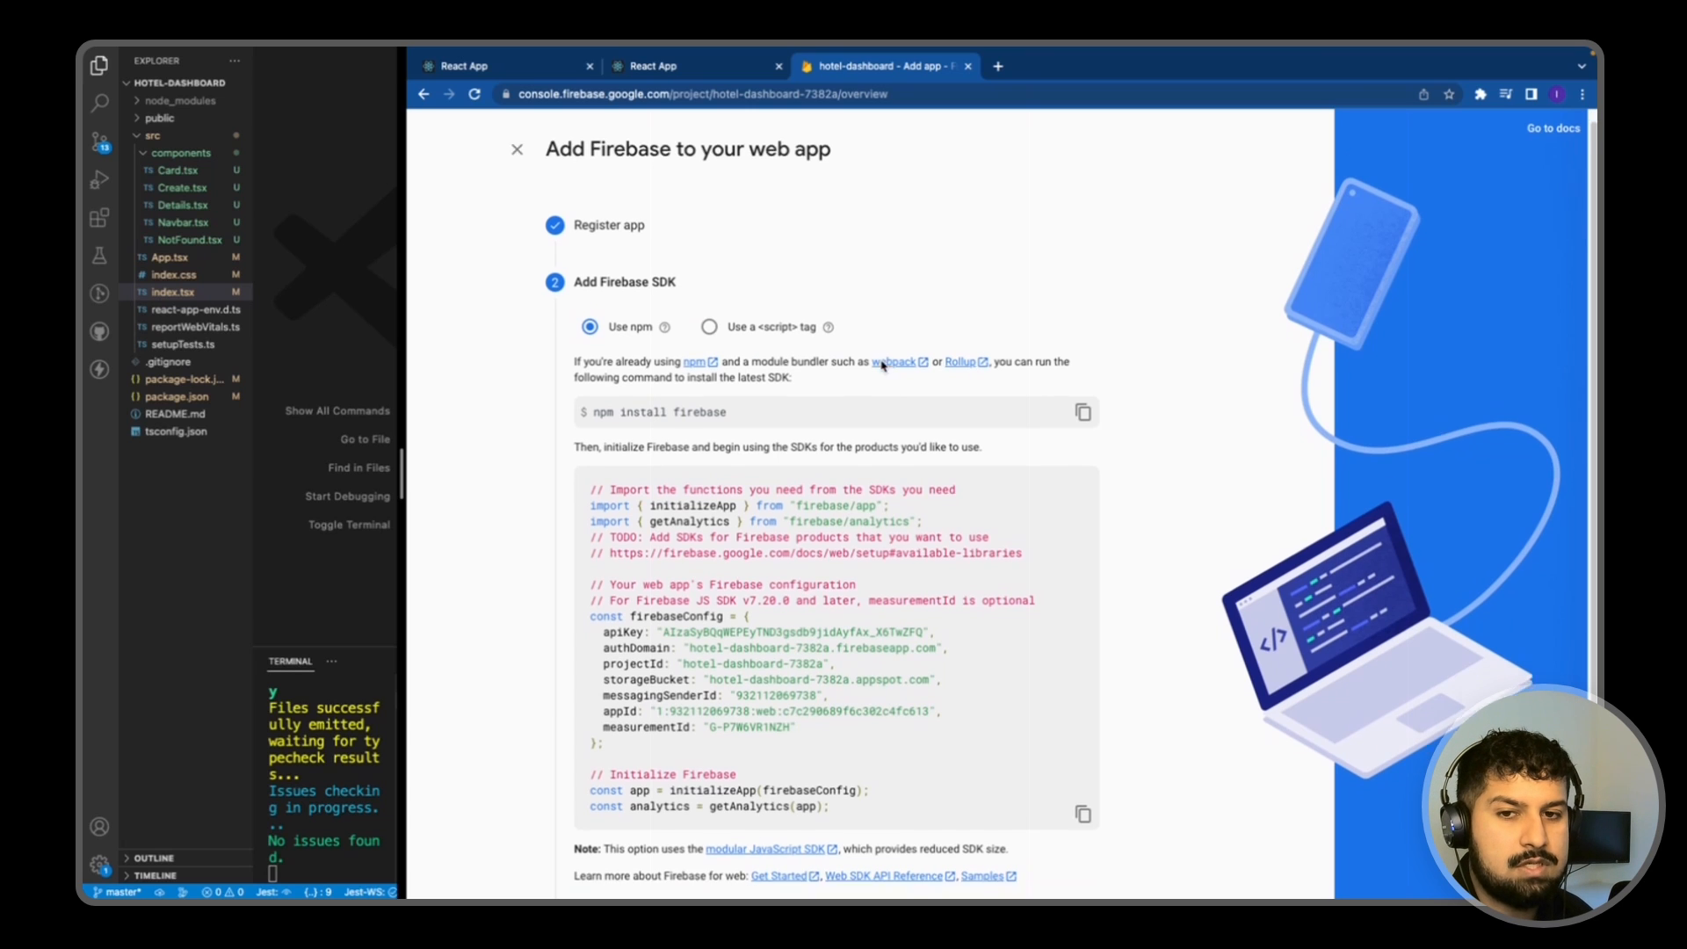
Step: Run npm install firebase in the terminal and collapse the components folder
scroll(down, 3)
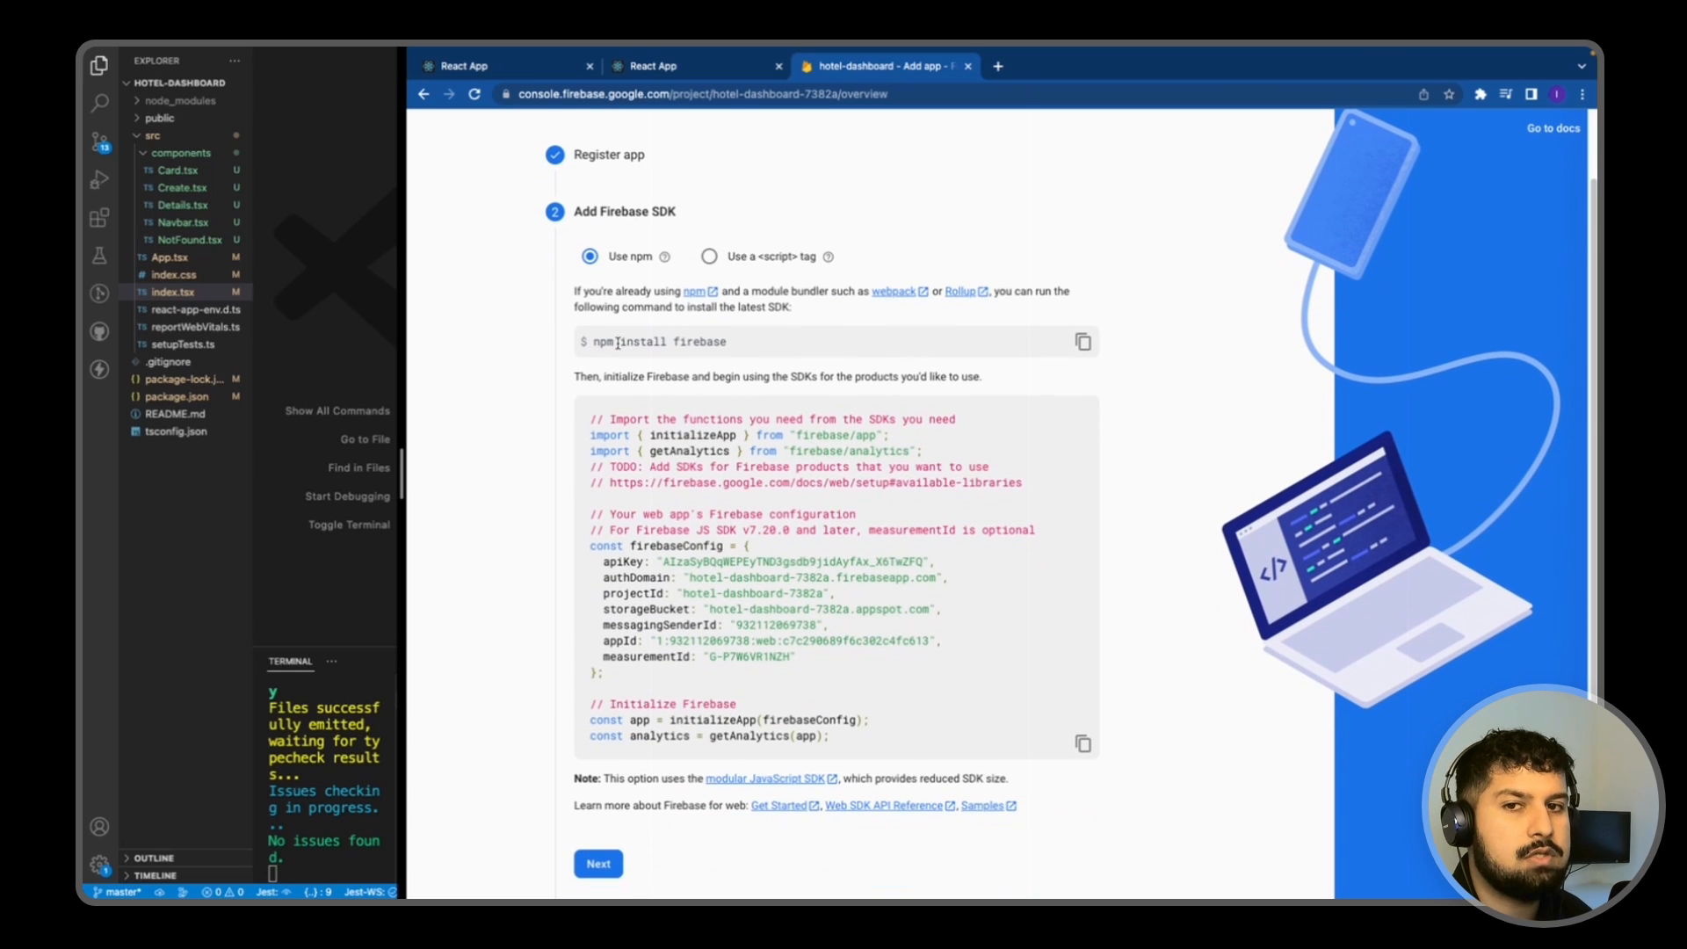
mouse_move(1082, 343)
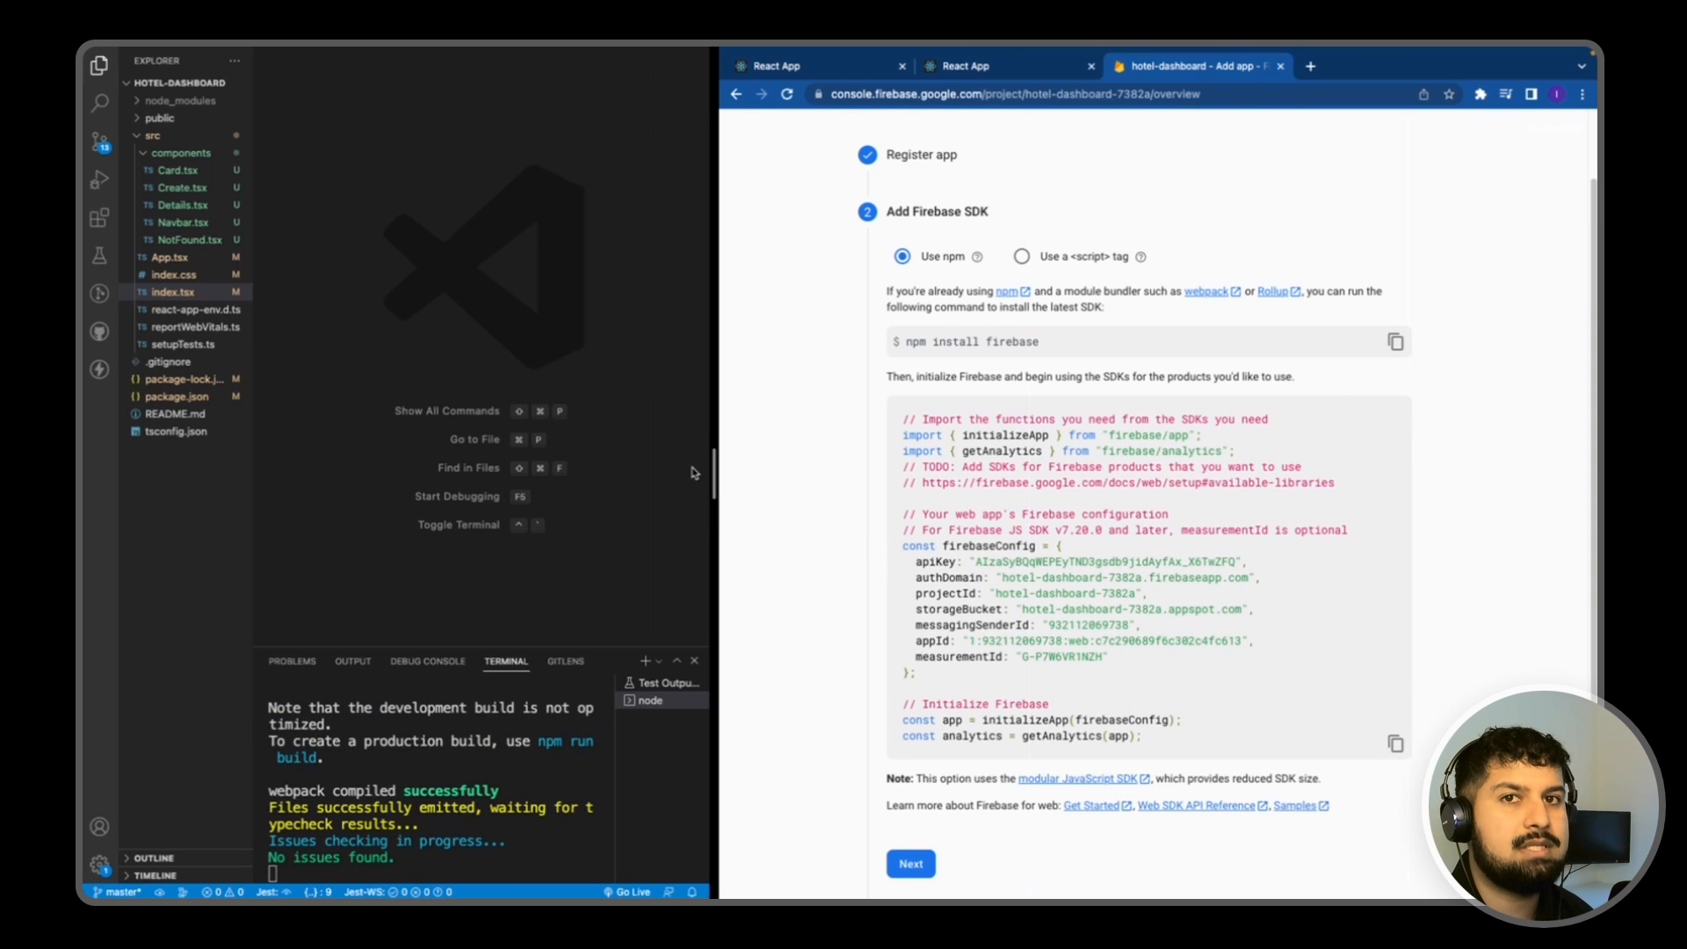
mouse_move(587, 490)
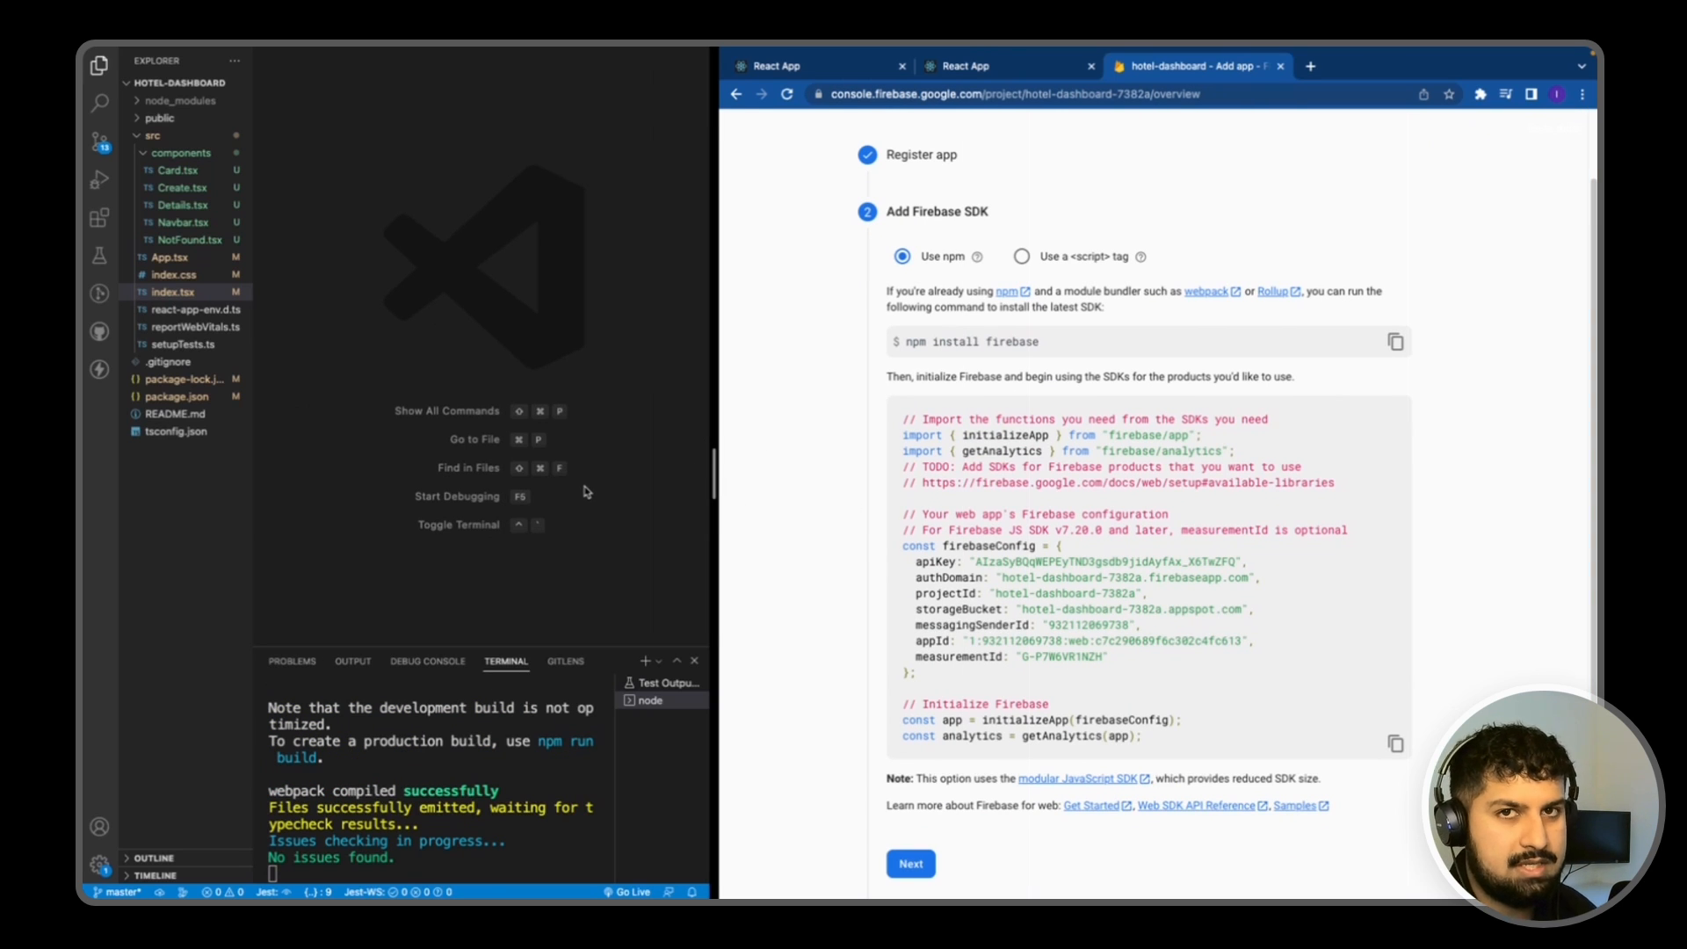
mouse_move(1111, 212)
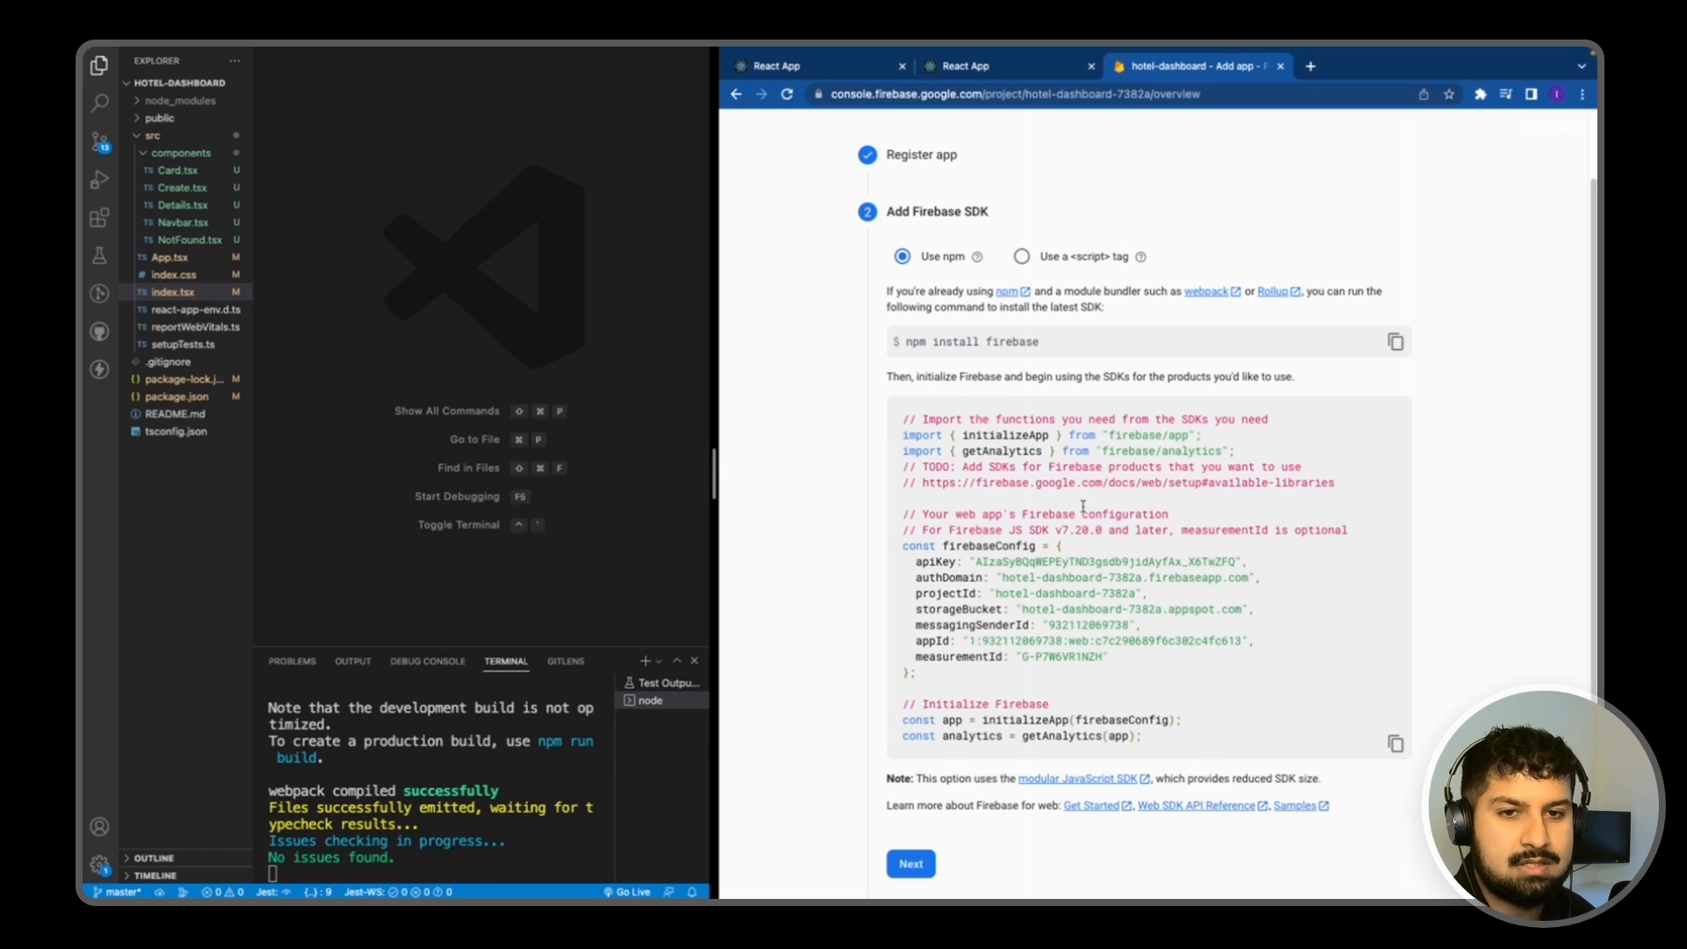
mouse_move(435, 855)
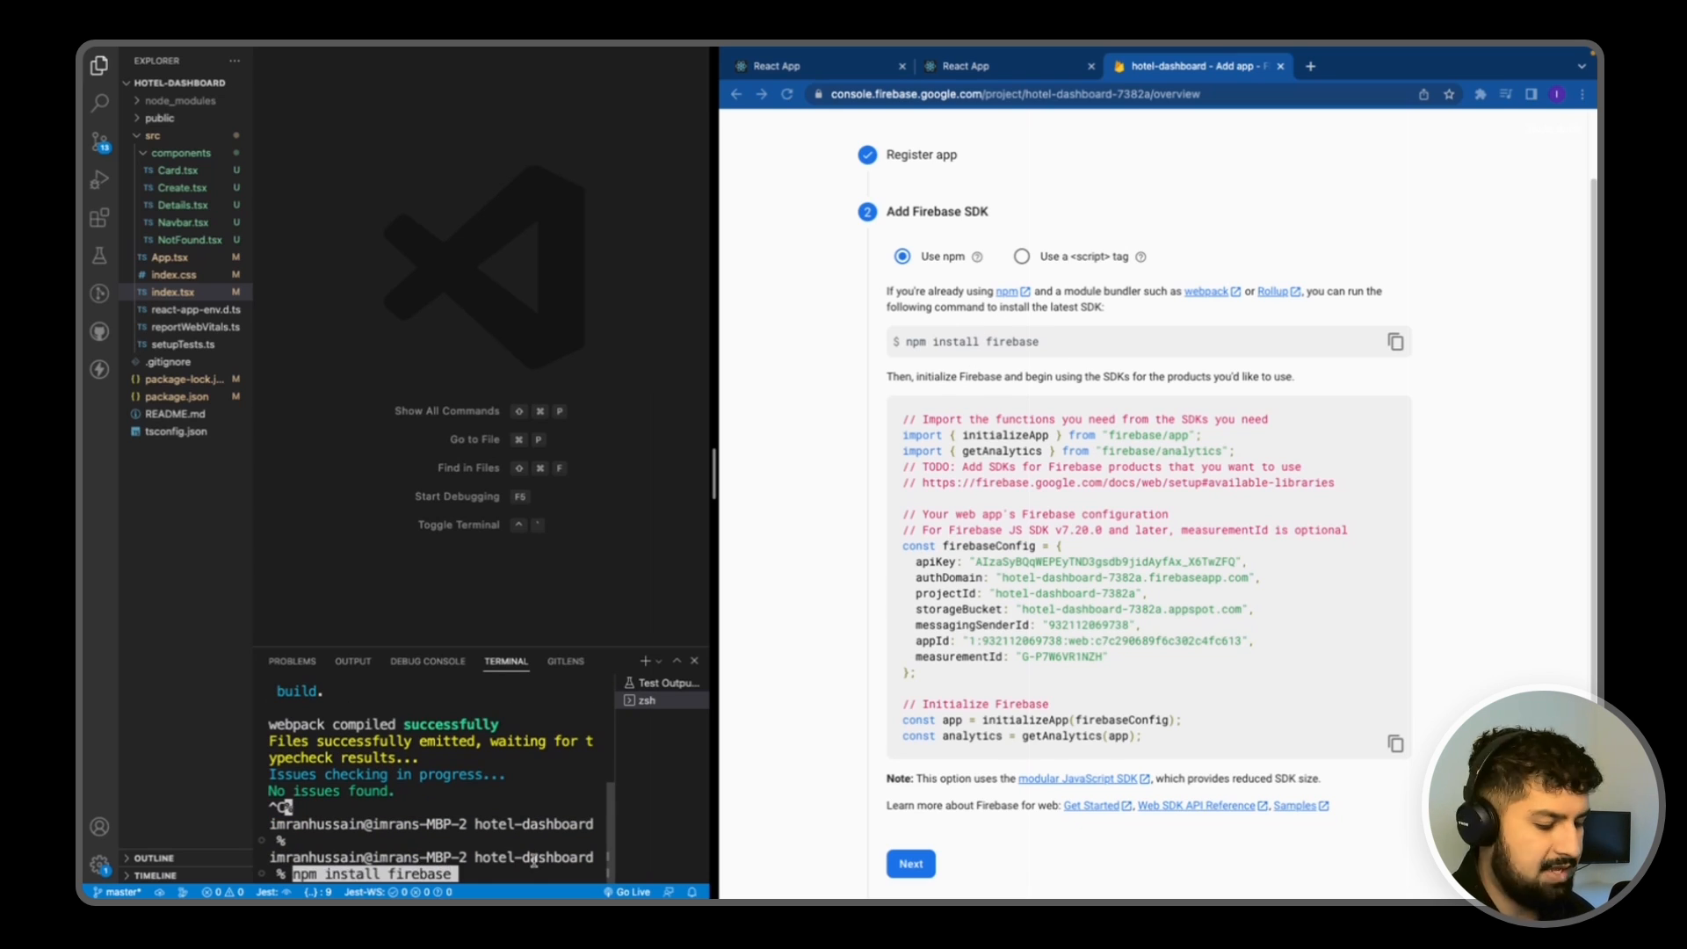
key(enter)
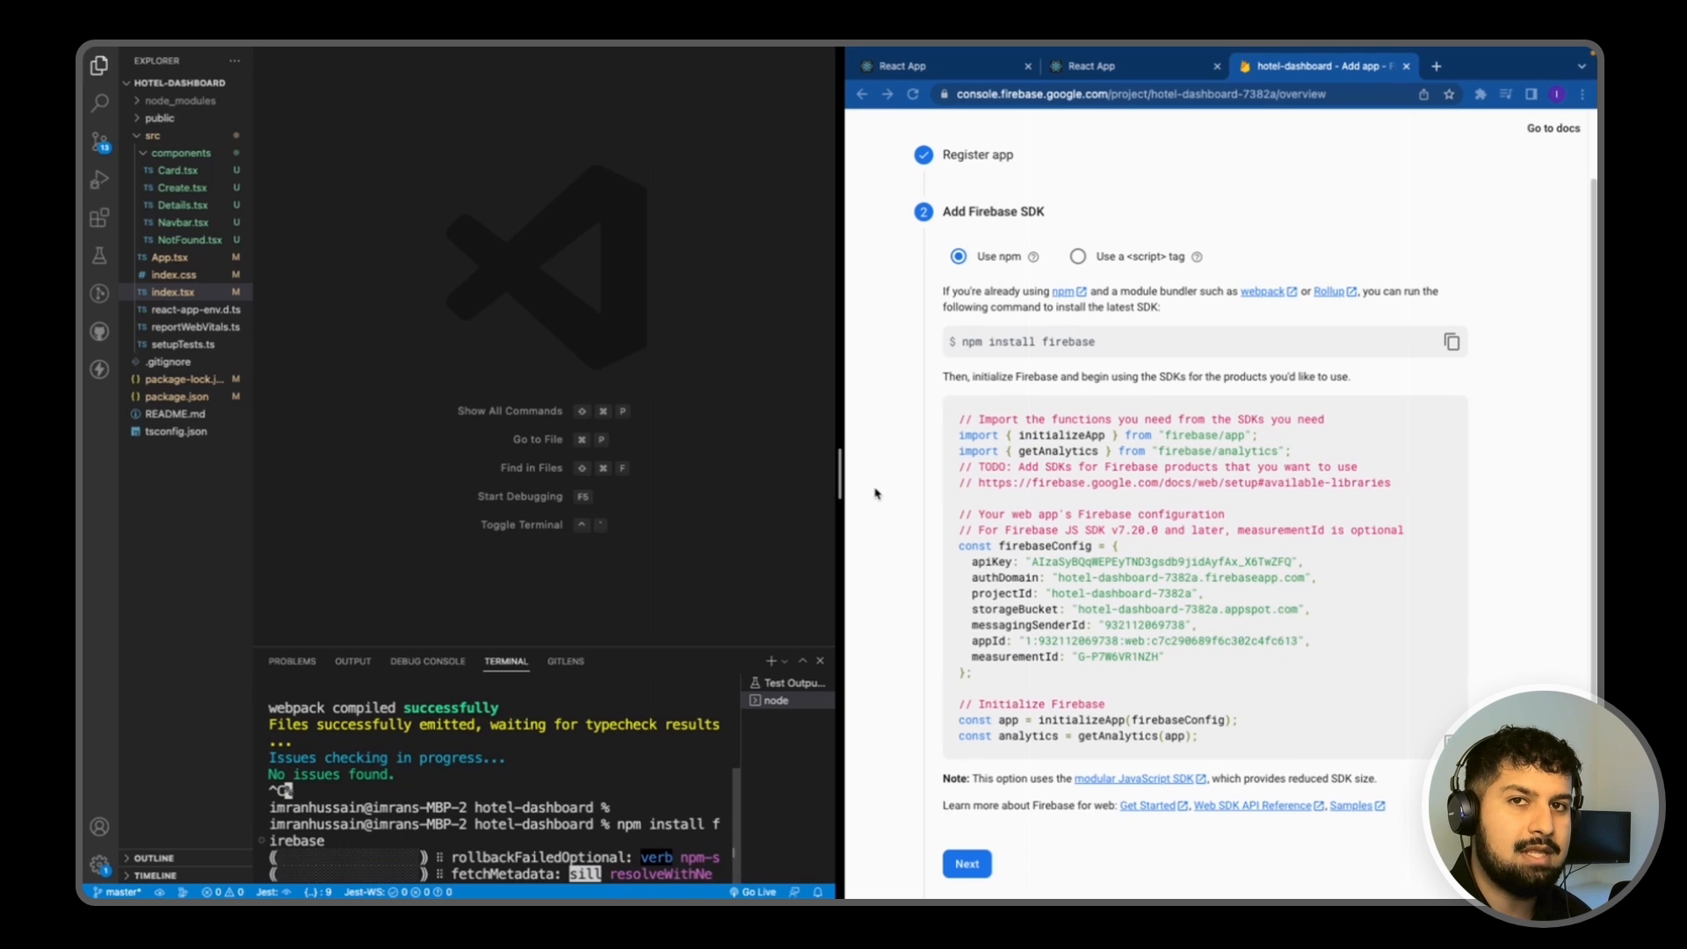
click(181, 151)
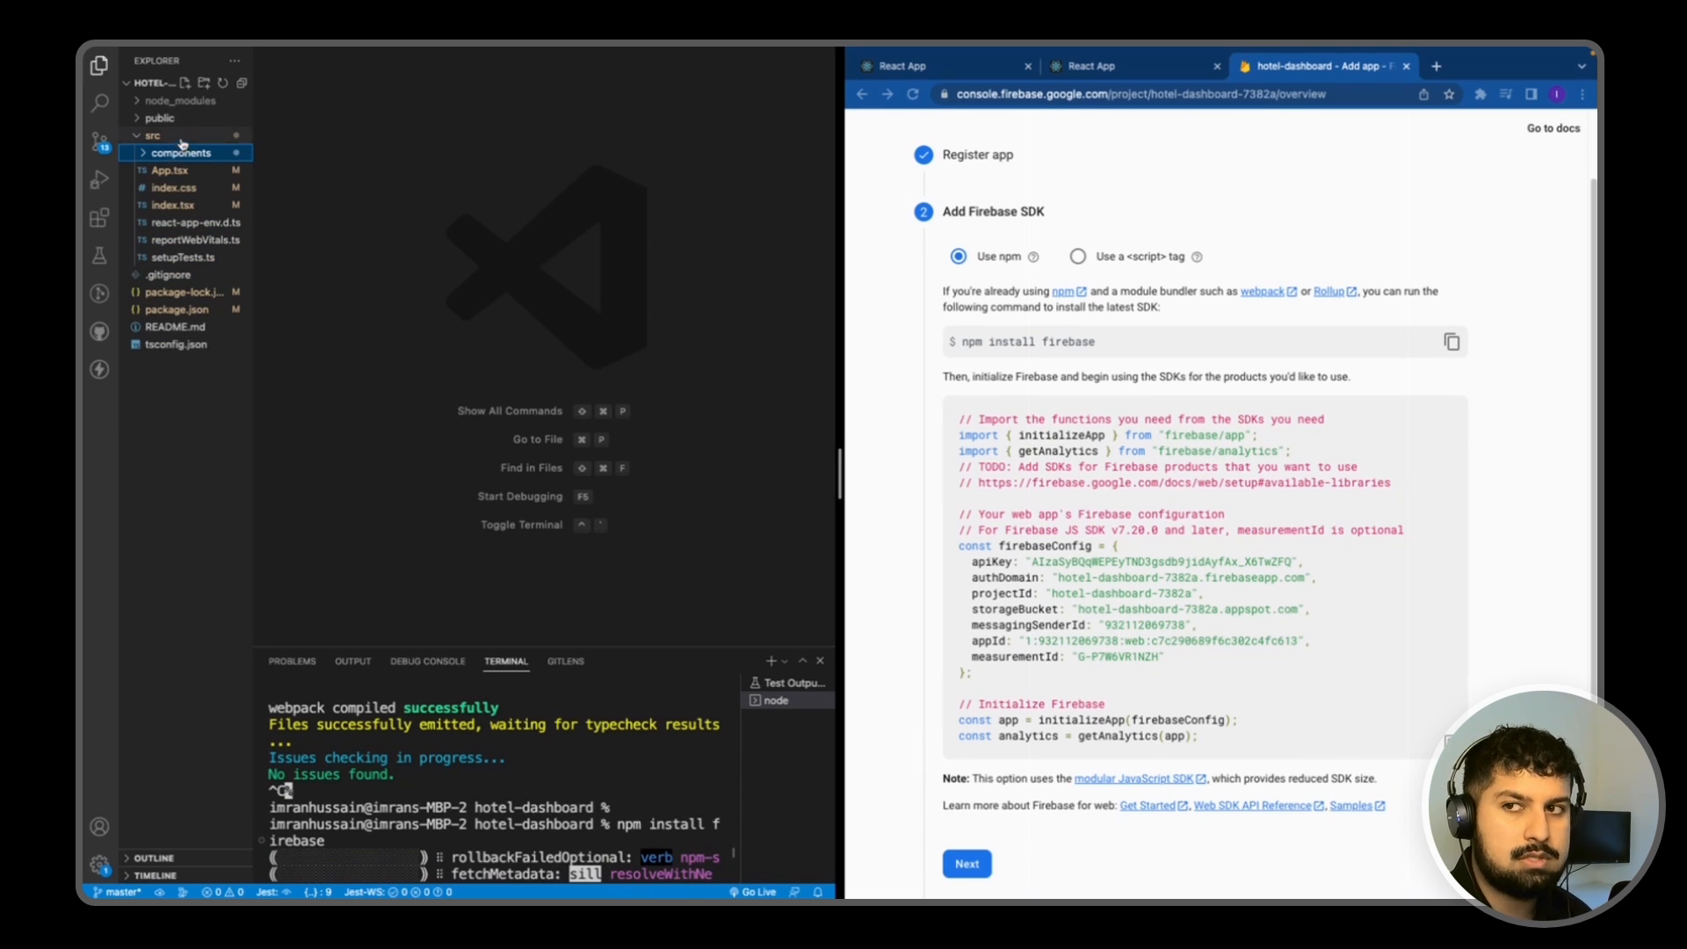
Step: Create a lib folder under src and start a new file inside it
right_click(151, 136)
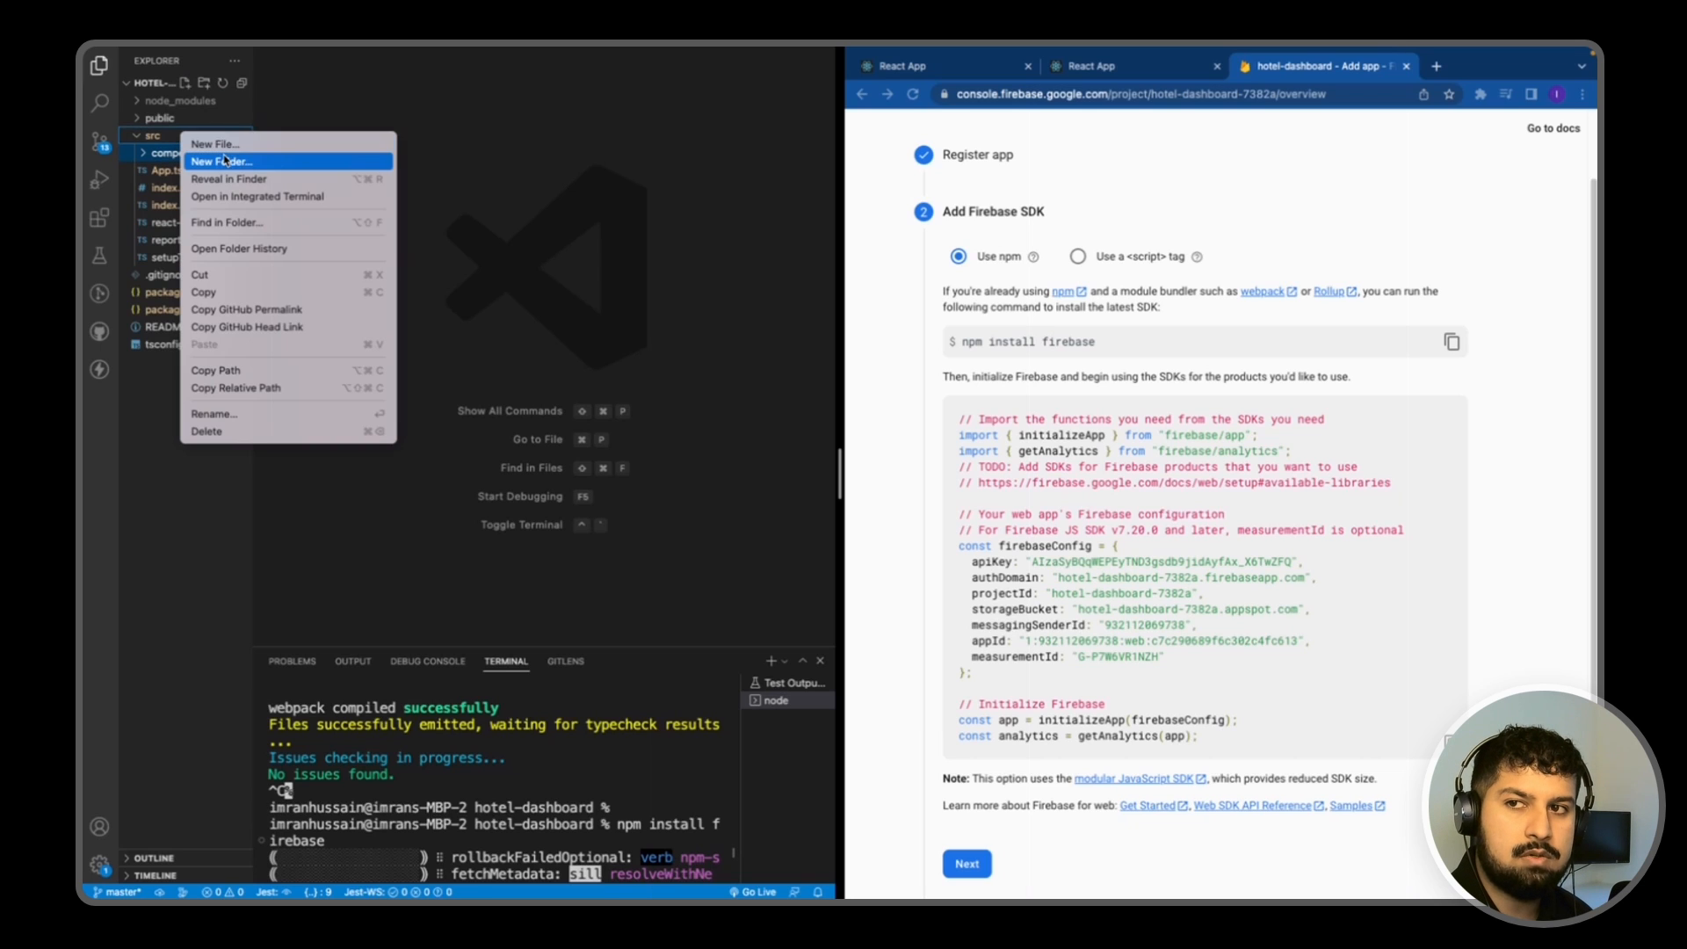
click(221, 161)
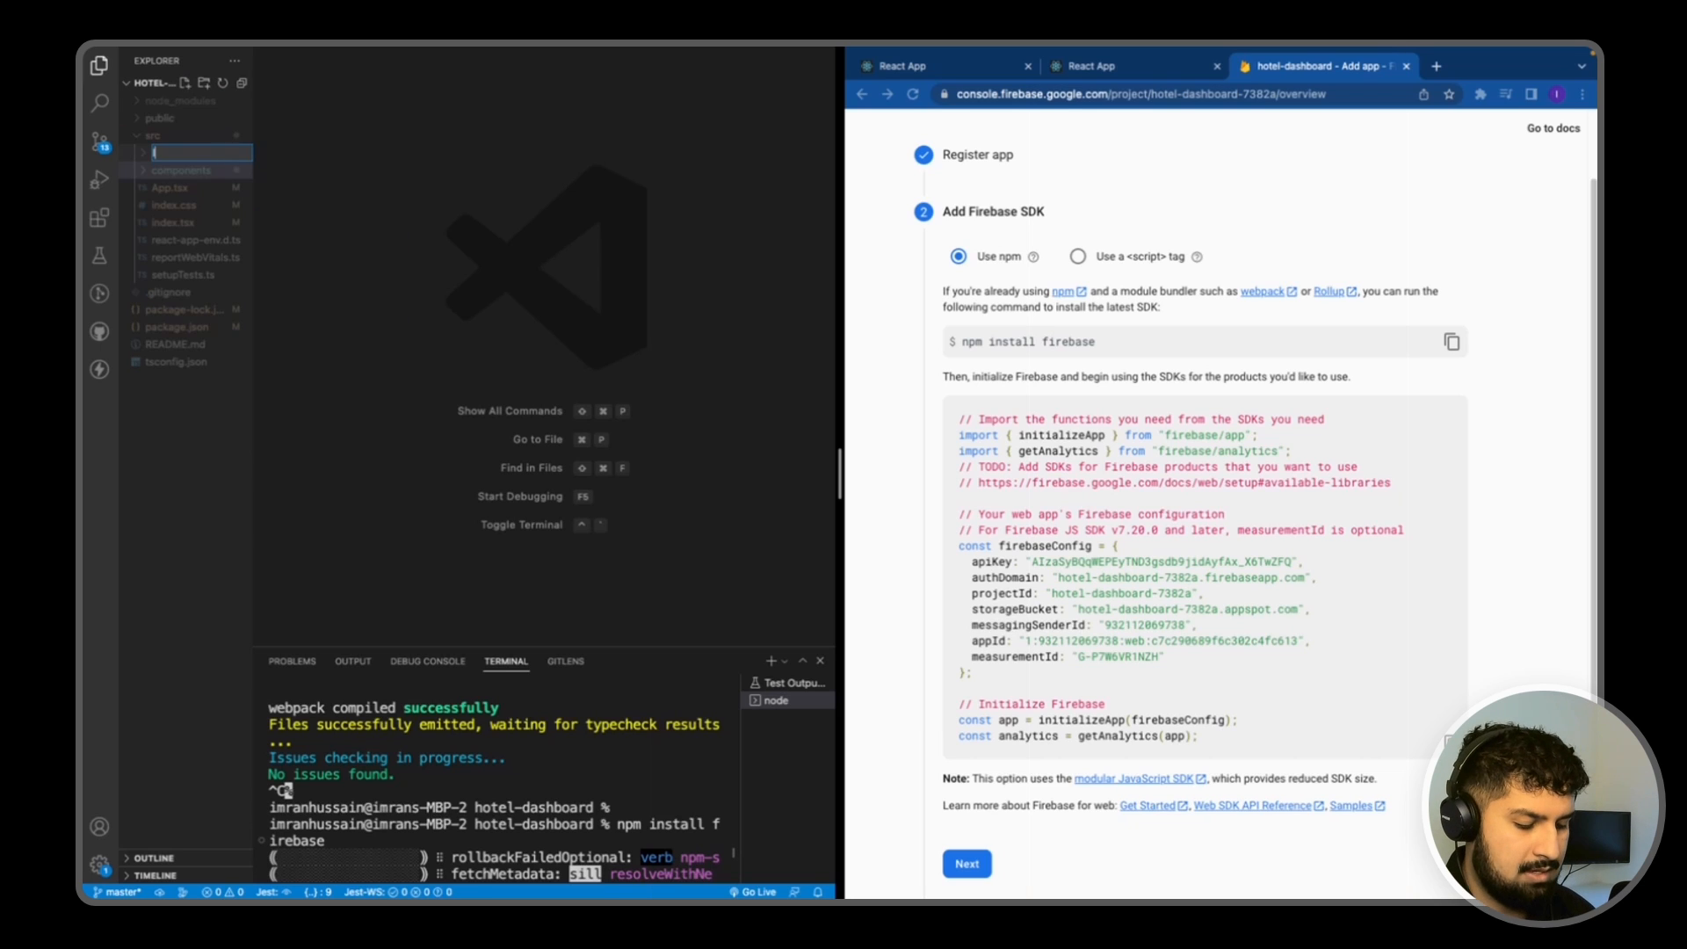
right_click(167, 170)
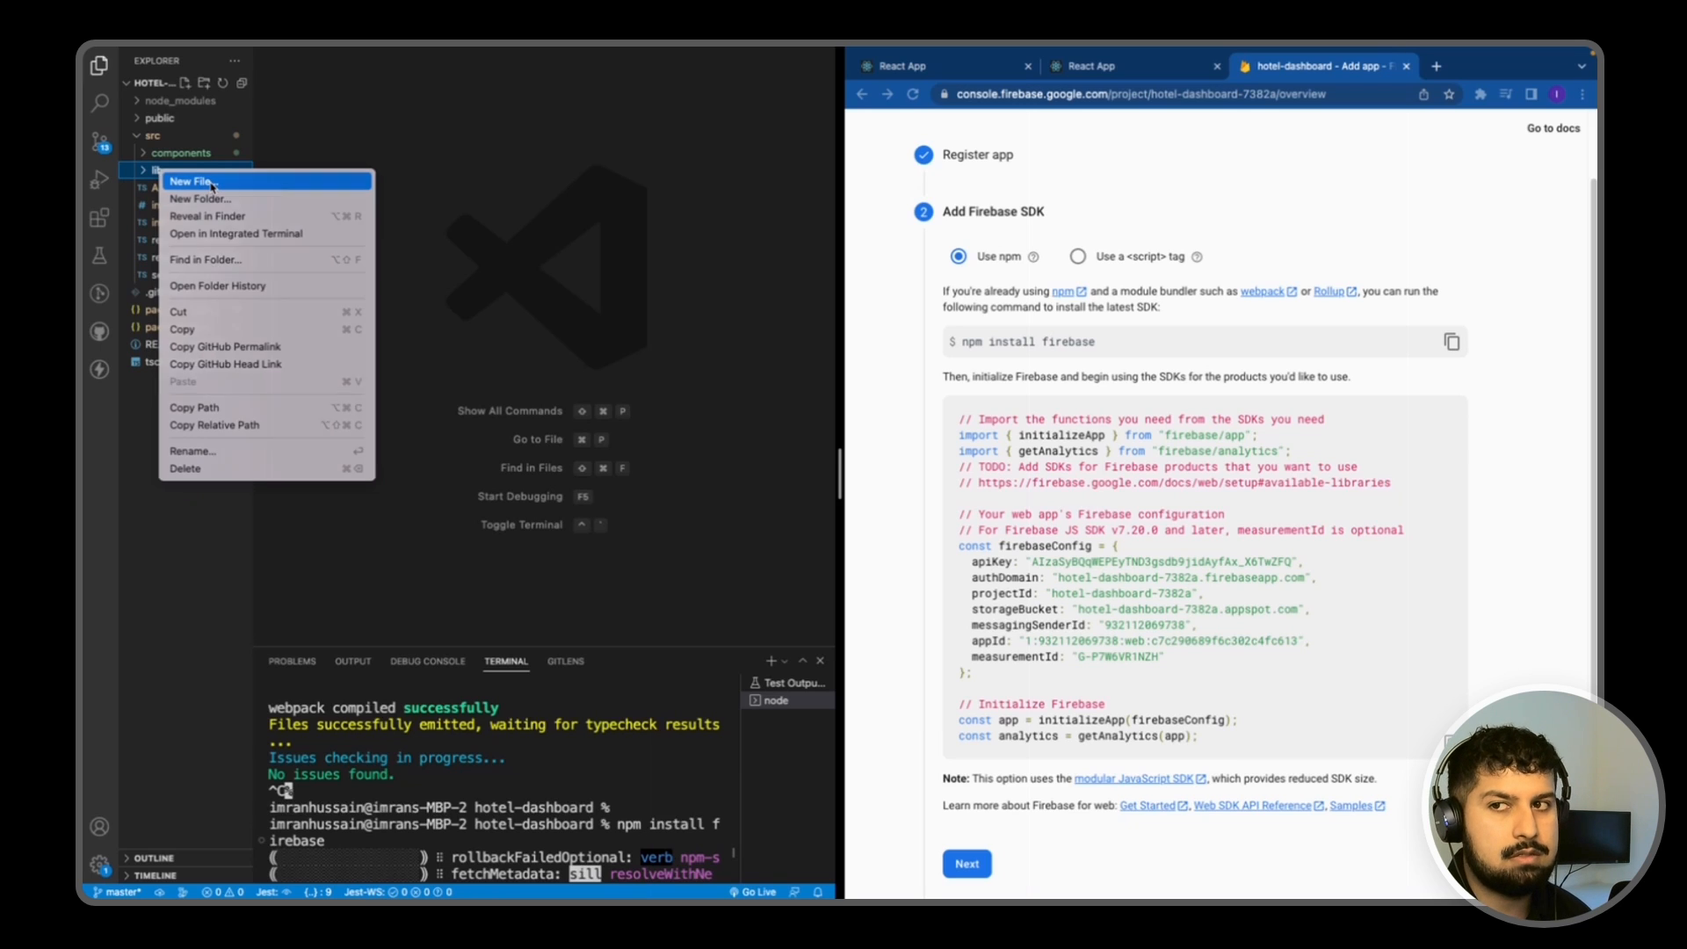
click(192, 181)
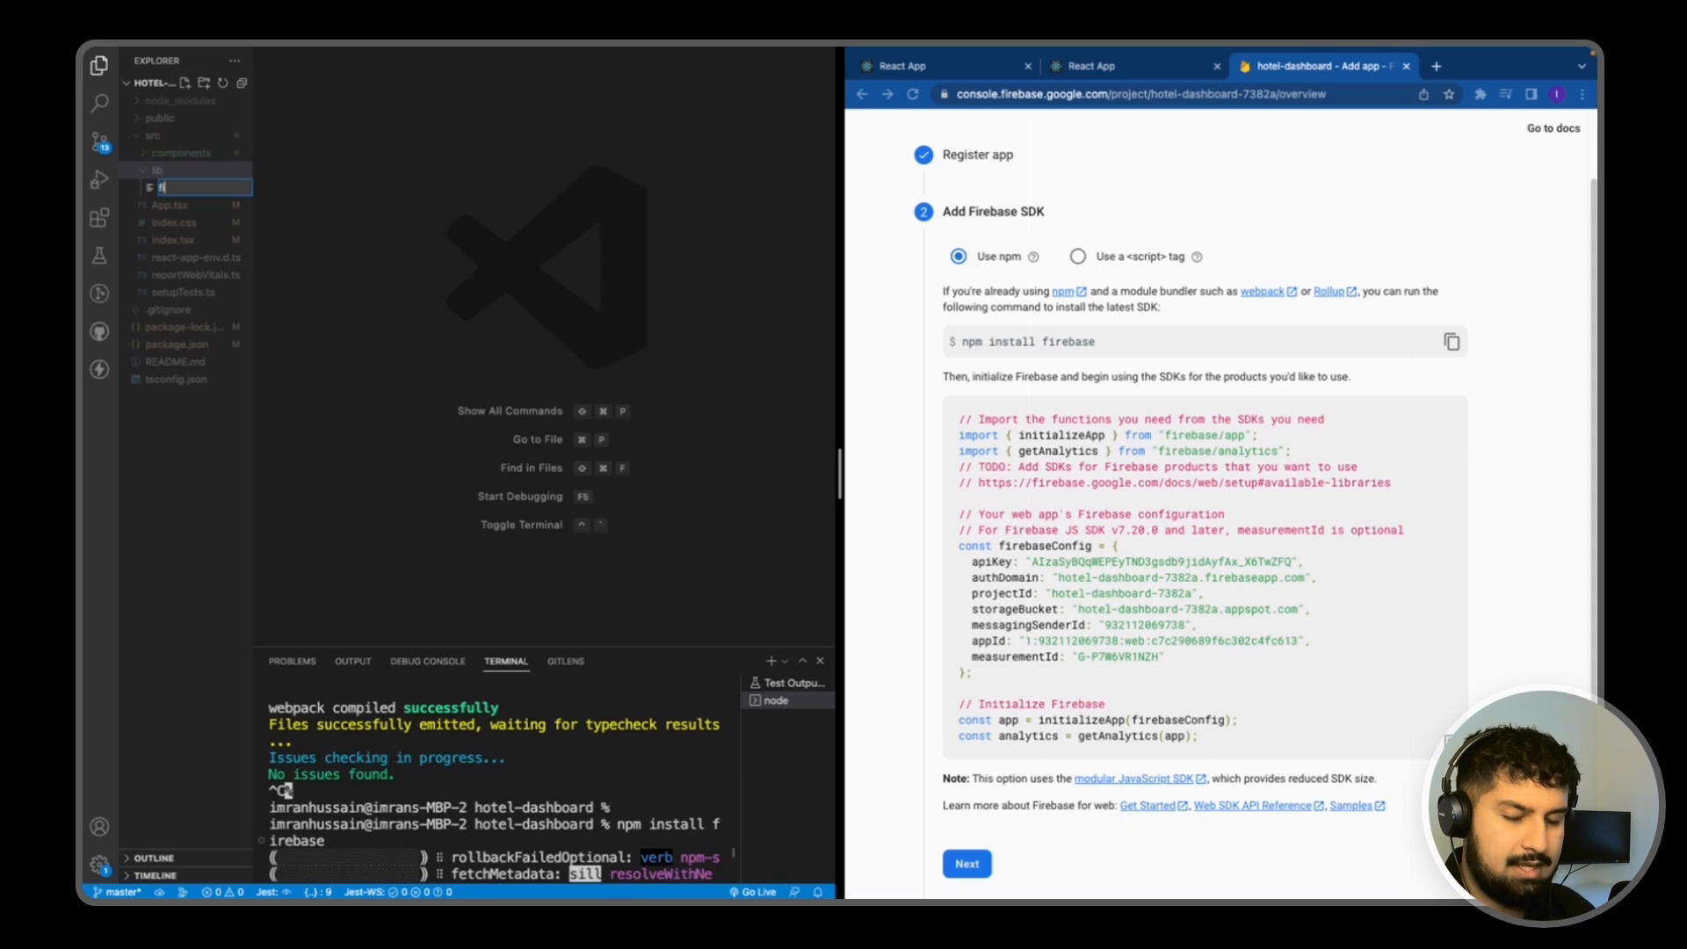
Step: Confirm the new file as firebase.ts, ready for the pasted Firebase SDK snippet
key(Enter)
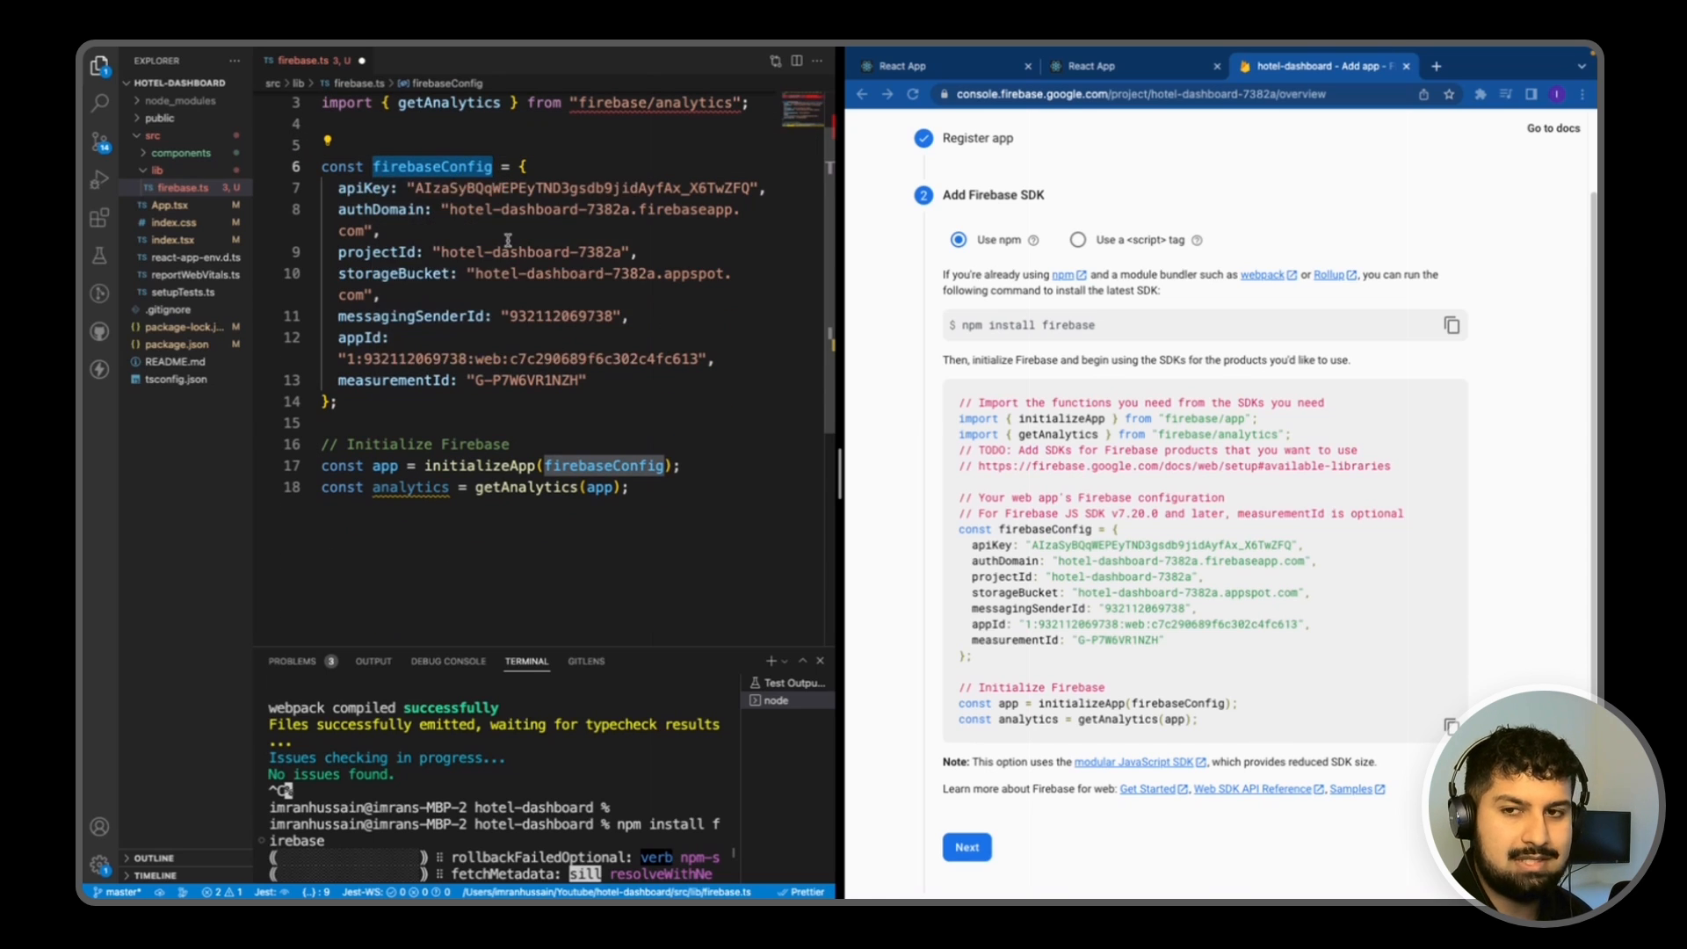
mouse_move(531, 371)
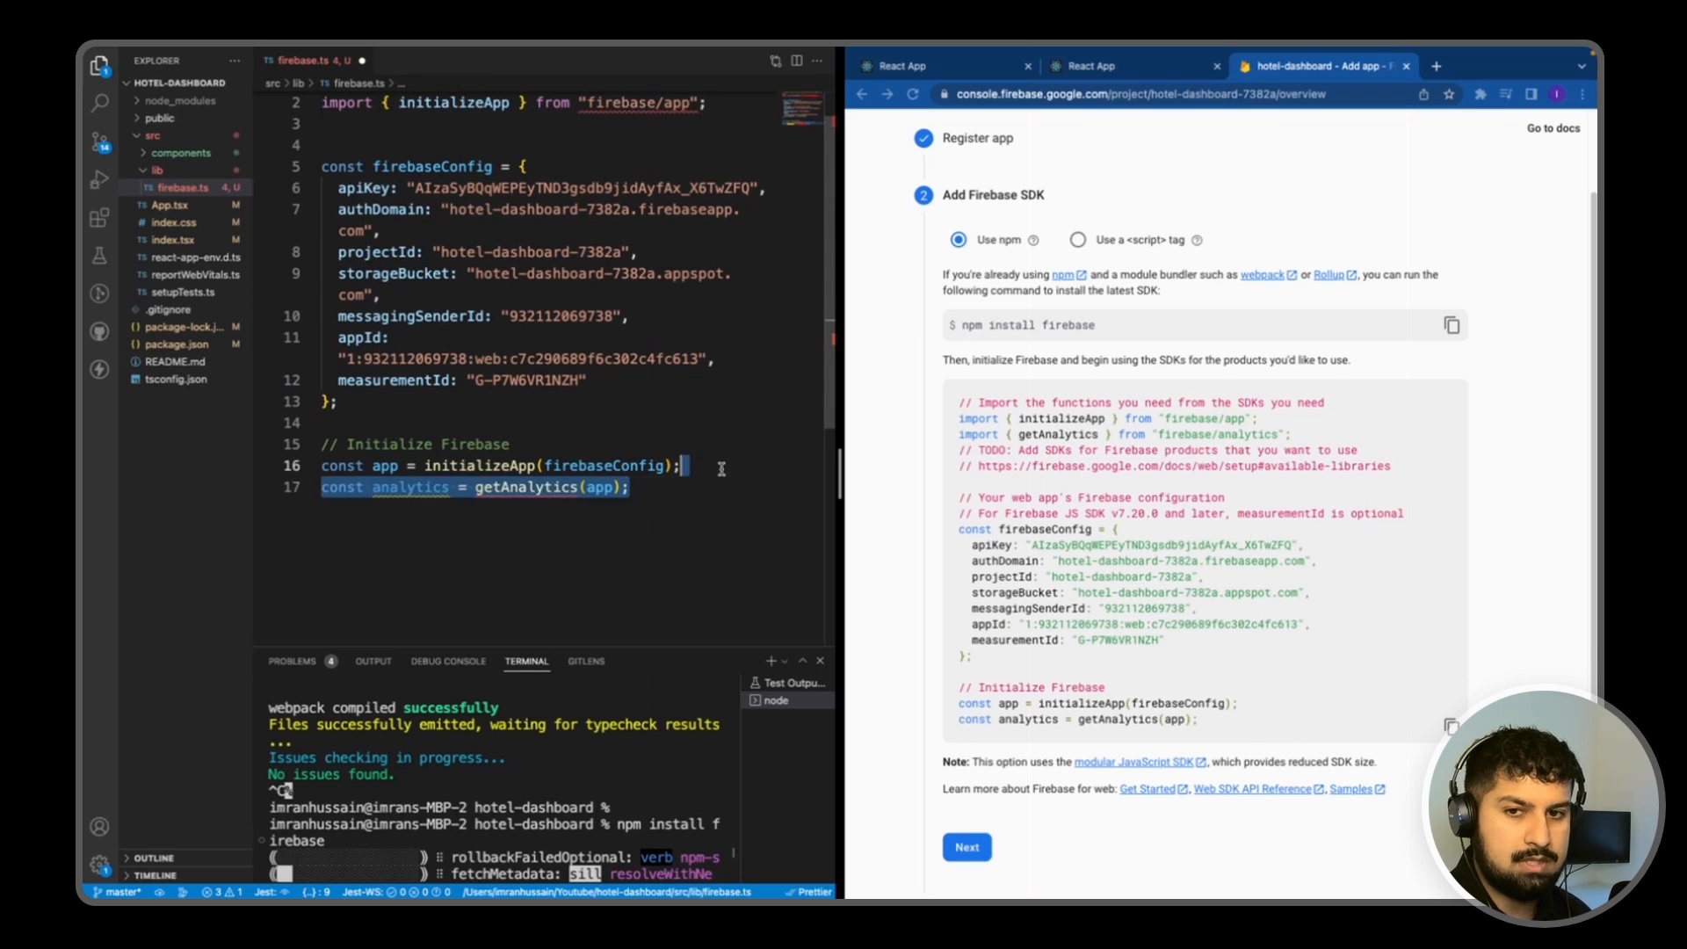
Step: Remove the getAnalytics line from firebase.ts so only app initialization remains
key(Backspace)
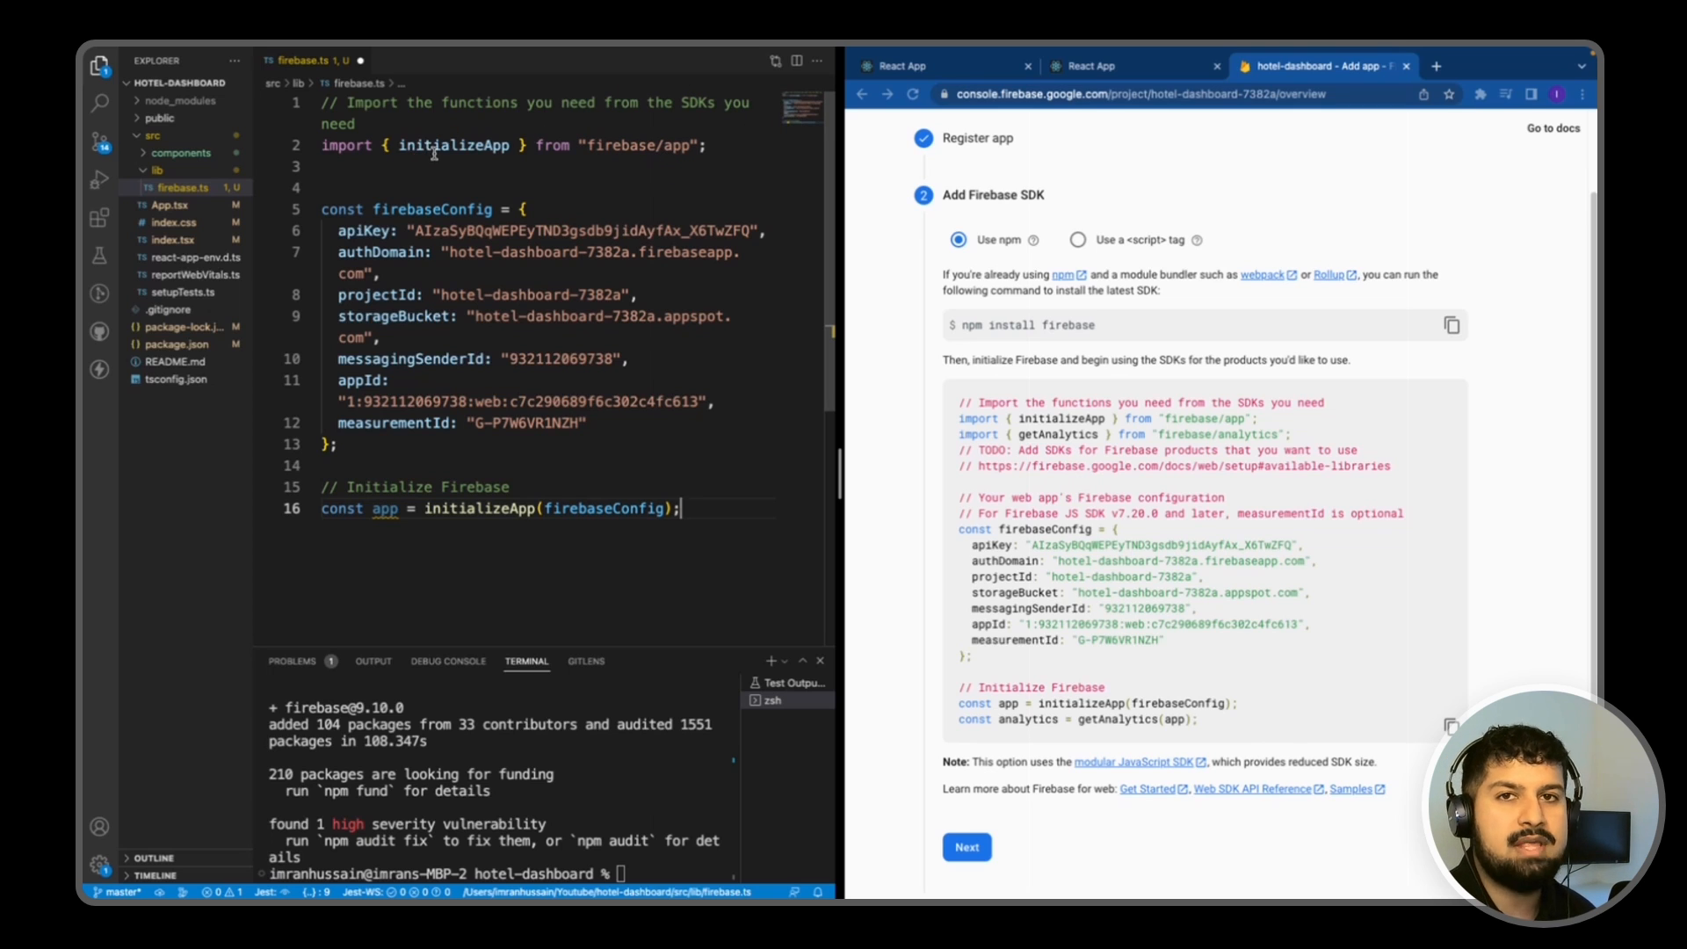
mouse_move(452, 145)
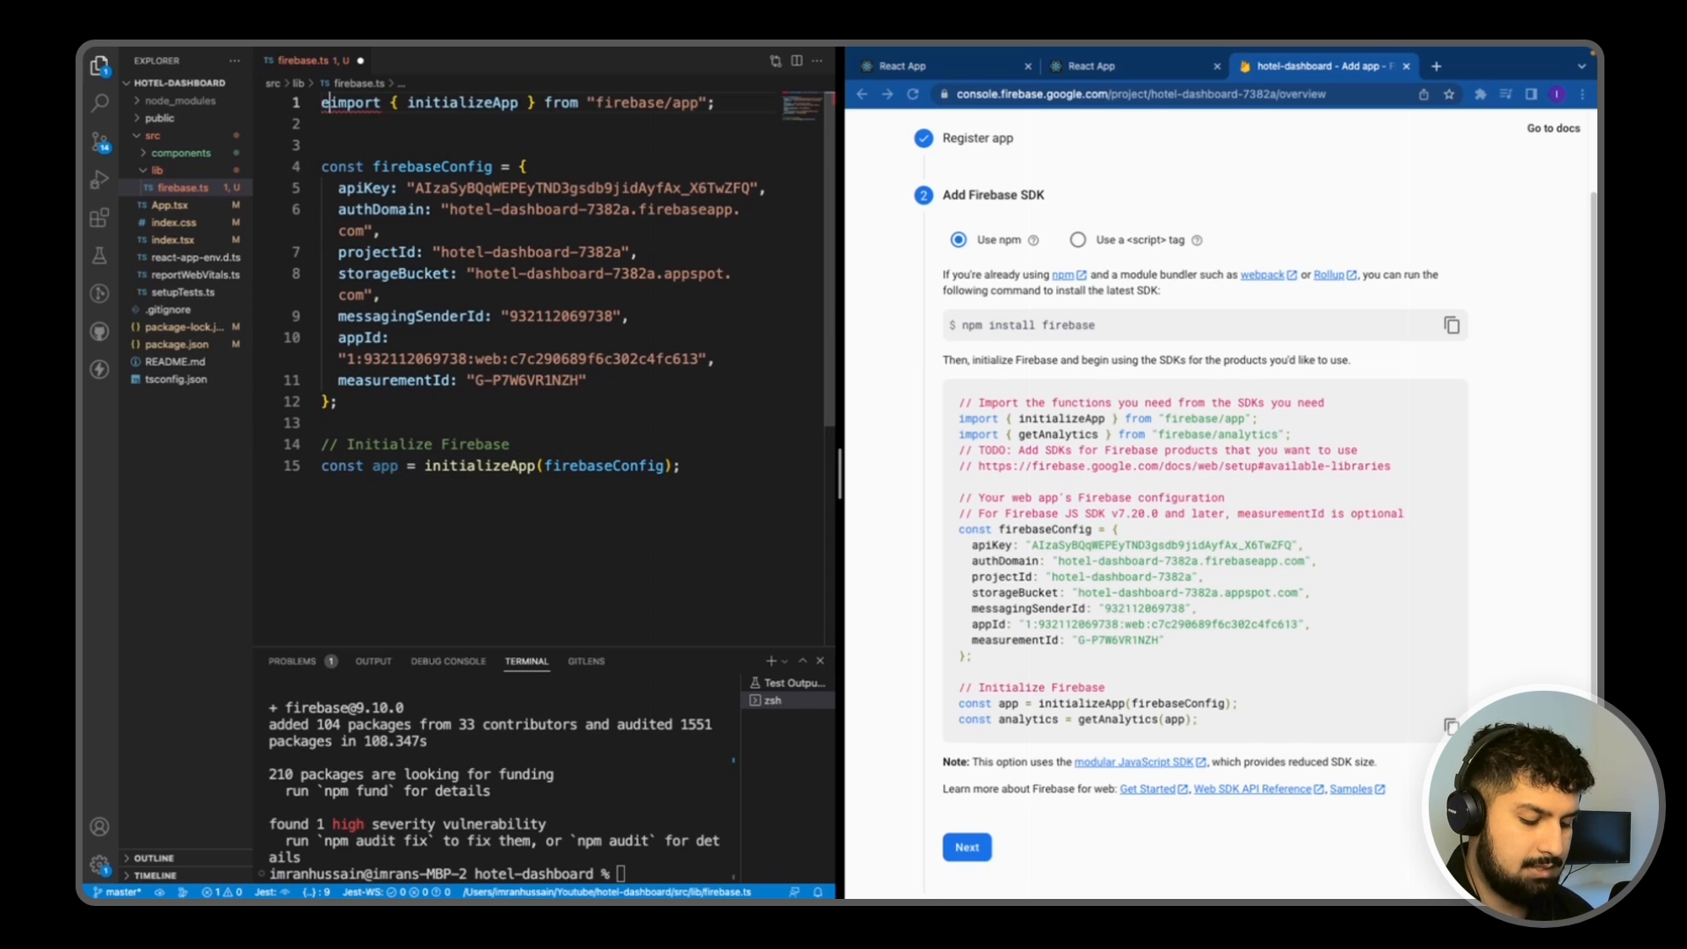
Step: Export the app constant in firebase.ts and create controller.ts in the lib folder
text(export)
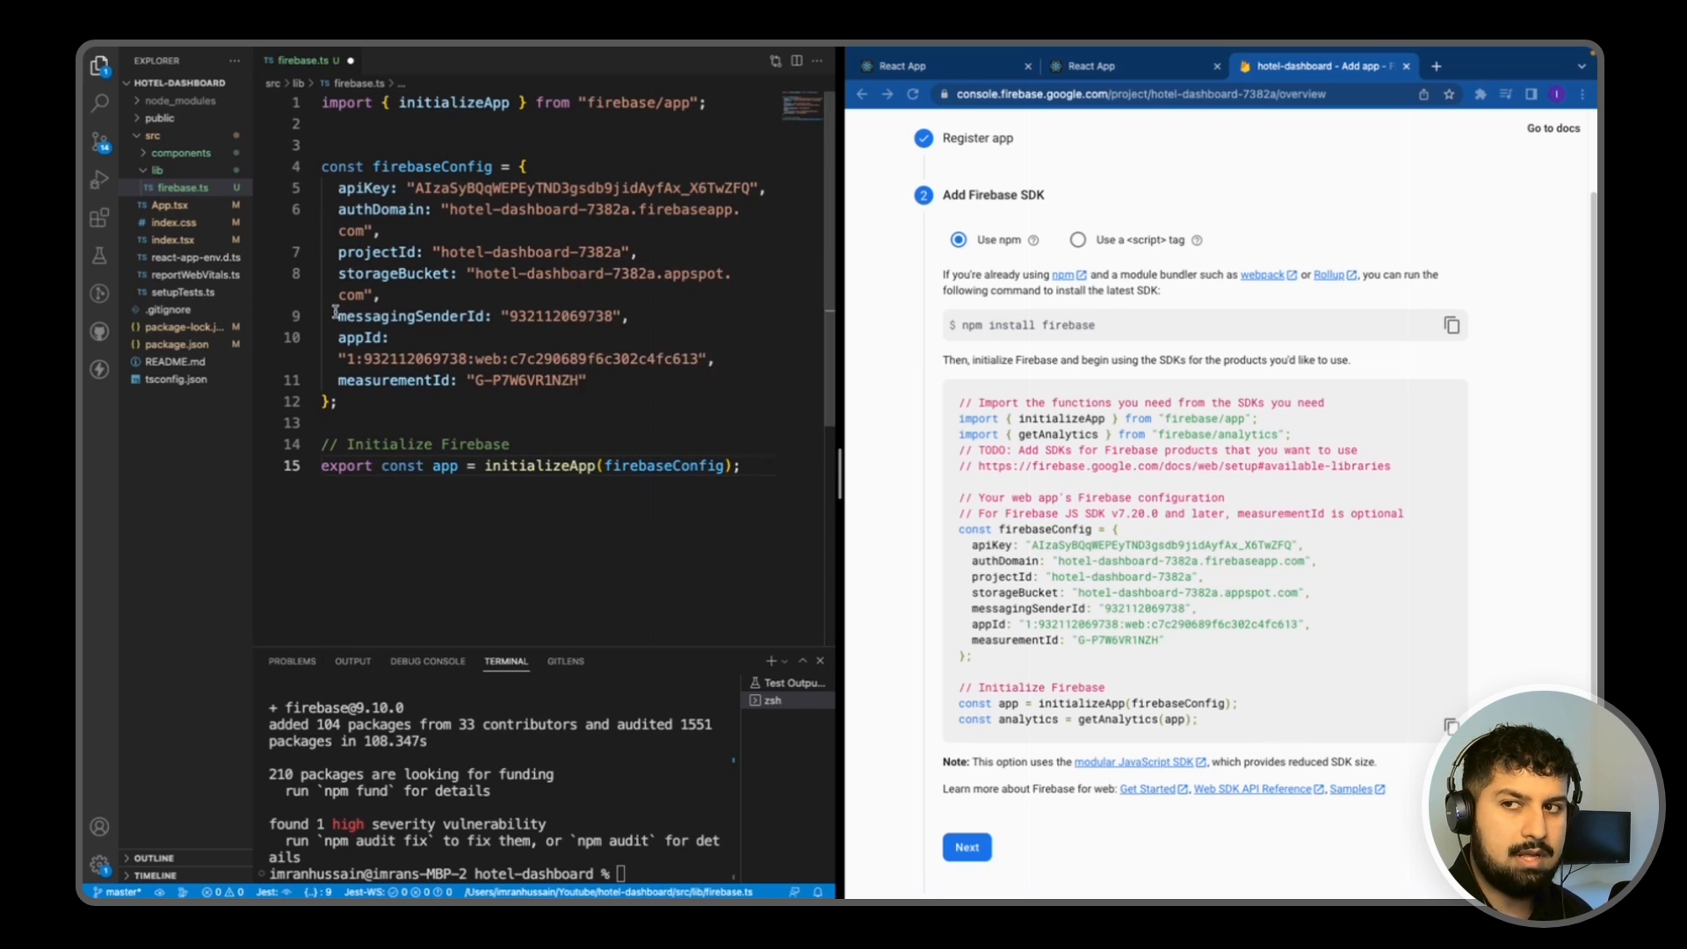
right_click(157, 171)
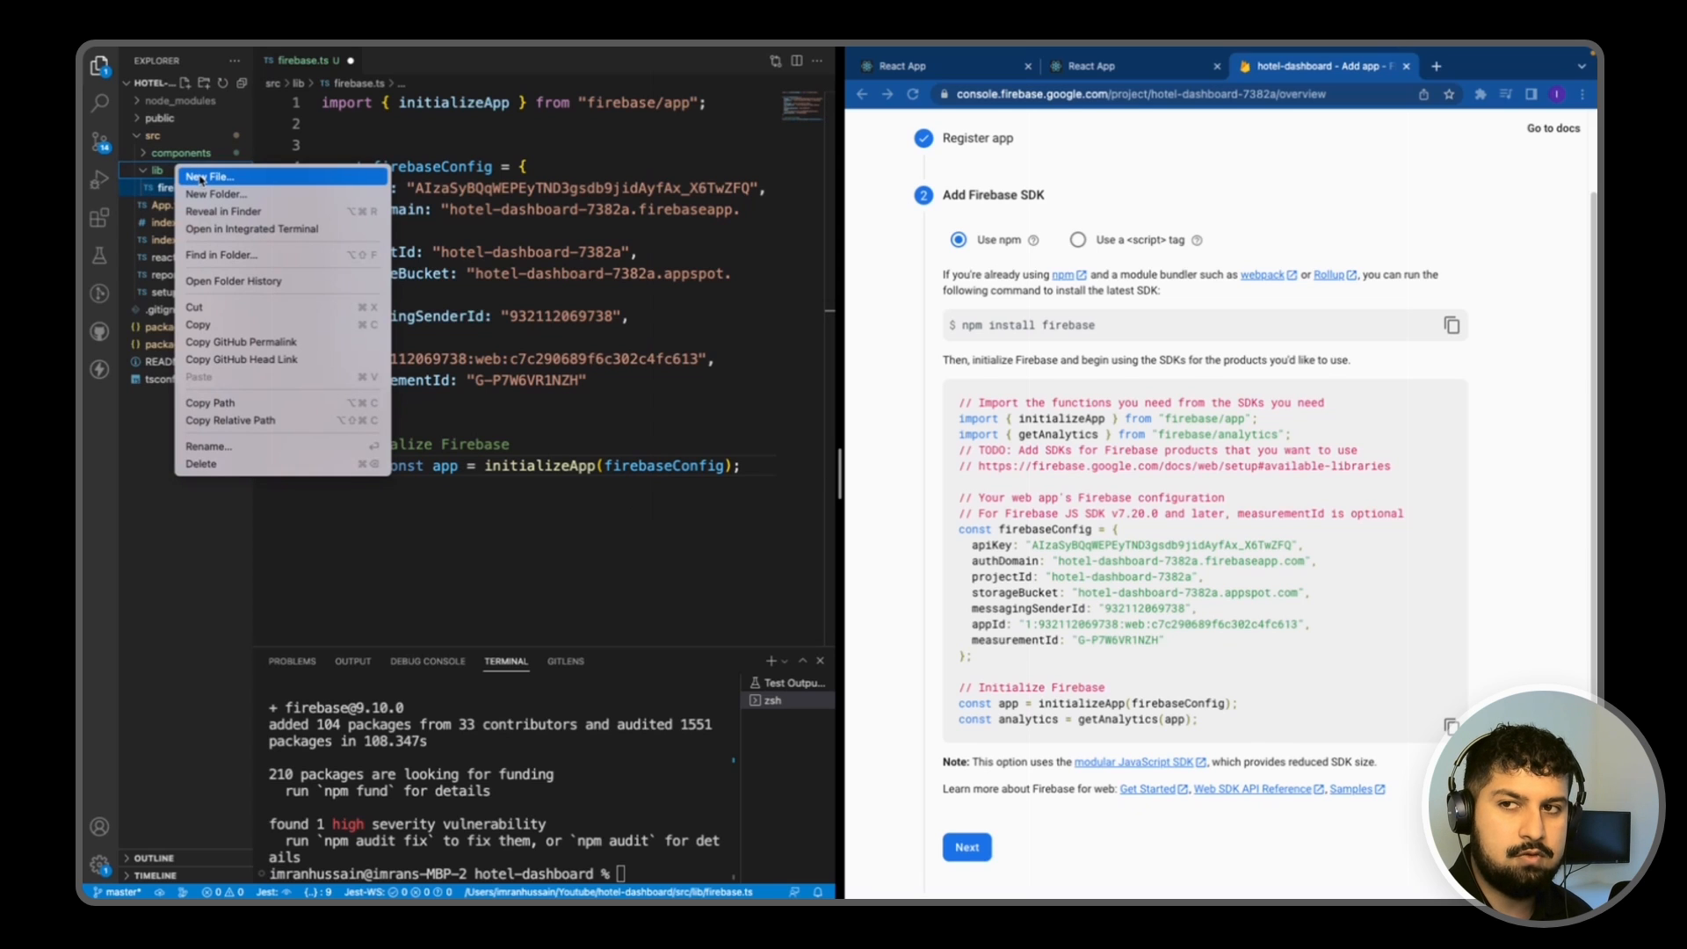
click(211, 176)
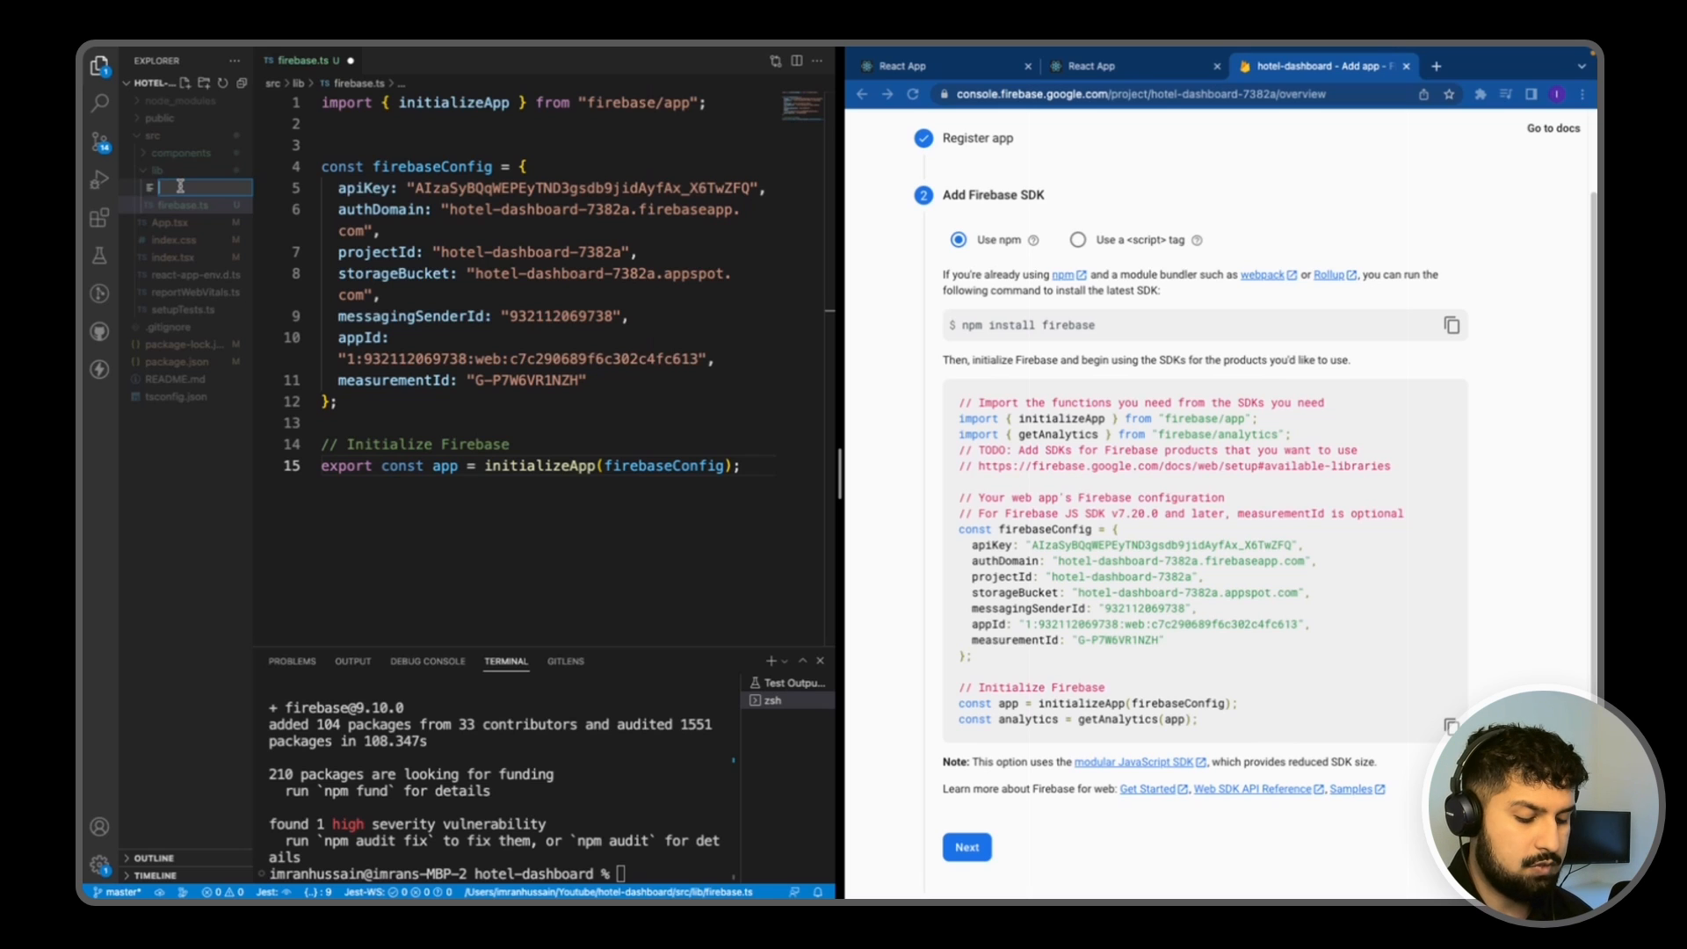
text(controller.ts)
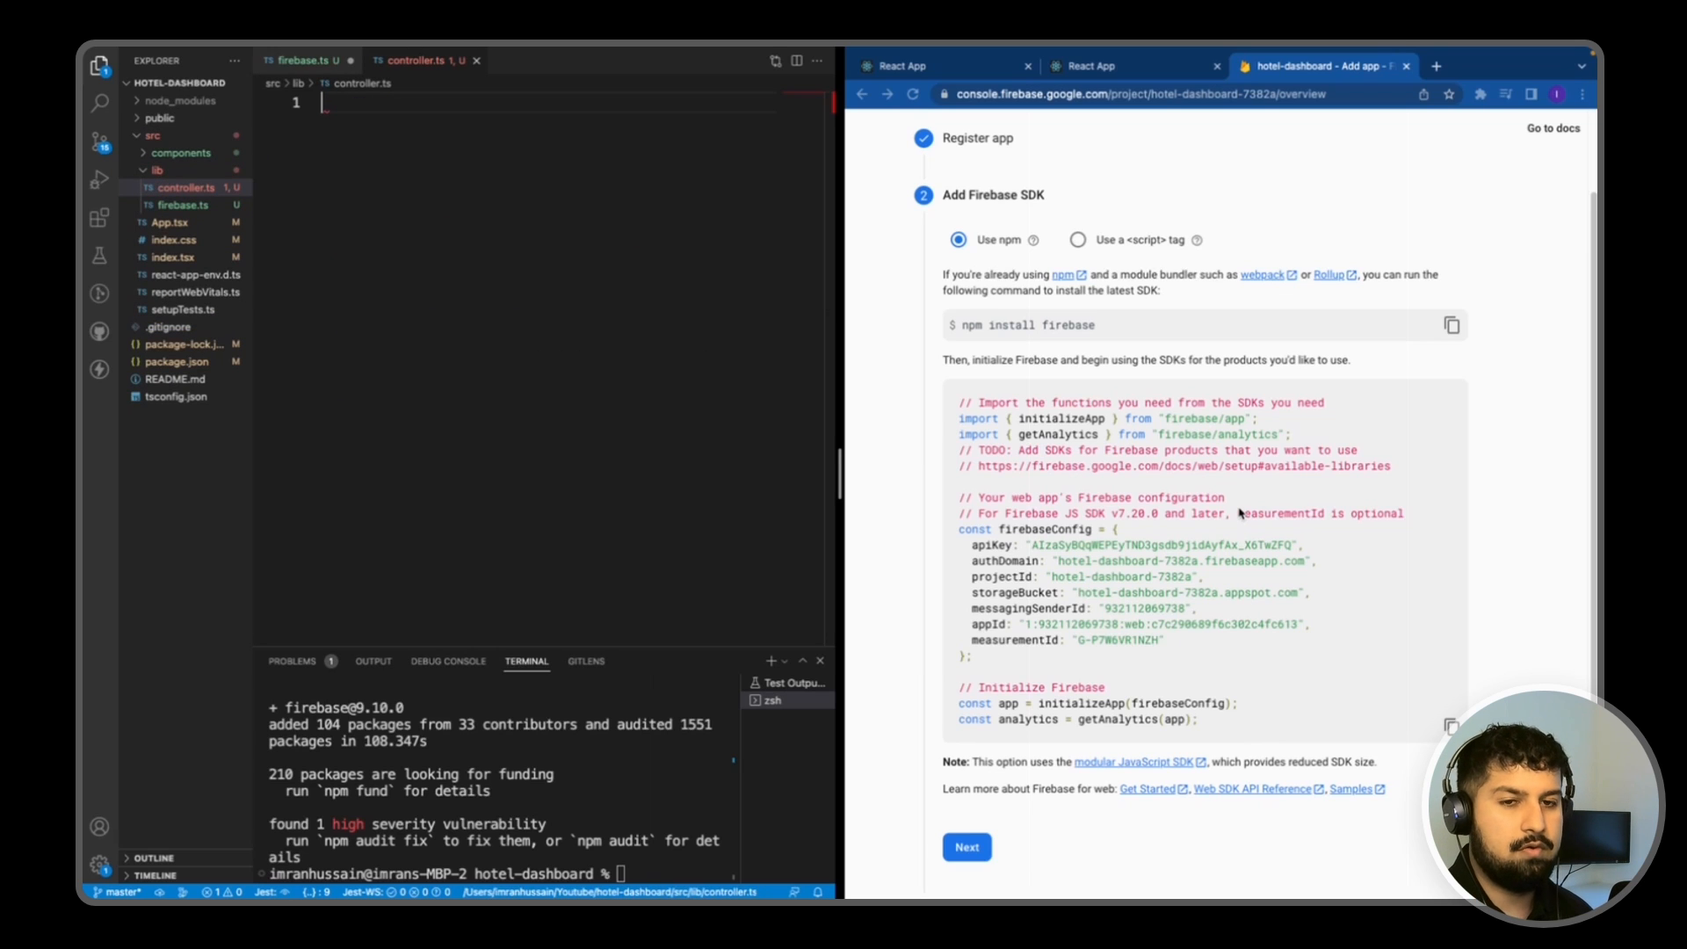
mouse_move(1240, 542)
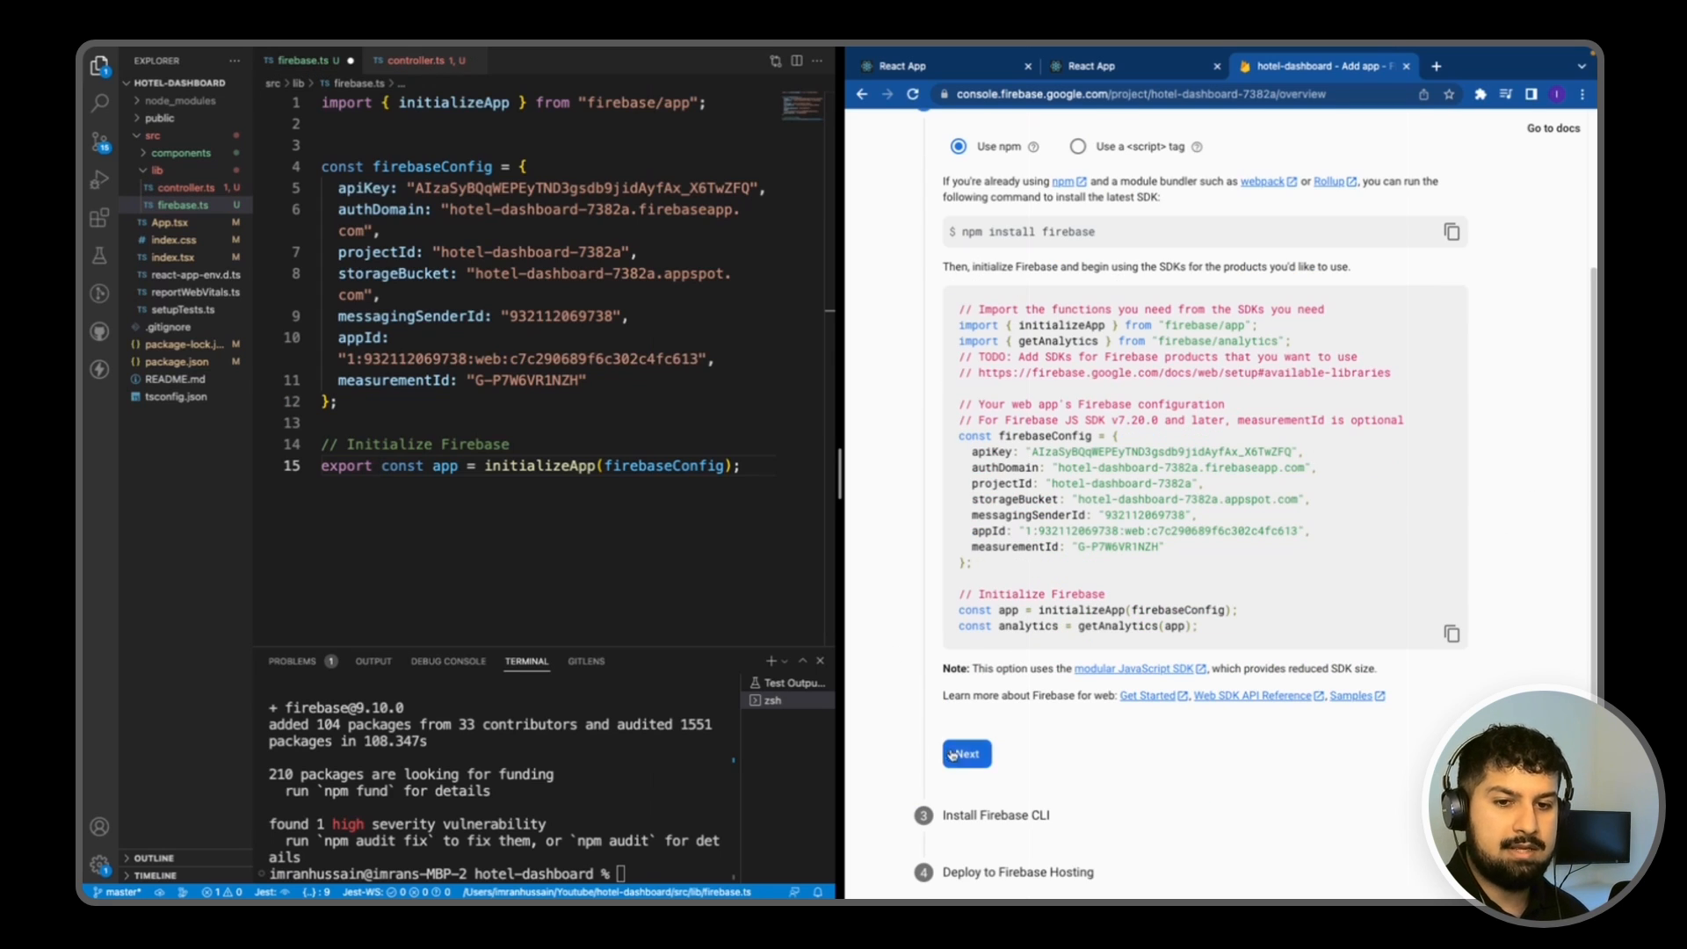
Step: Advance through Install Firebase CLI and Deploy to Hosting, then continue to the console
click(964, 754)
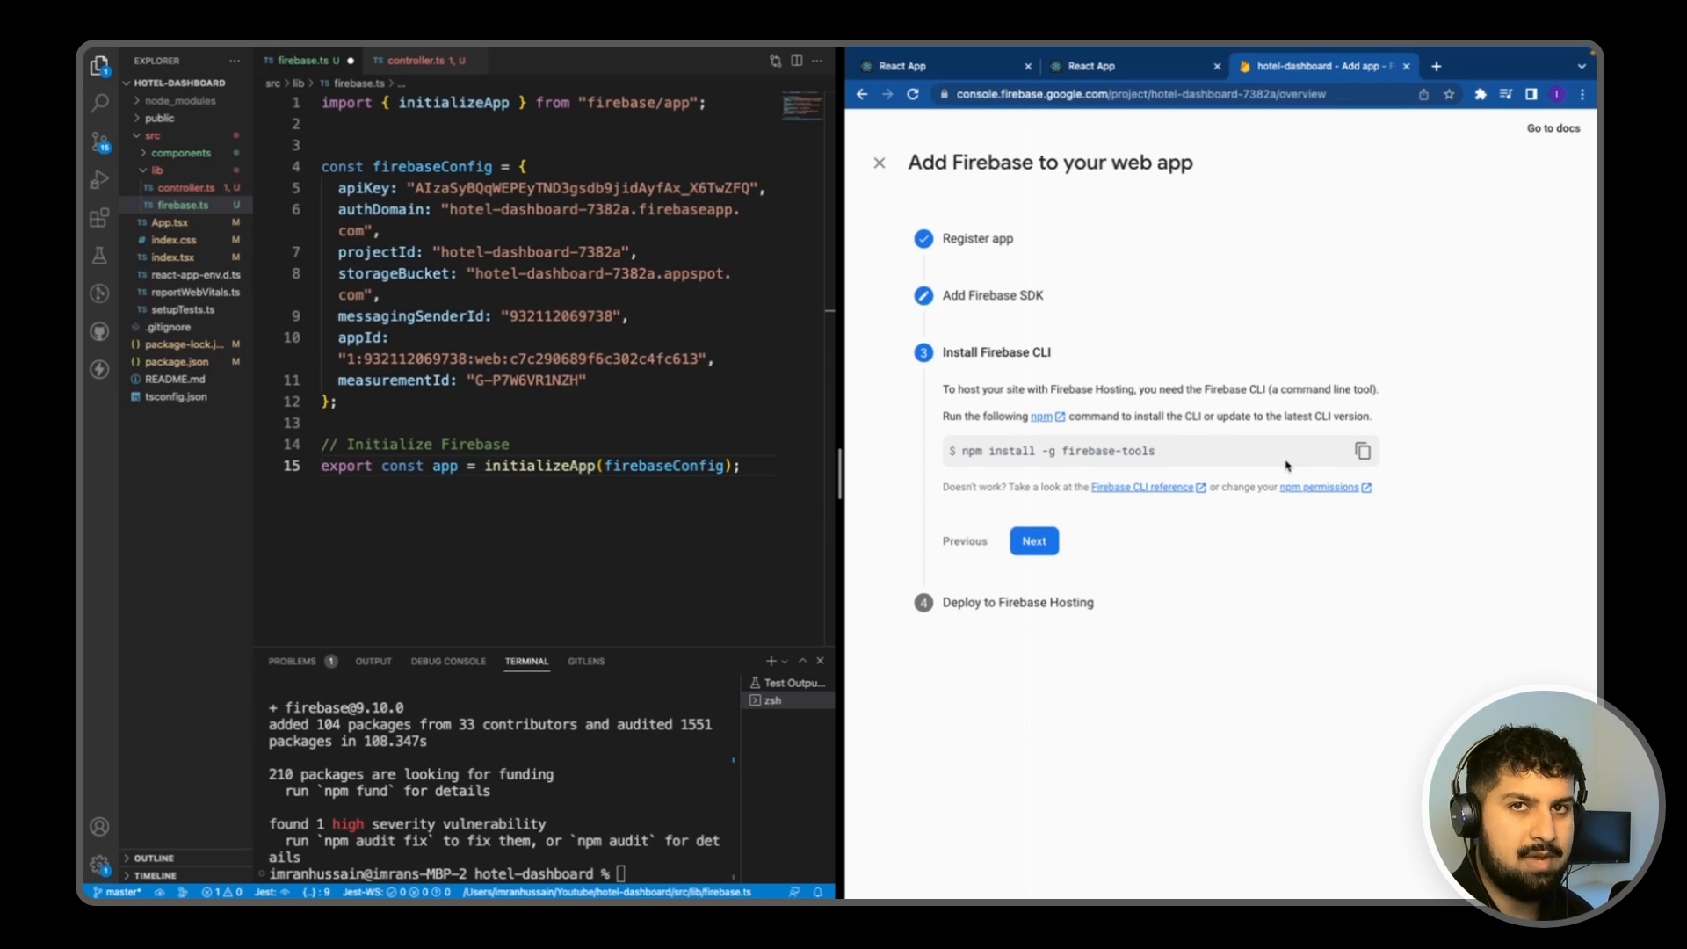
mouse_move(1065, 467)
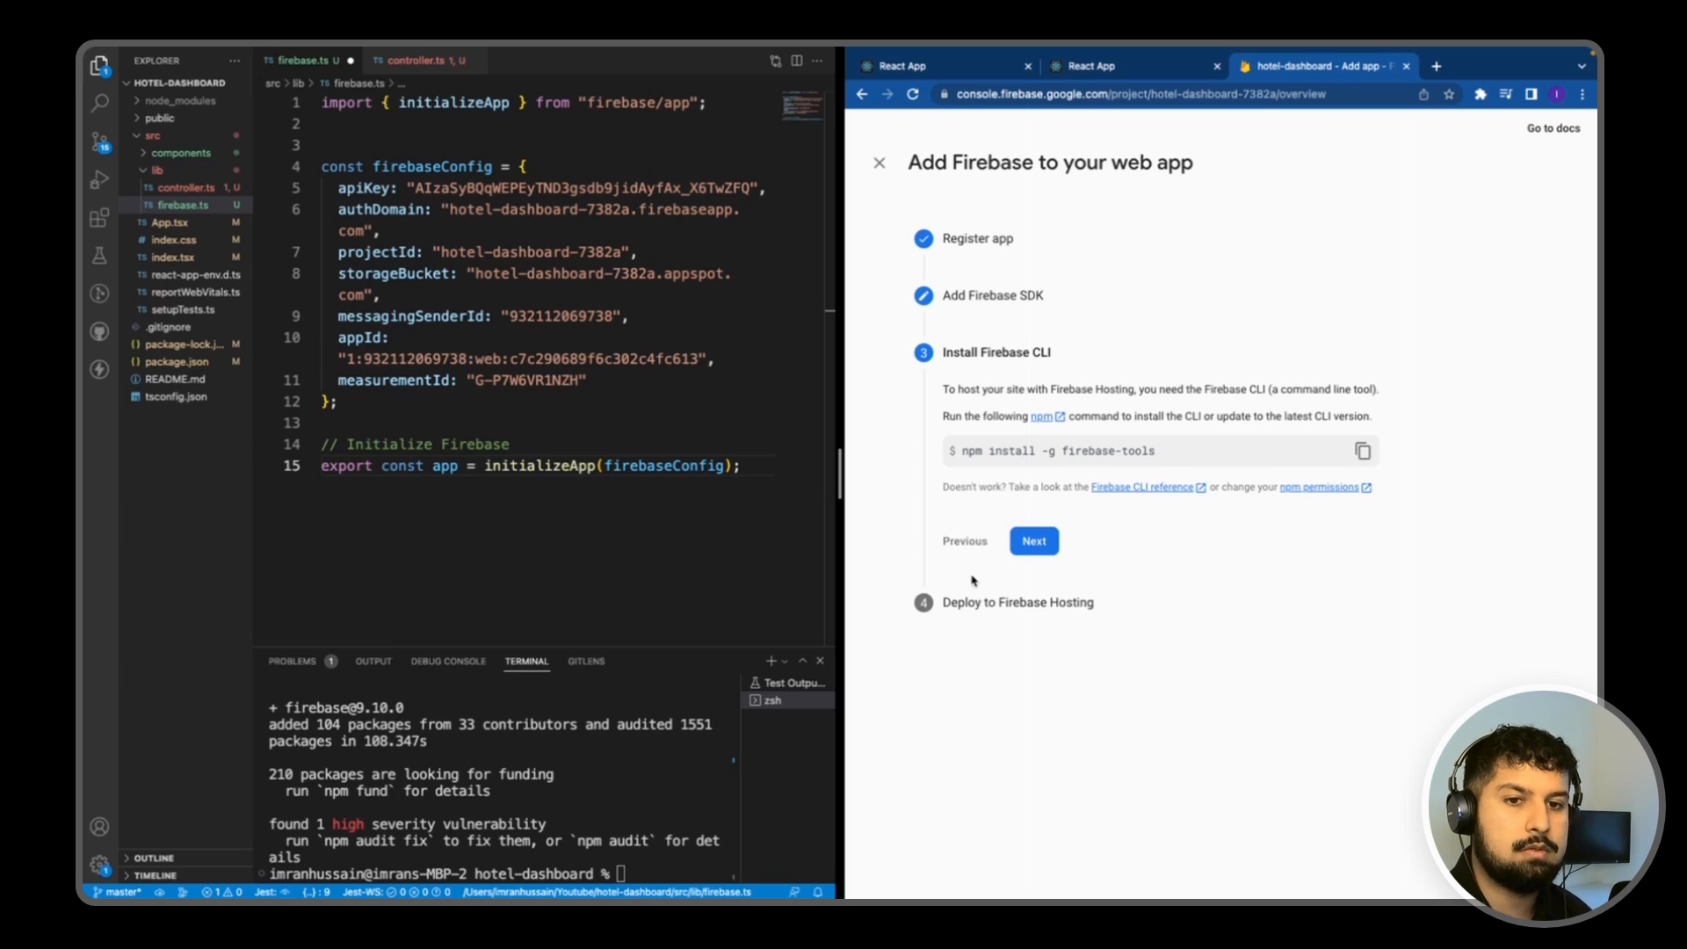
click(1032, 540)
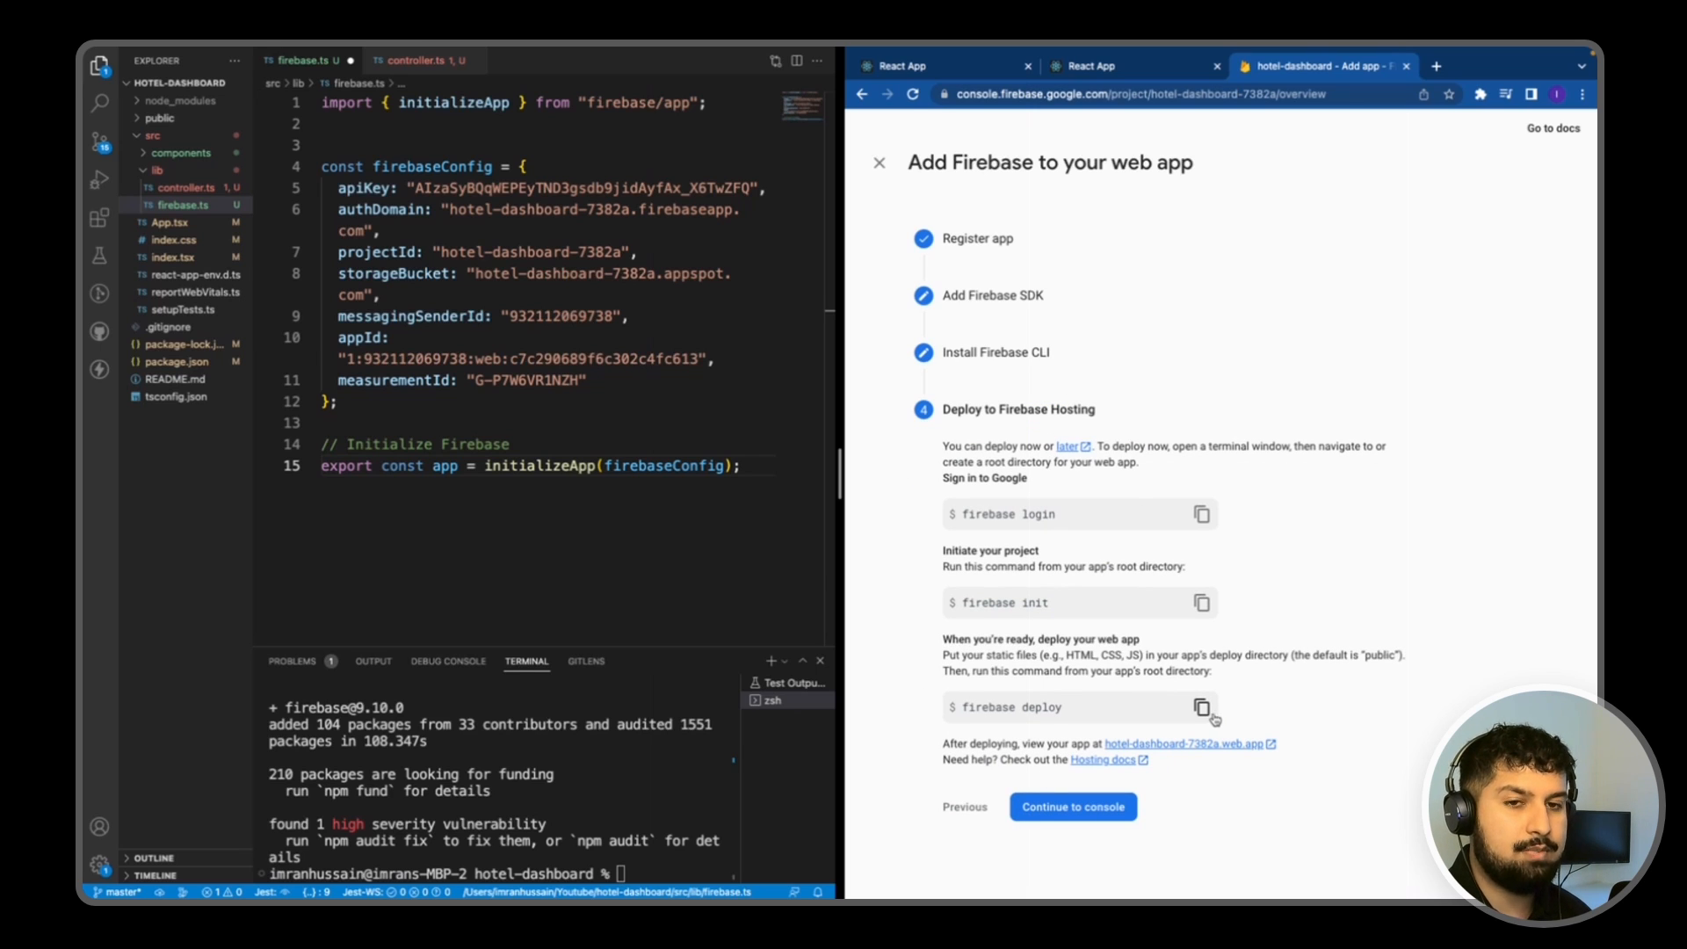
click(1072, 806)
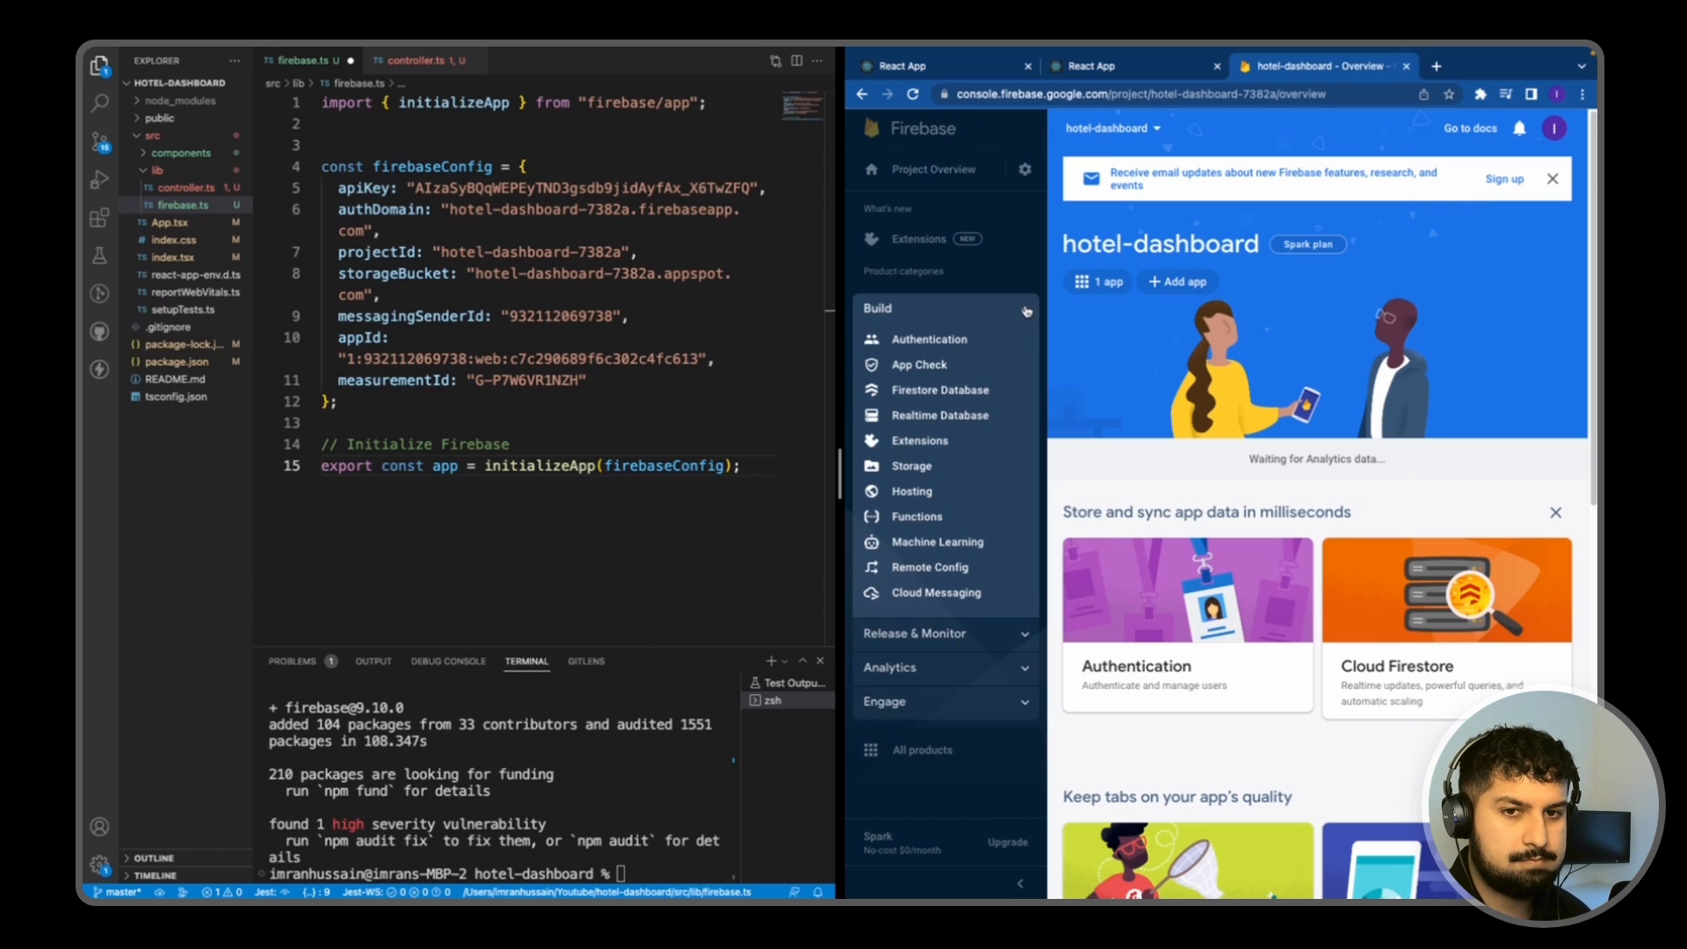
Step: Start creating a Cloud Firestore database in test mode from the Firestore Database page
click(937, 390)
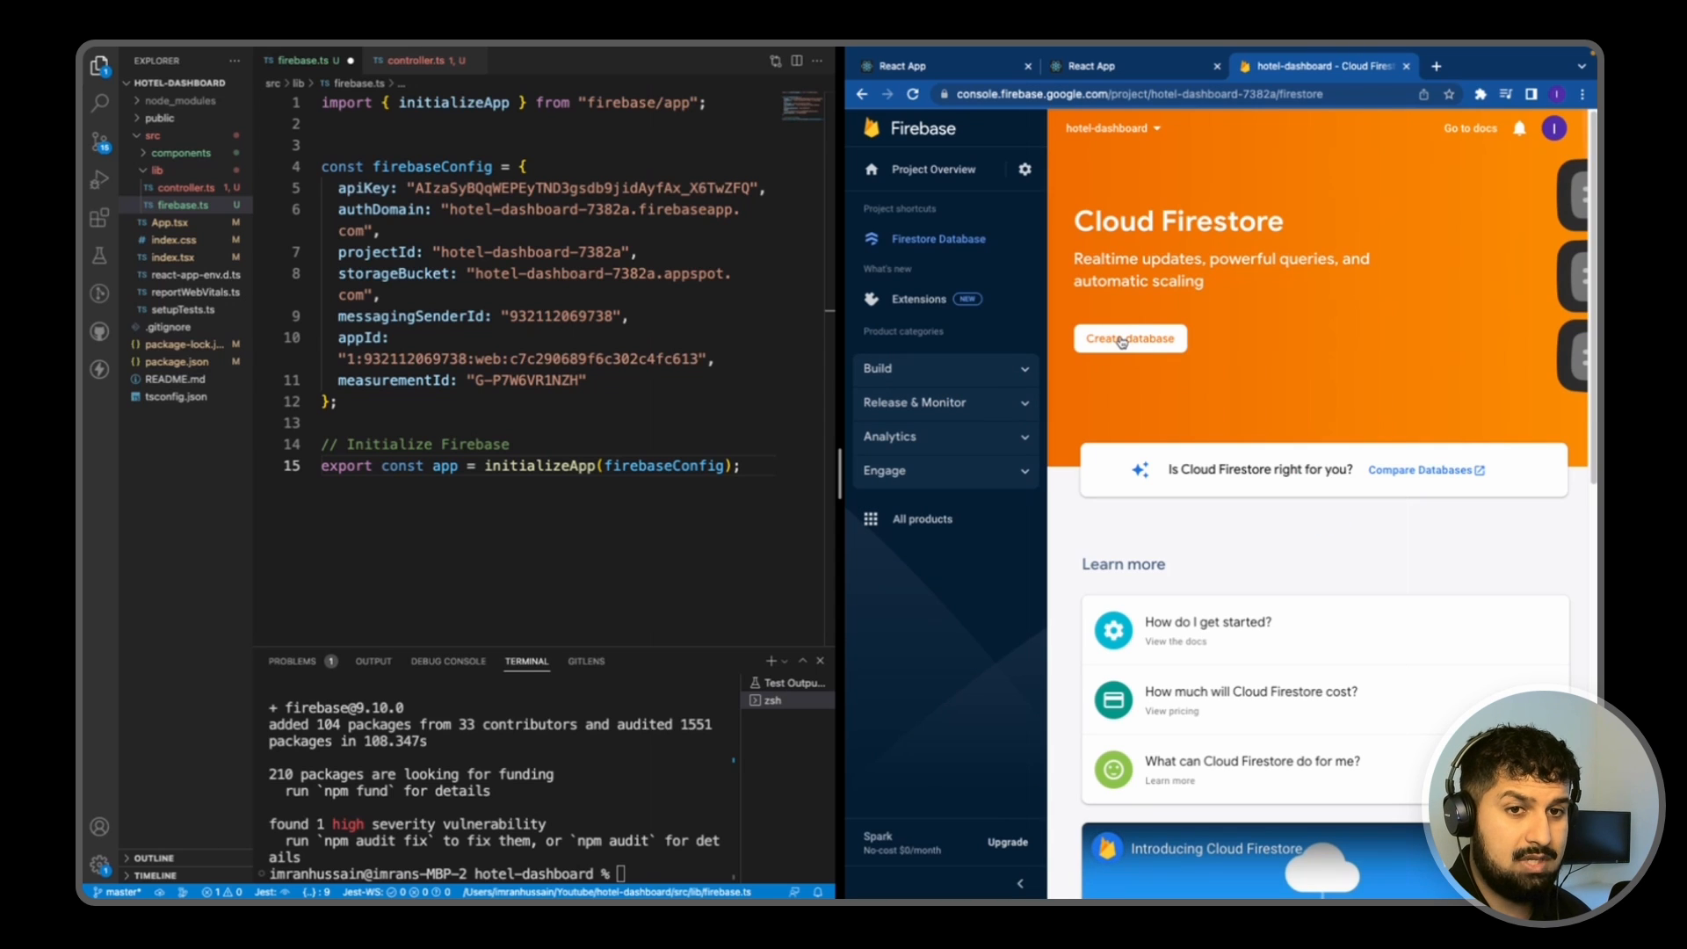
click(1128, 338)
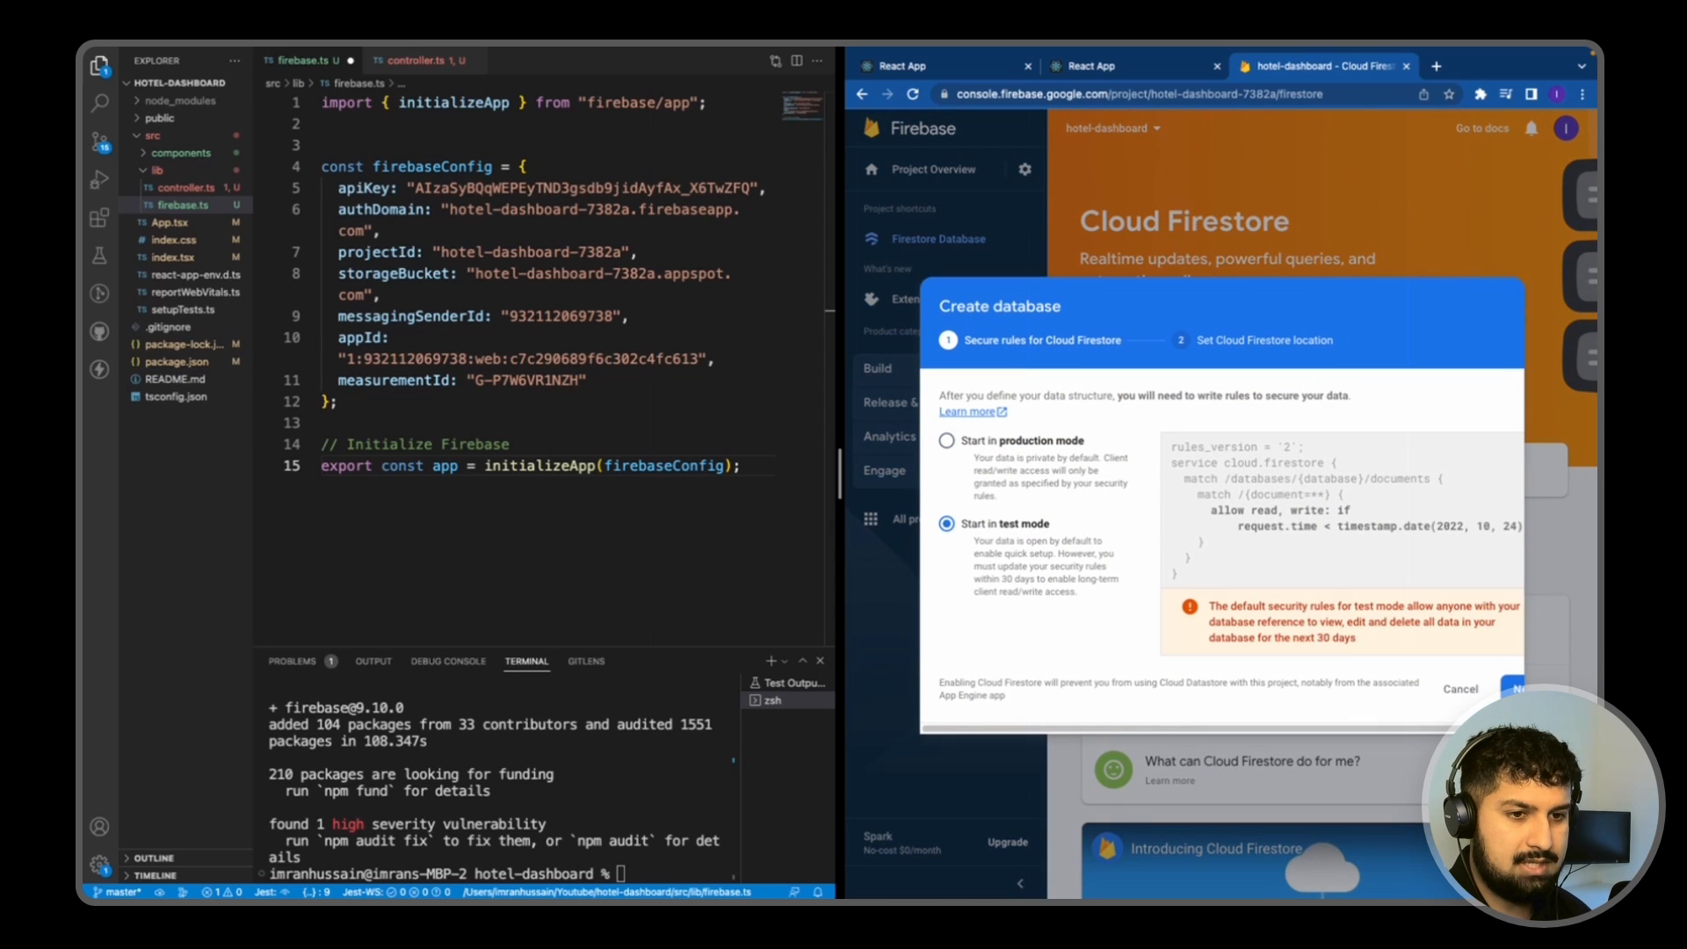
click(1515, 687)
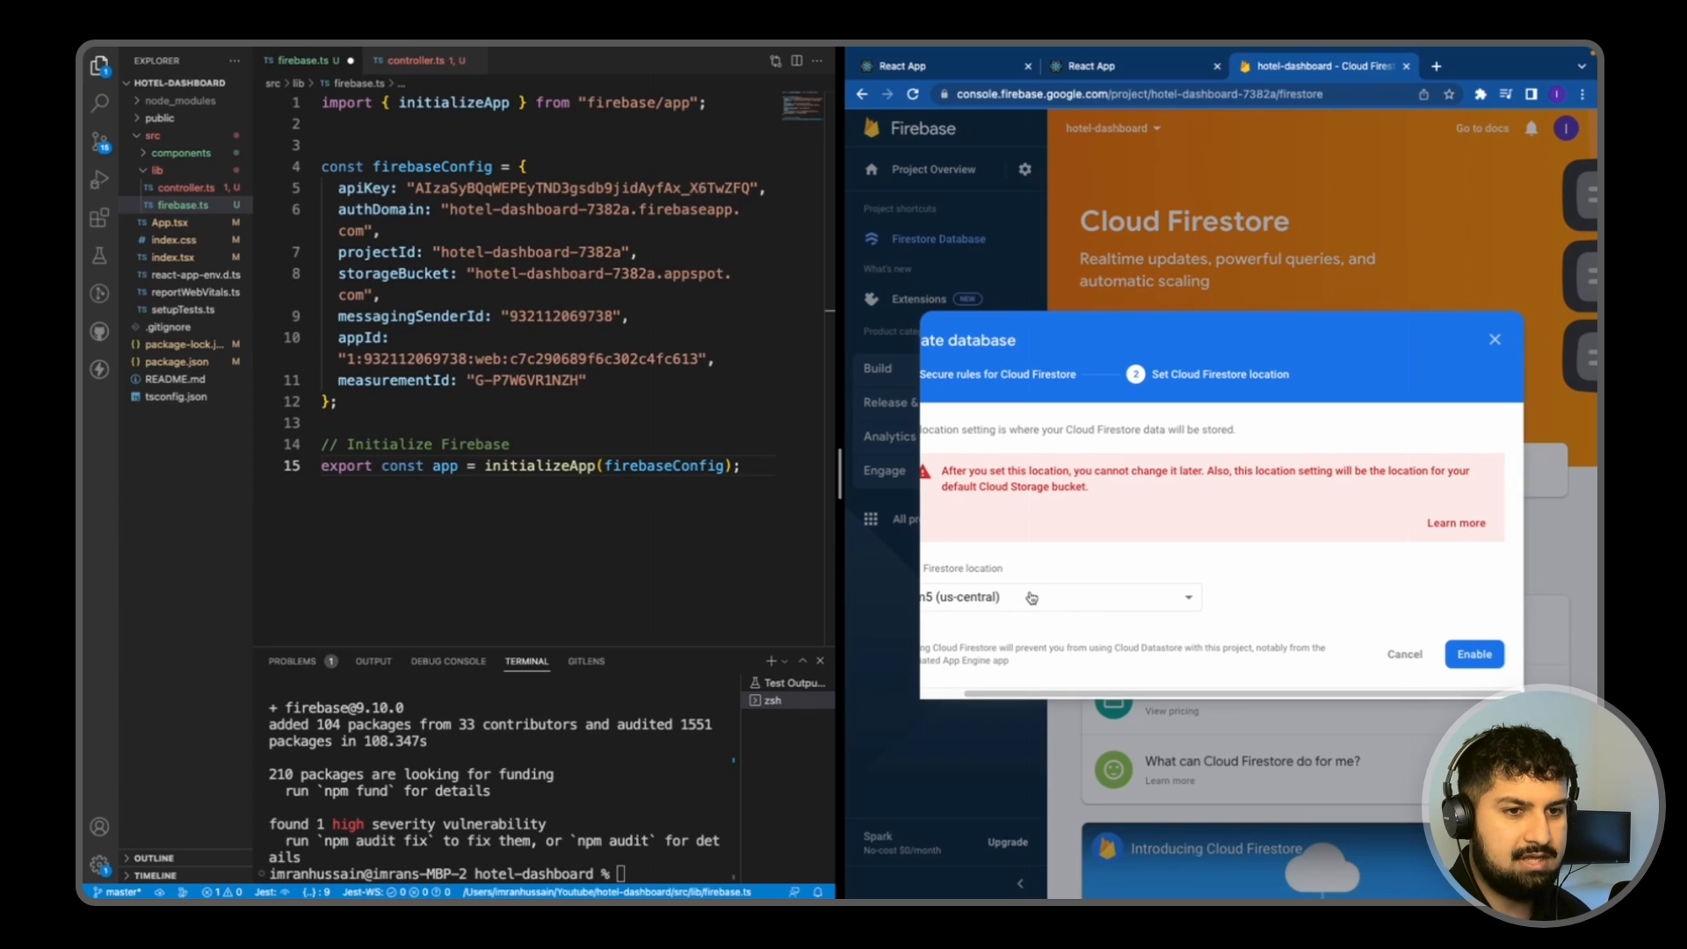
Step: Choose the eur3 (europe-west) location and enable the database
click(1060, 598)
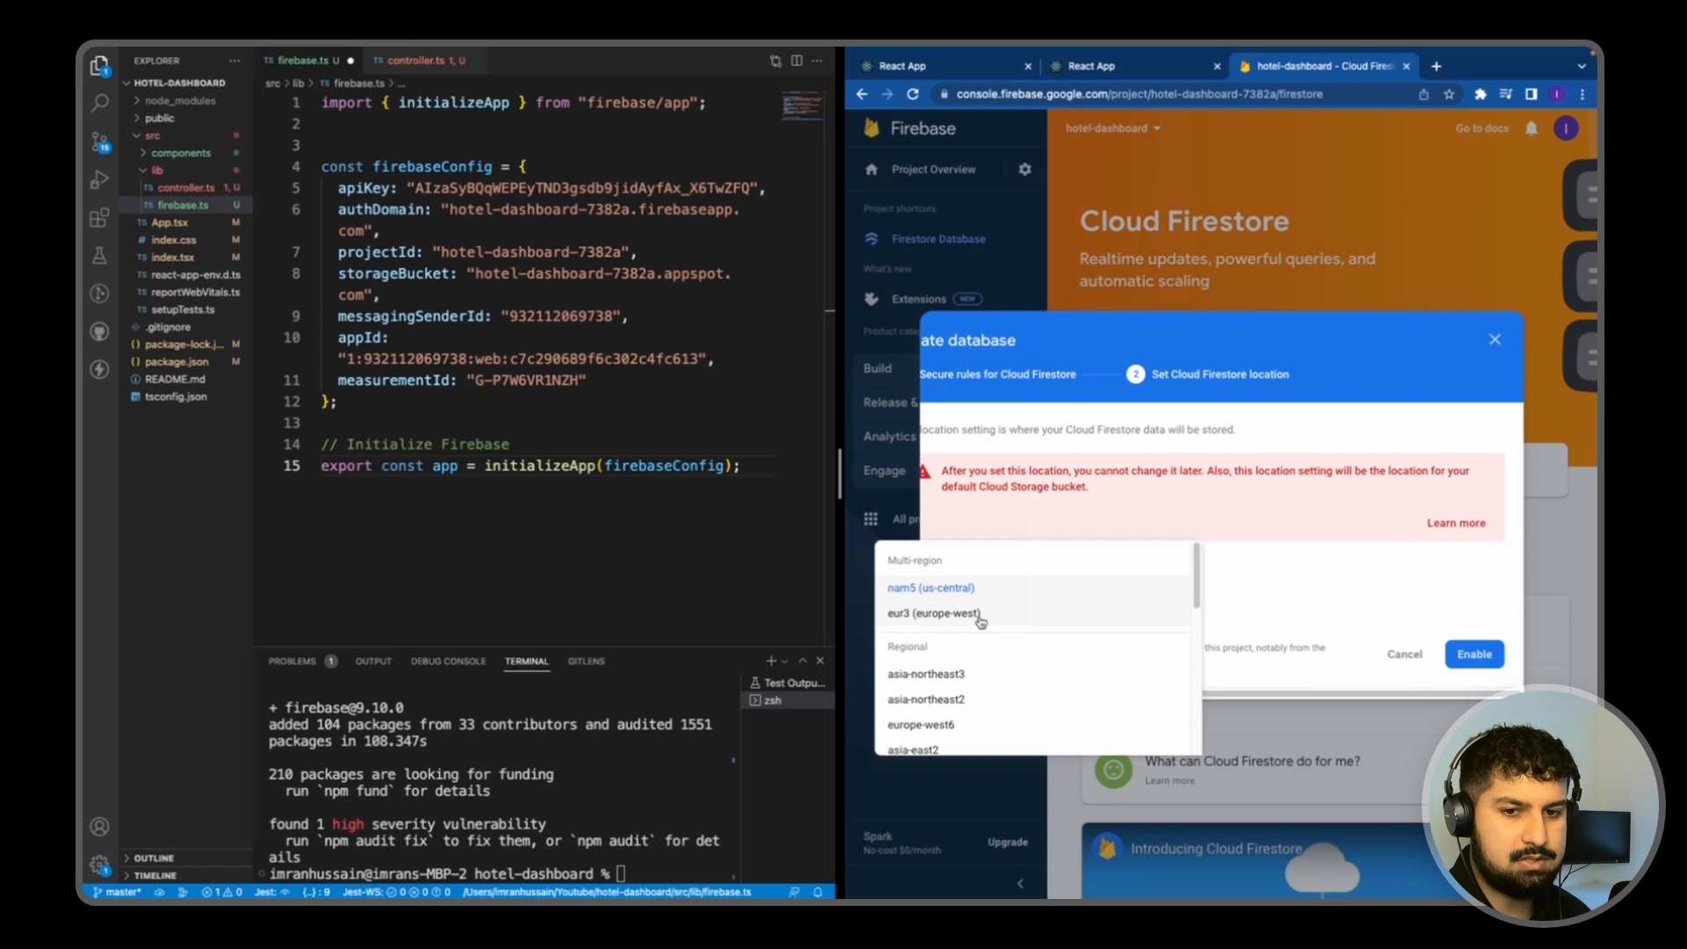
click(931, 613)
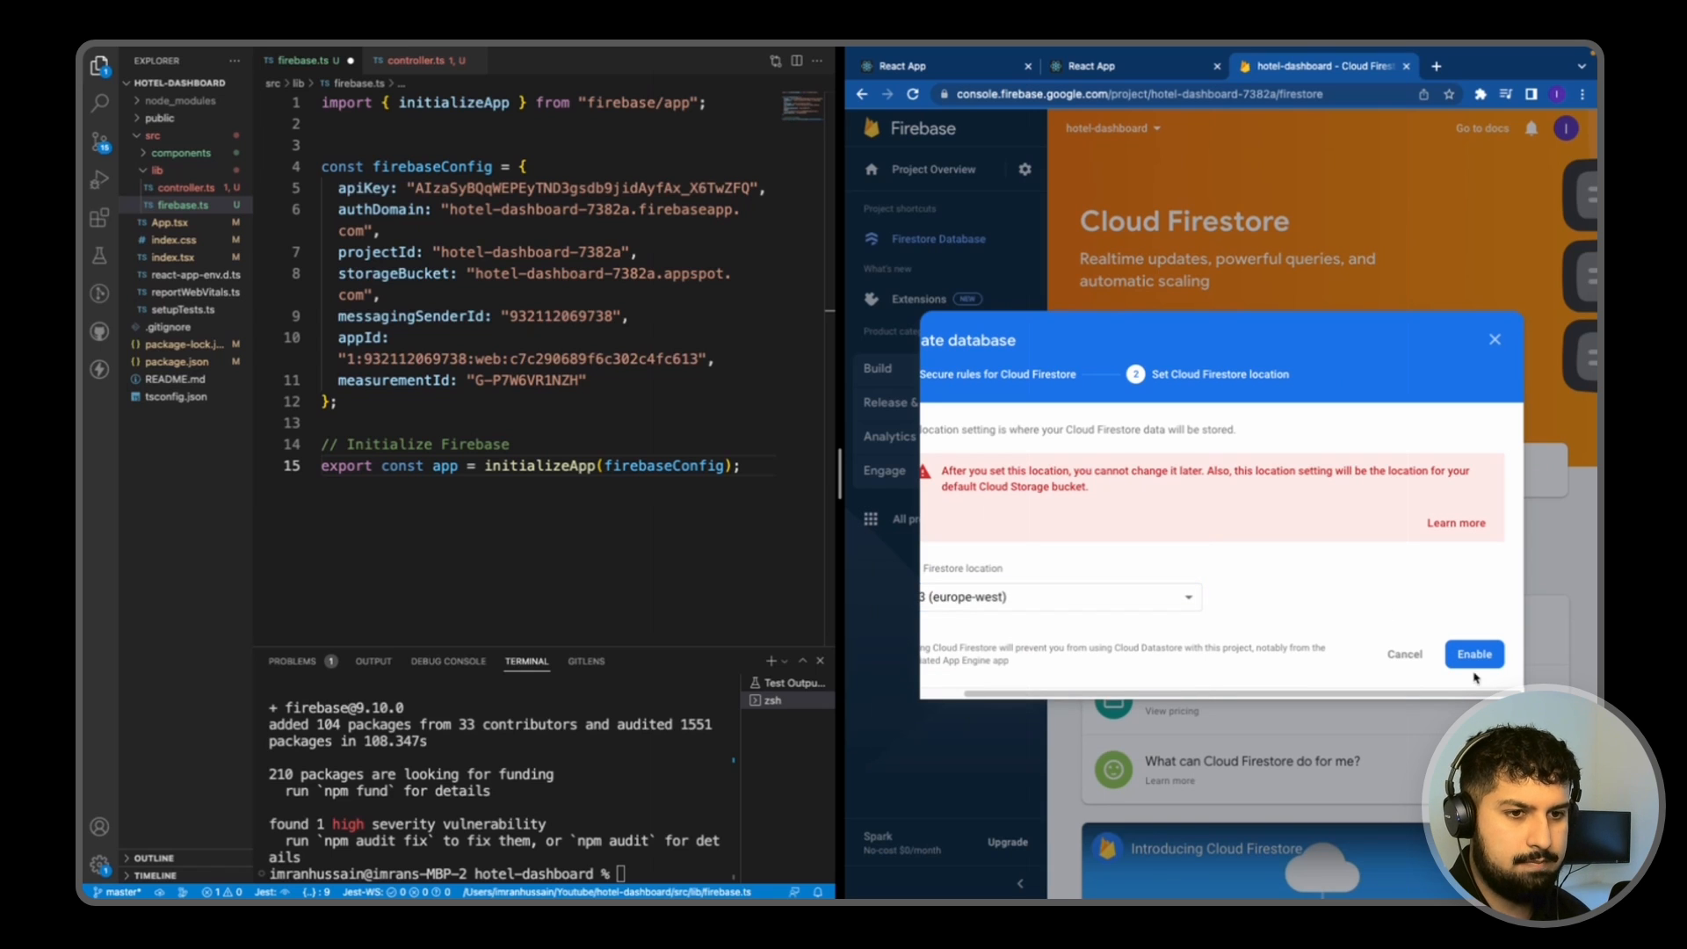
click(1472, 653)
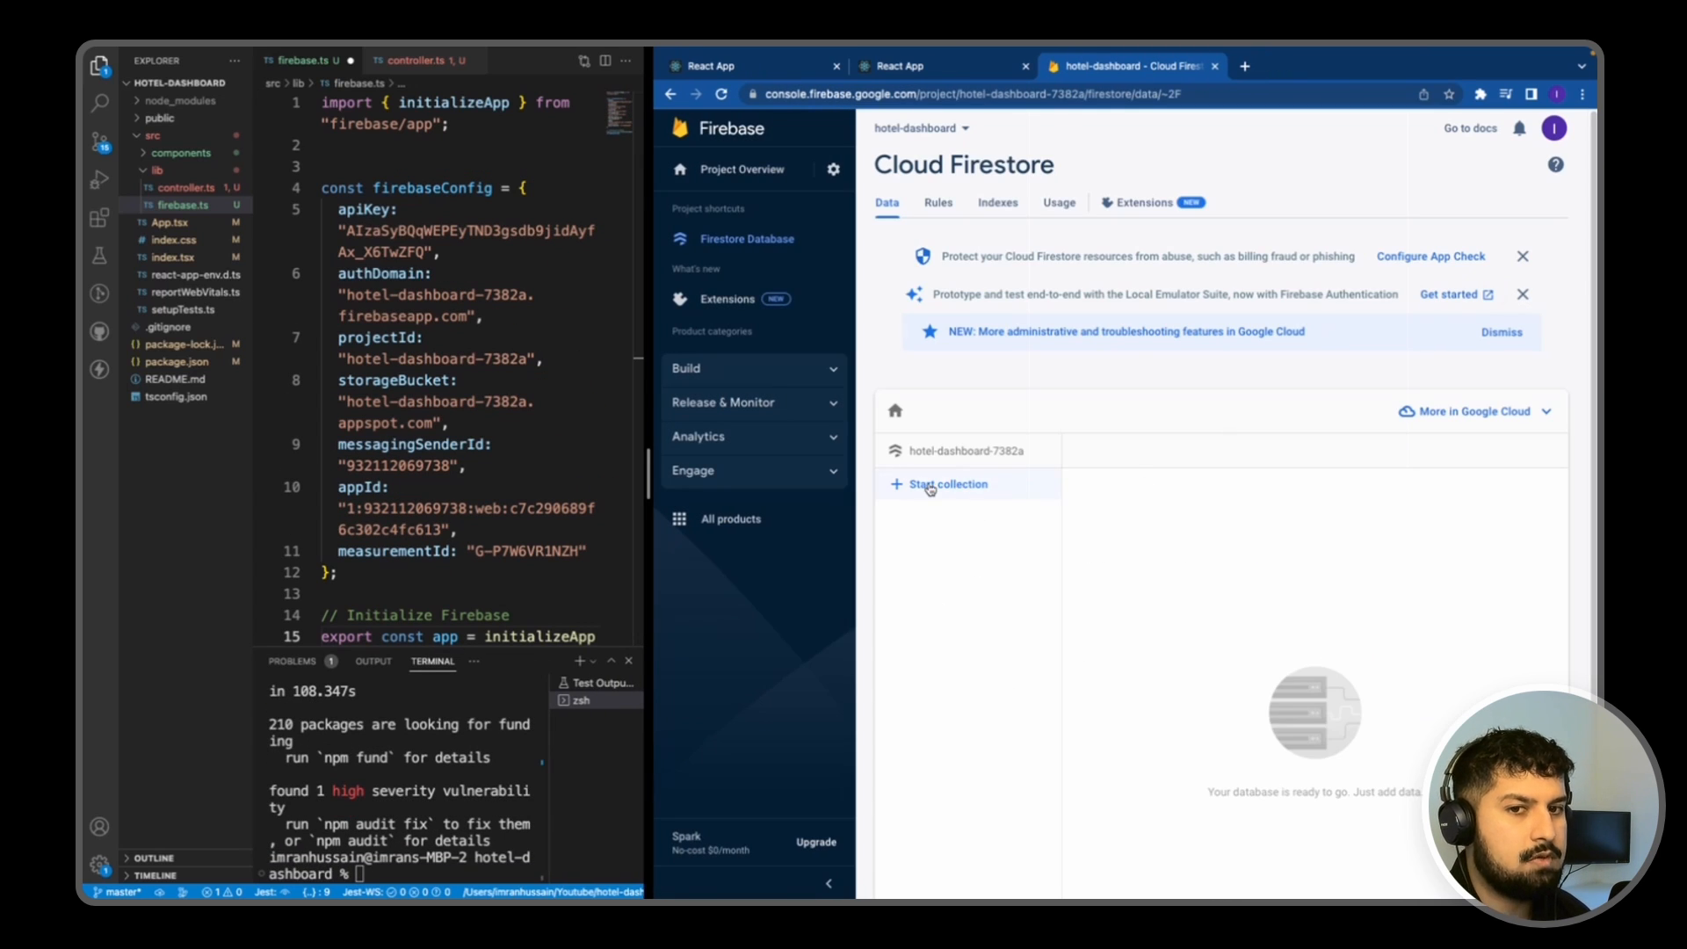
Step: Start a collection with ID 'hotels', then check the running React hotel dashboard
click(939, 485)
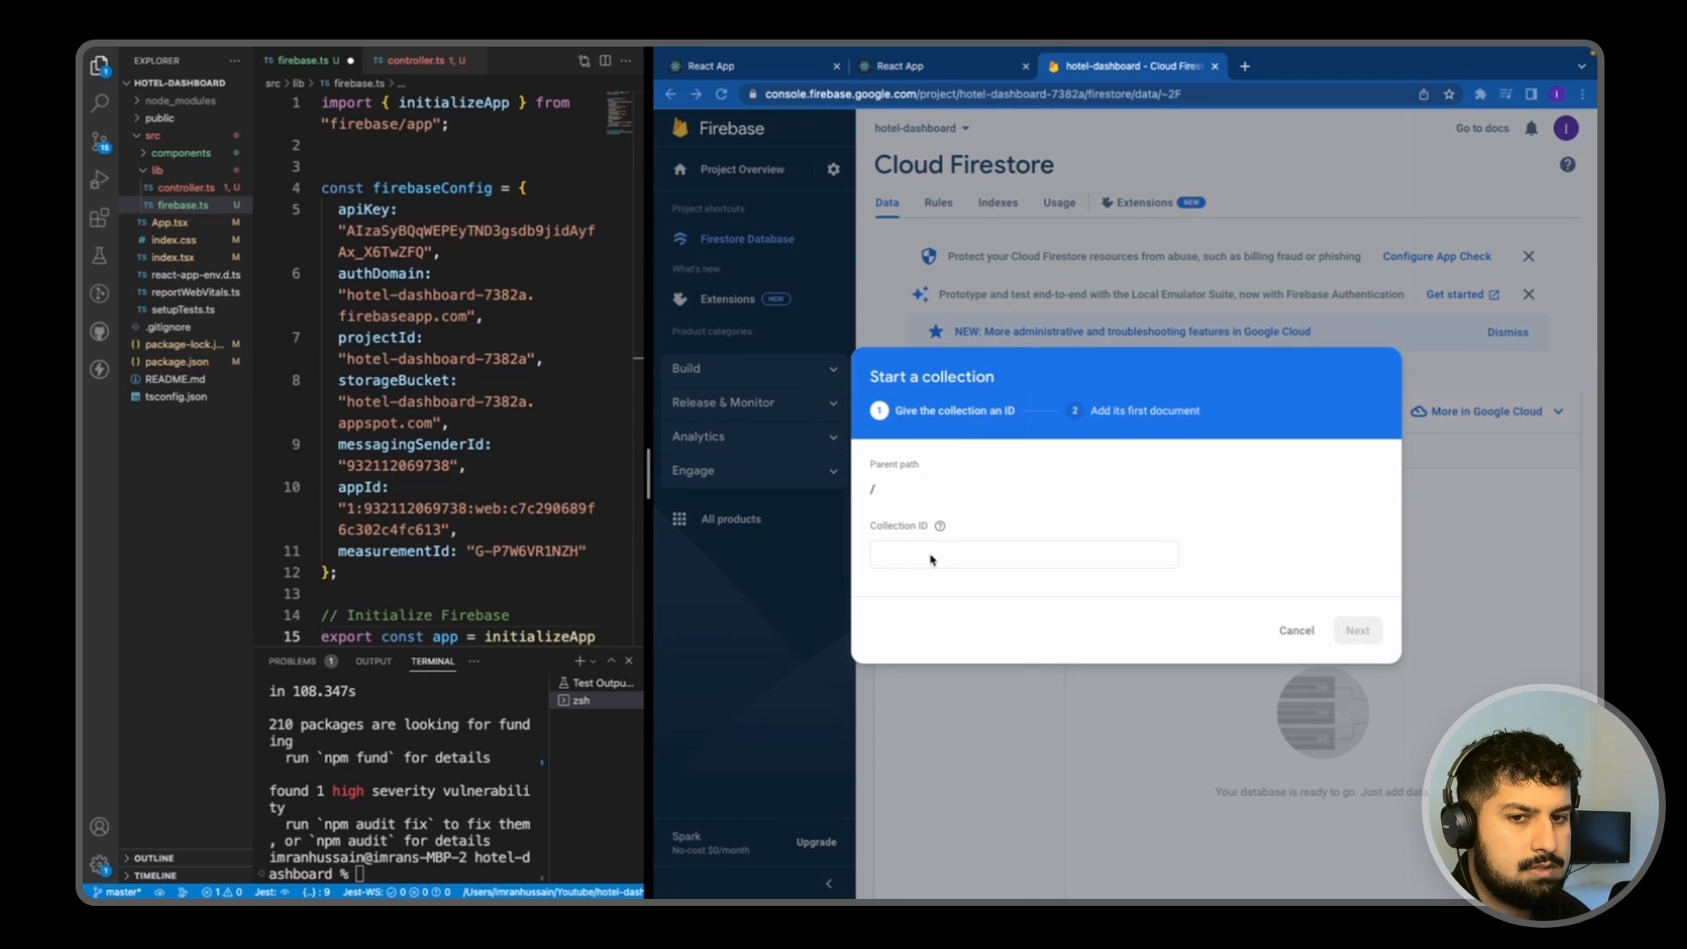
text(hote)
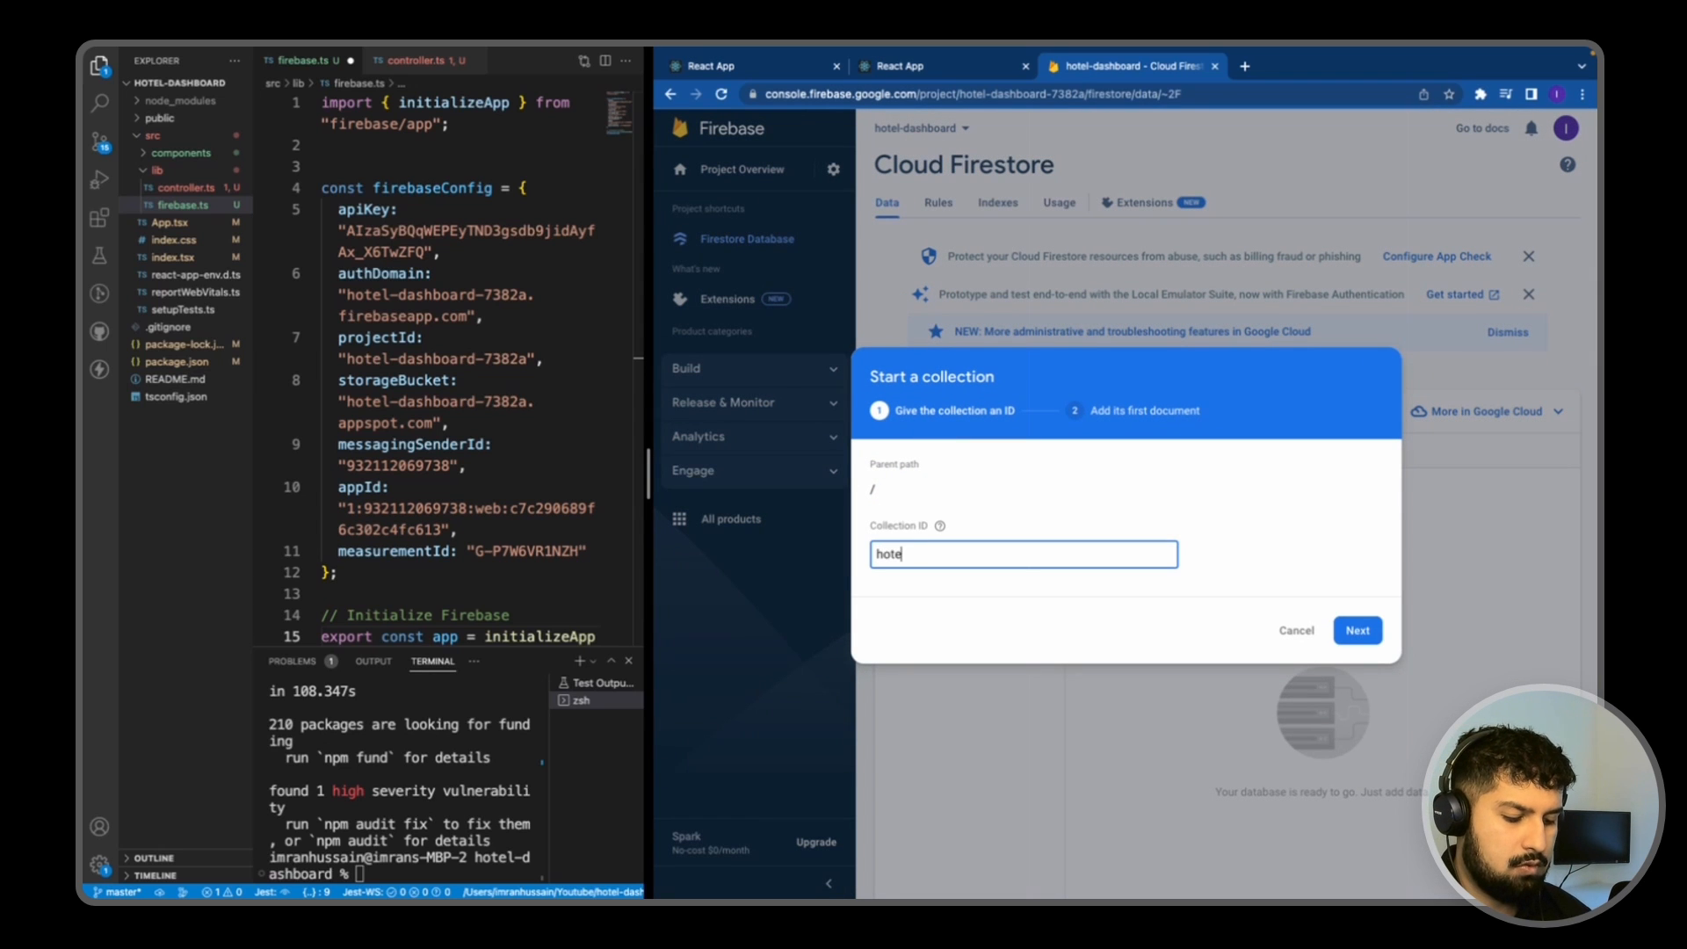
click(1356, 629)
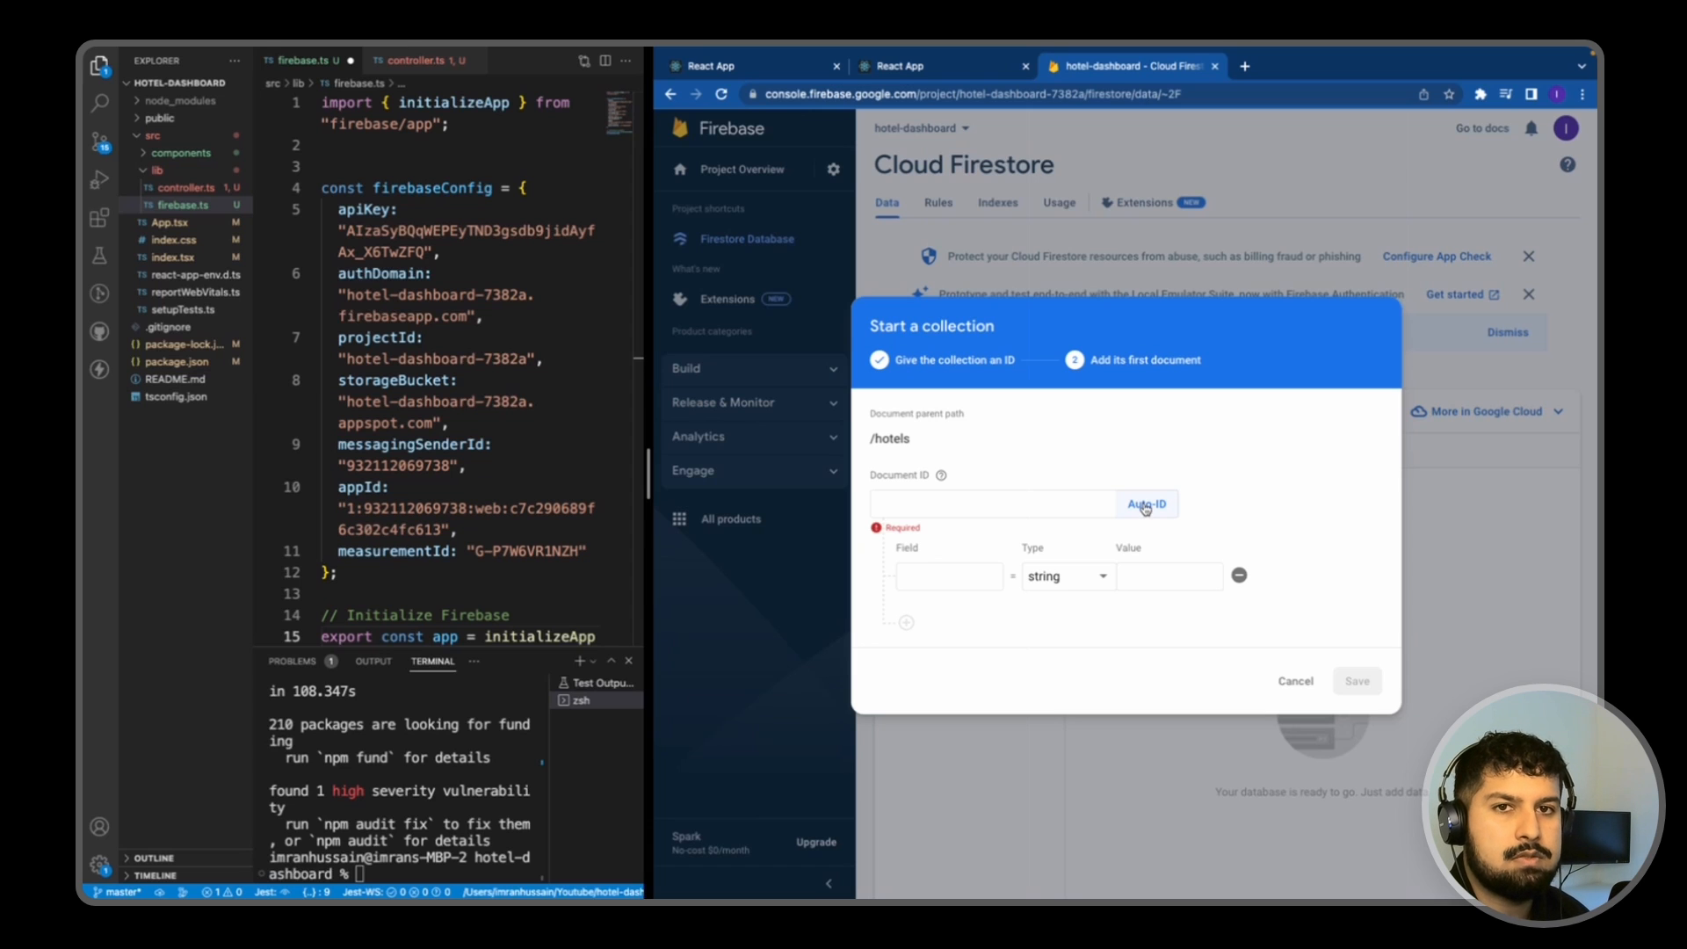
click(709, 65)
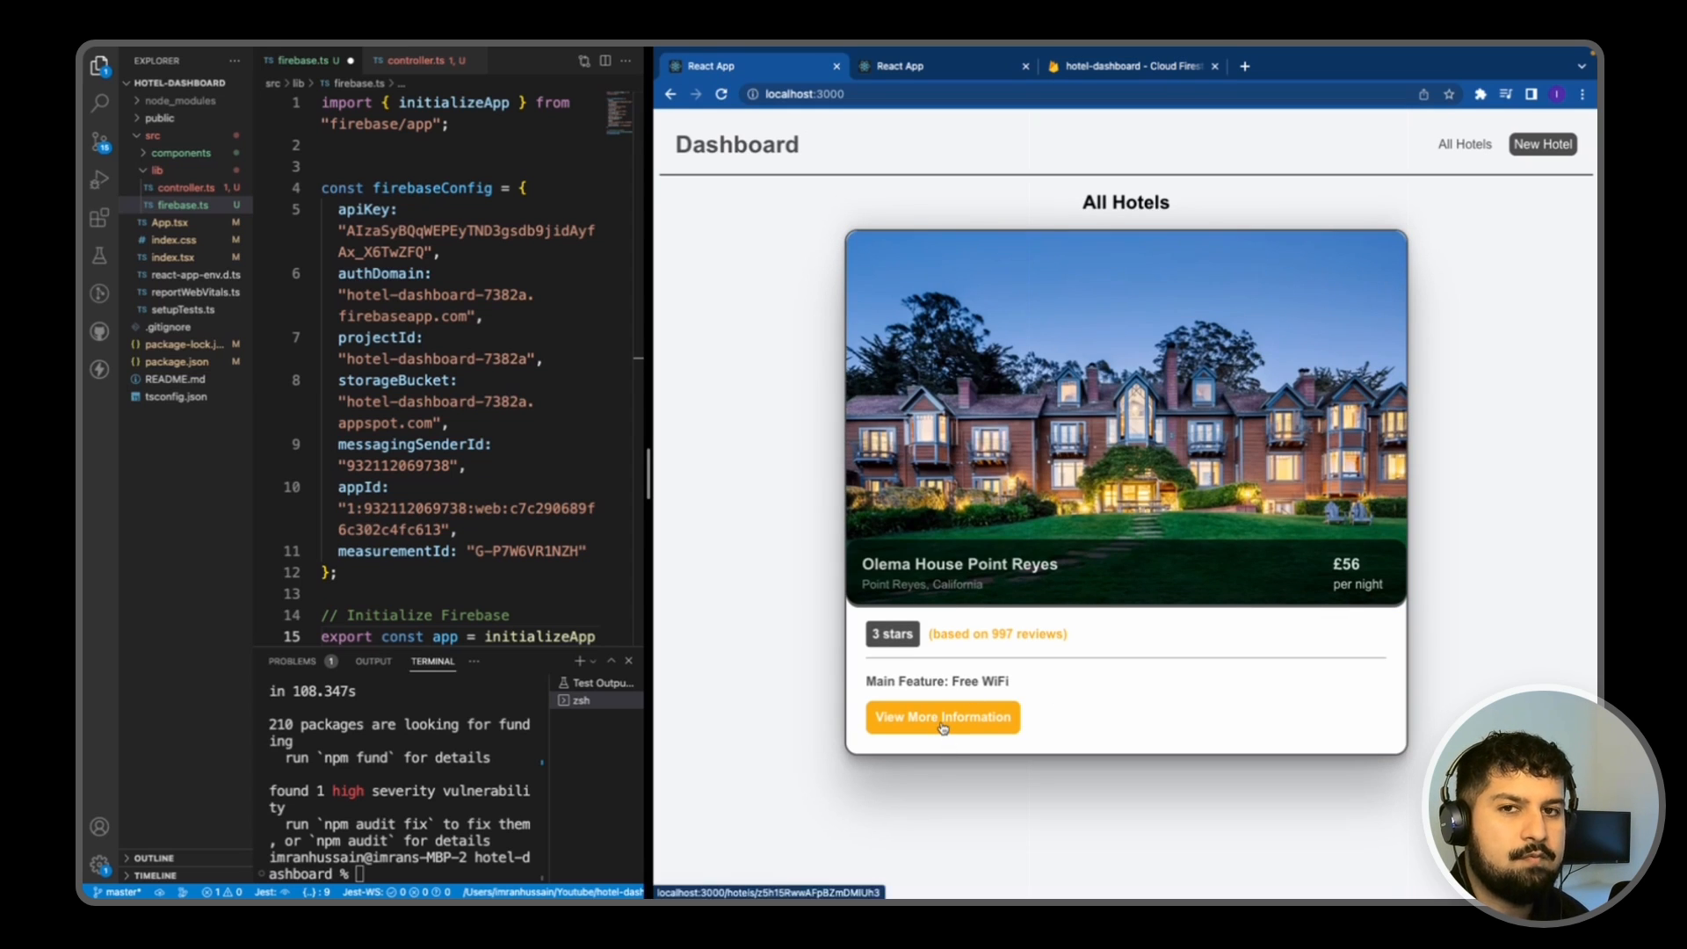
Step: Give the first hotels document an Auto-ID and review the app's New Hotel form fields
click(941, 717)
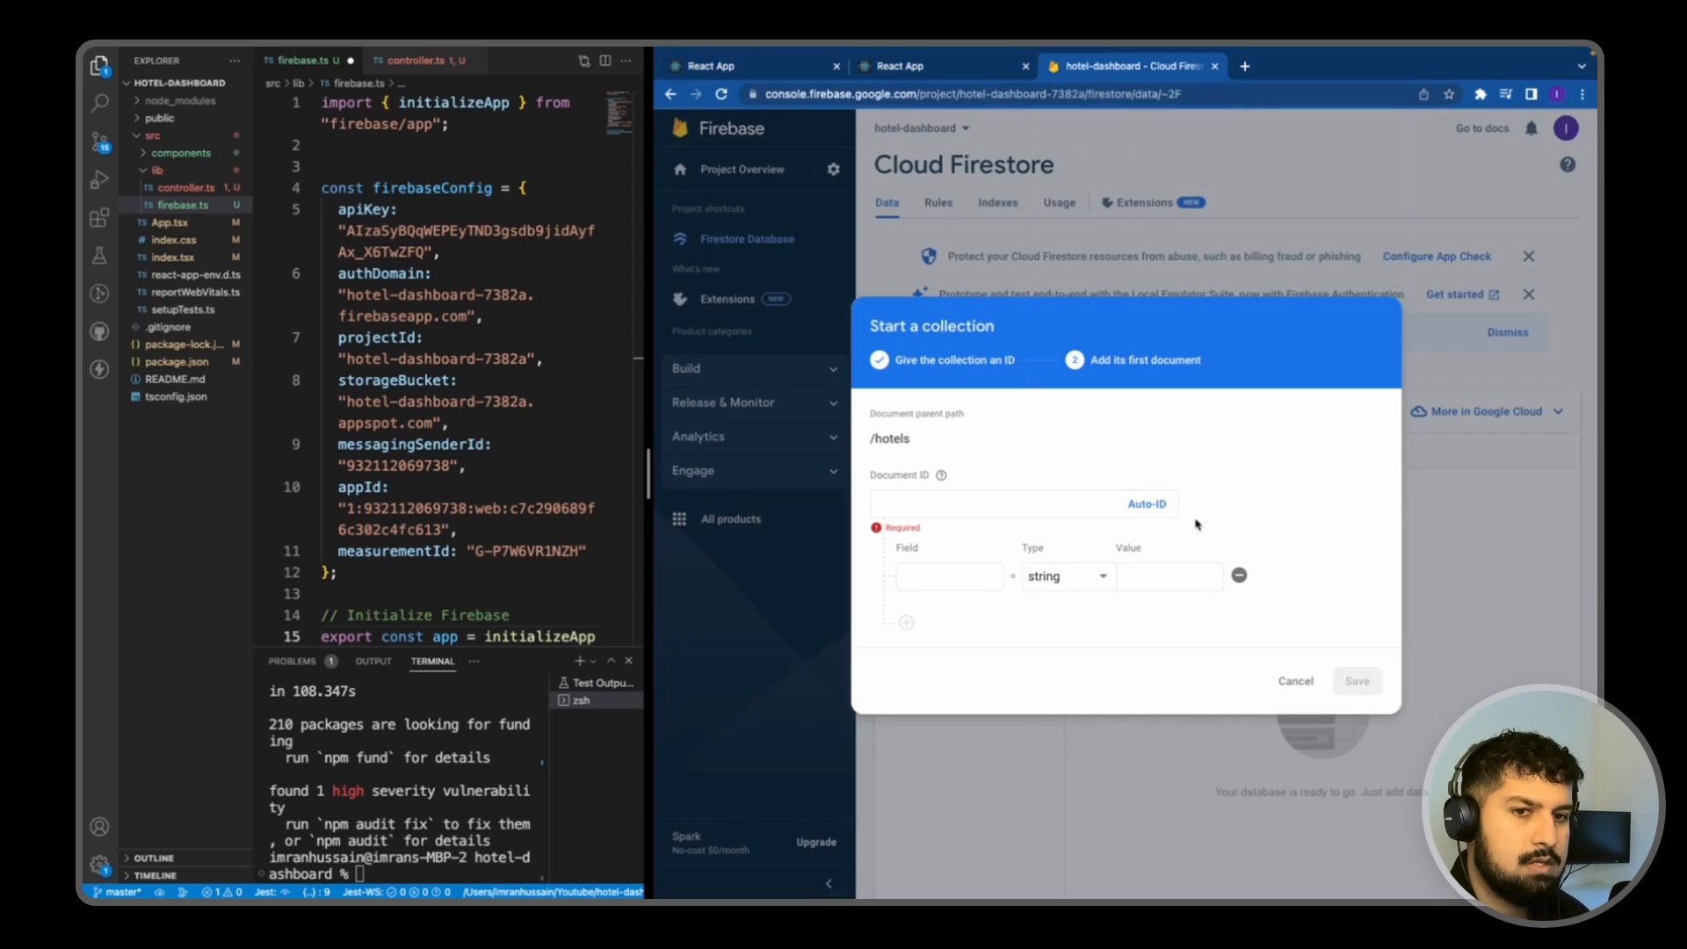
click(1146, 504)
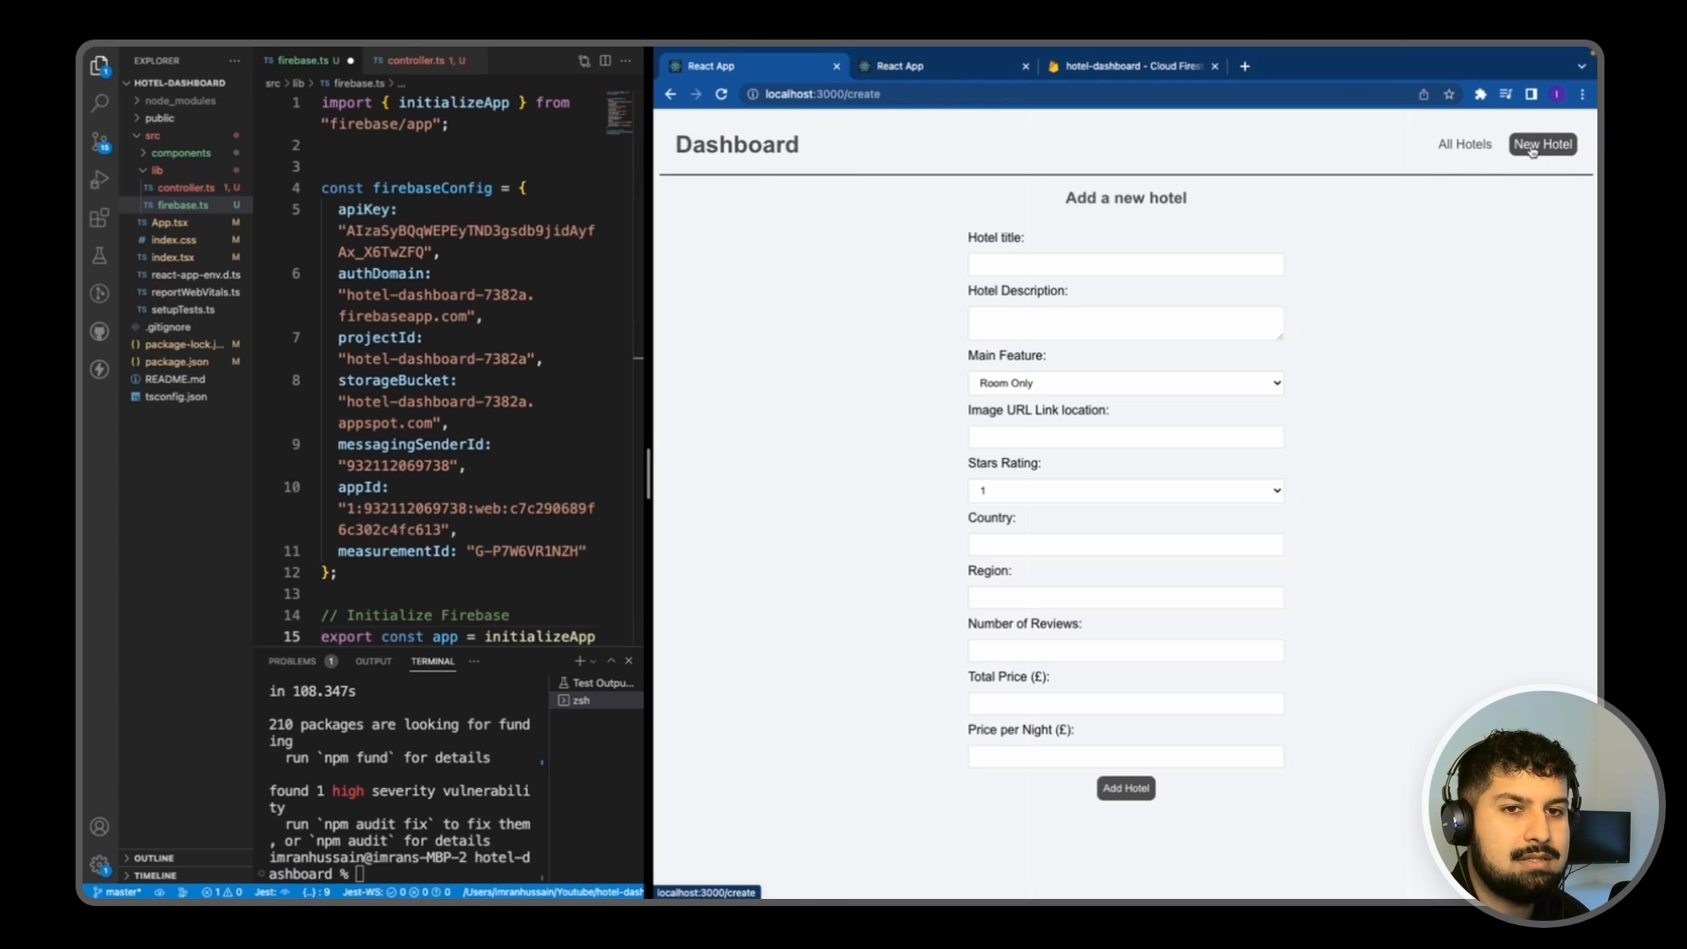
mouse_move(882, 446)
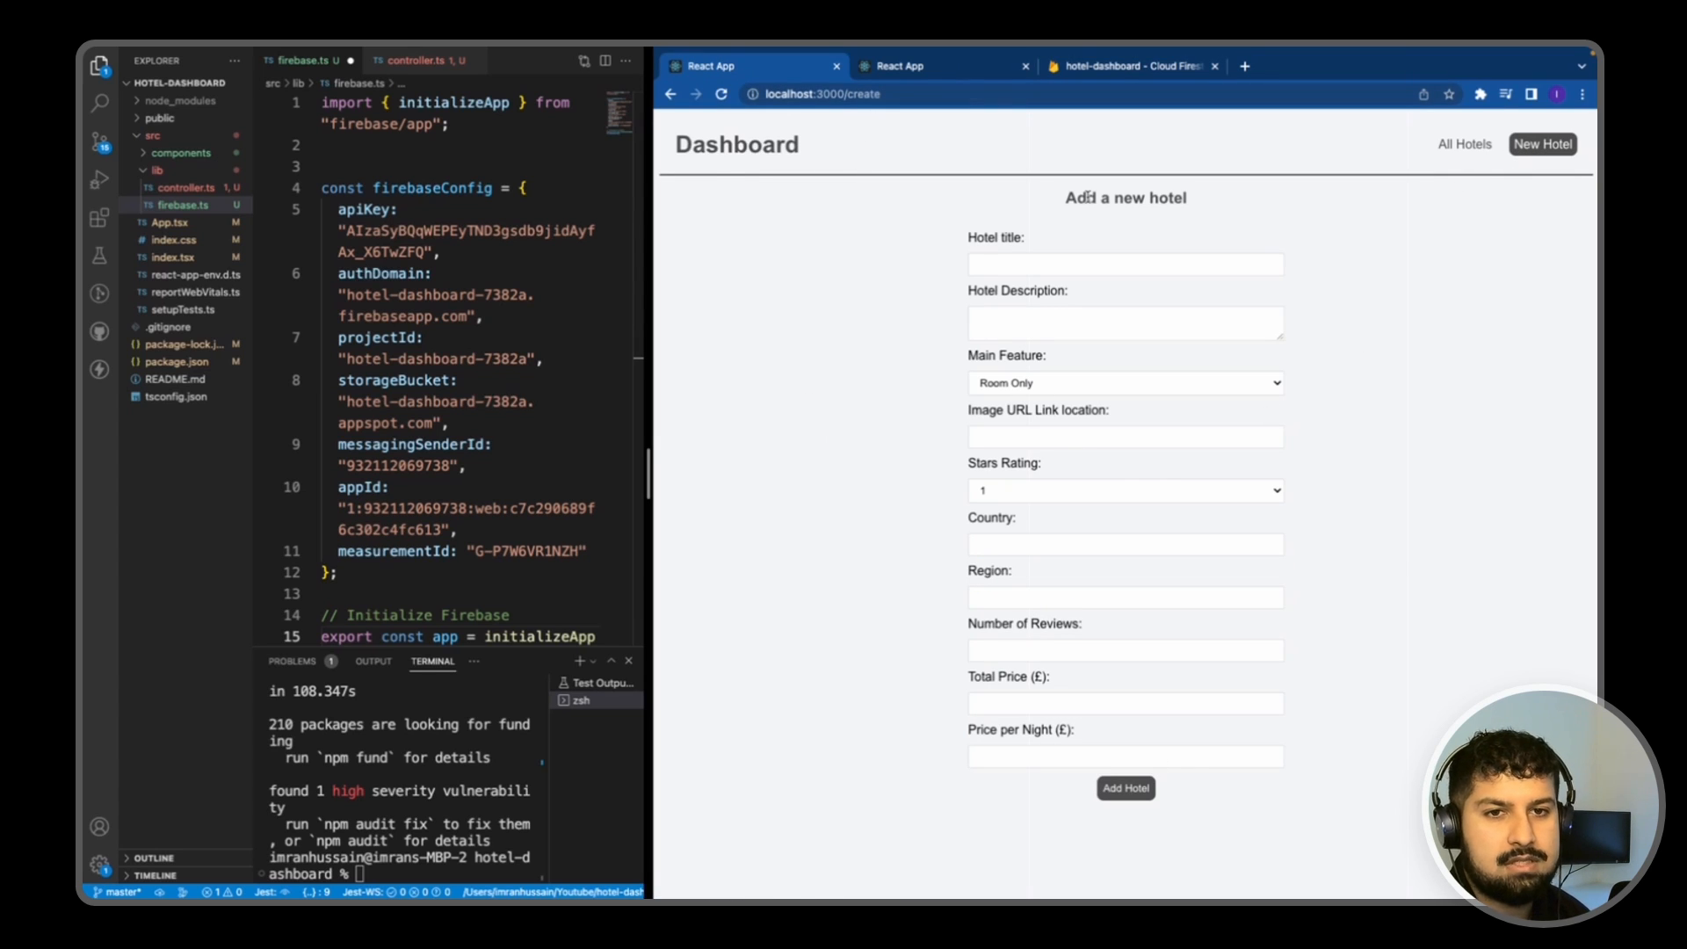
click(1128, 65)
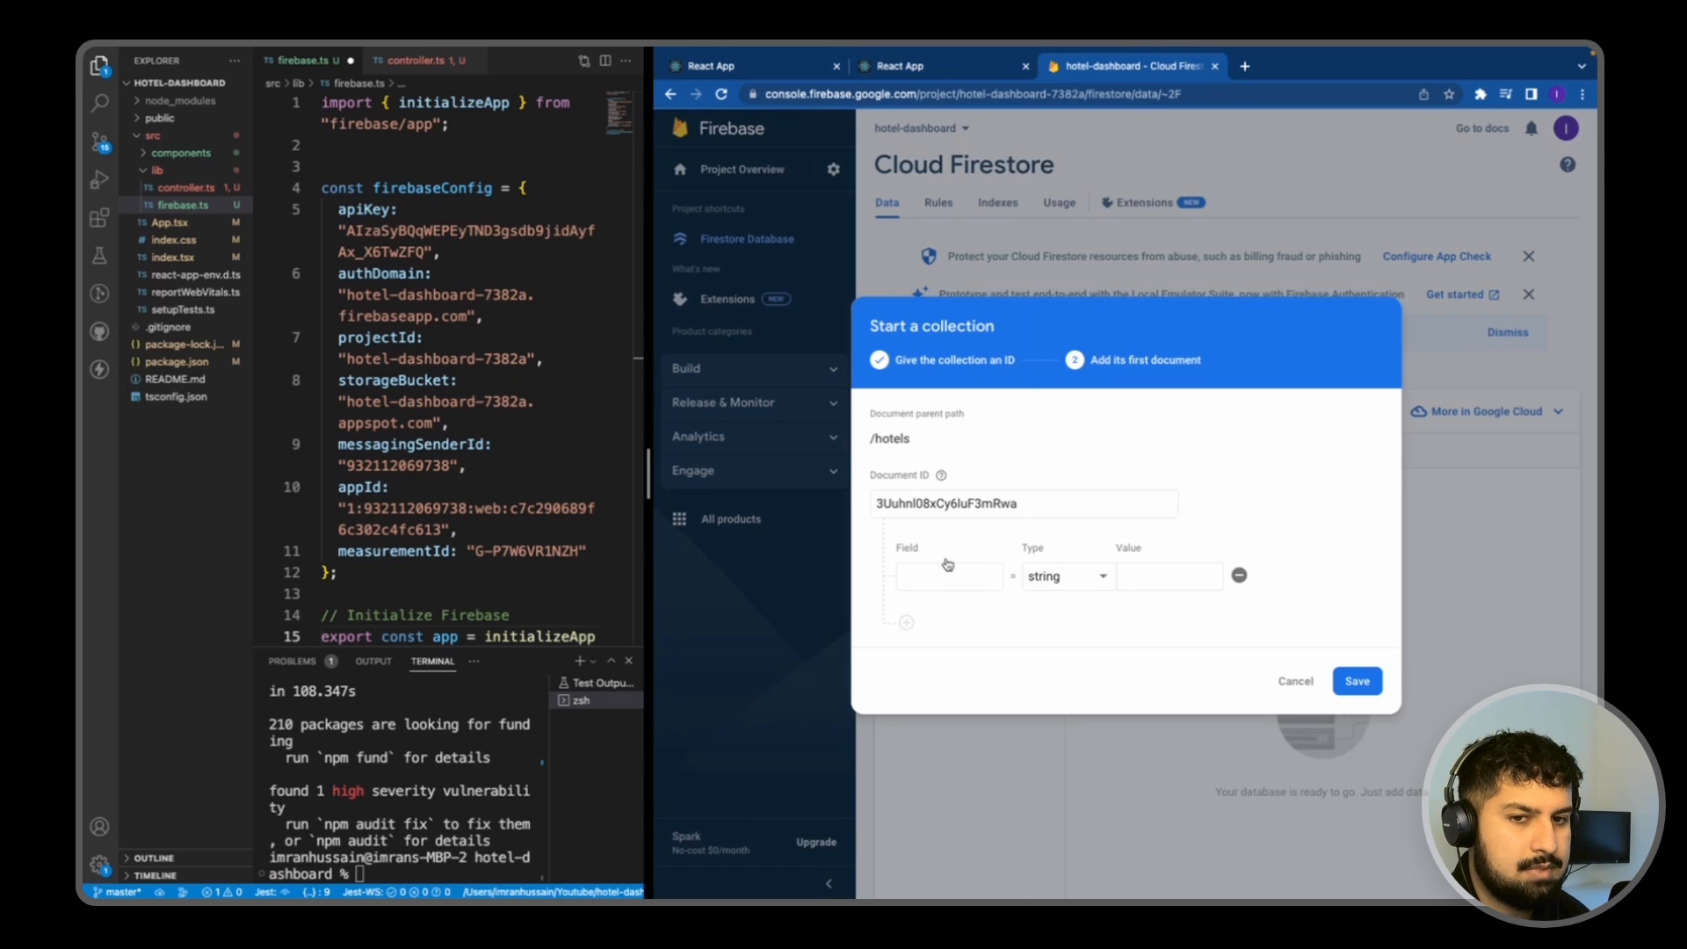
Step: Add a string field country with value USA and start a second field
text(country)
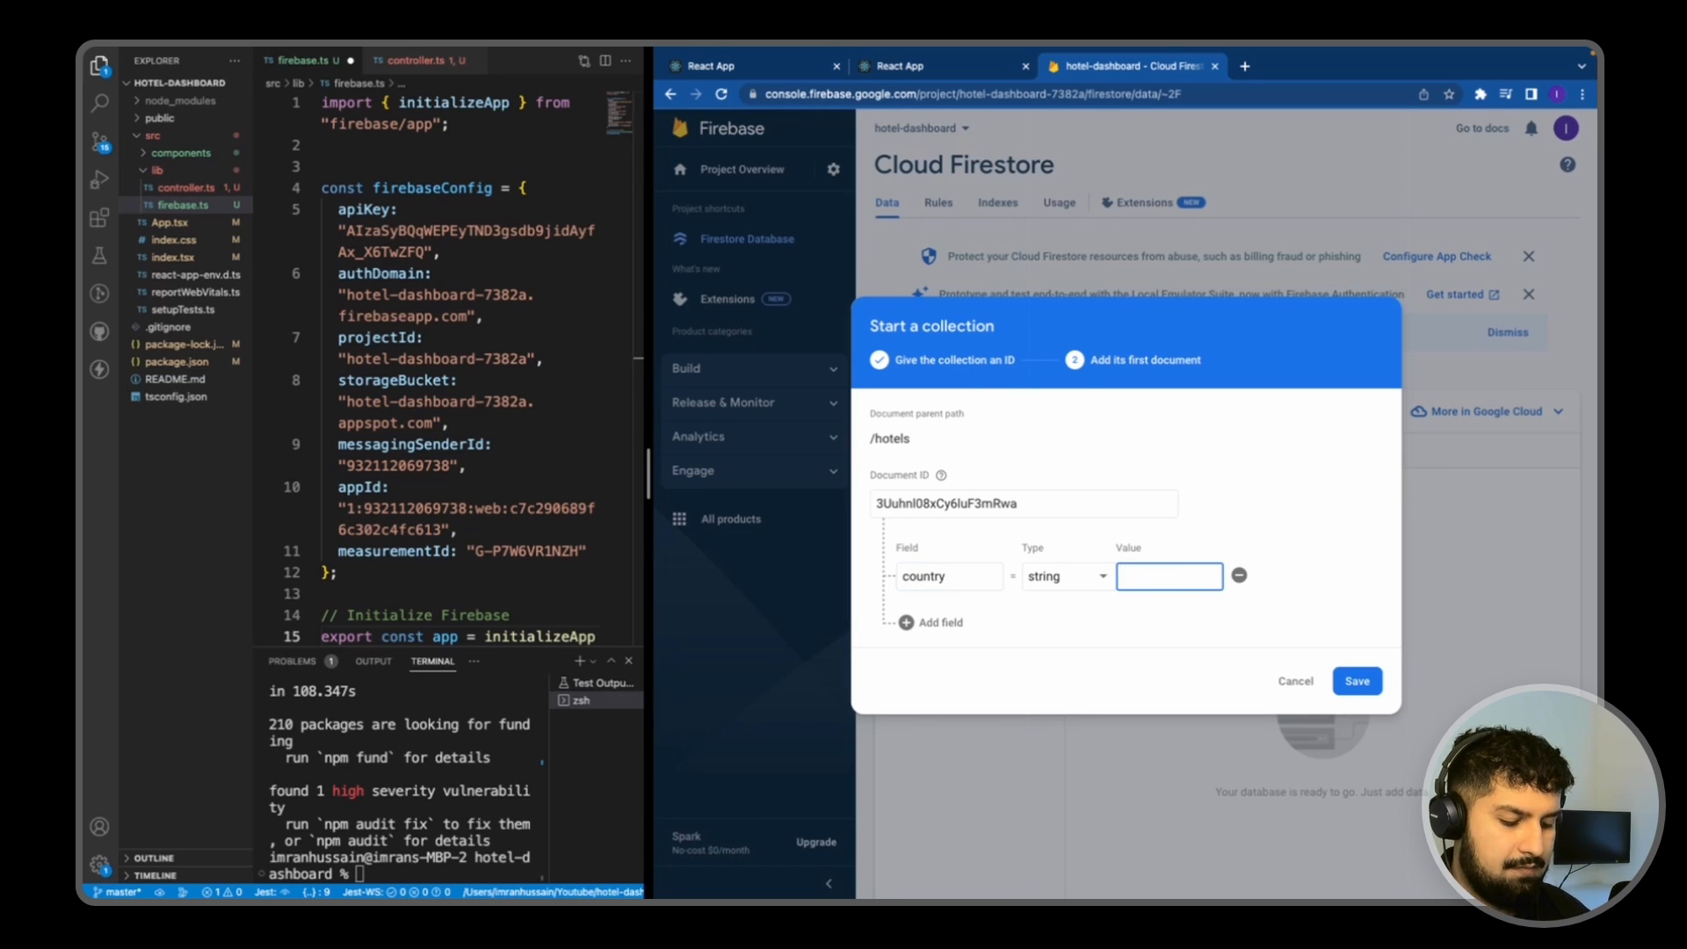
text(USA)
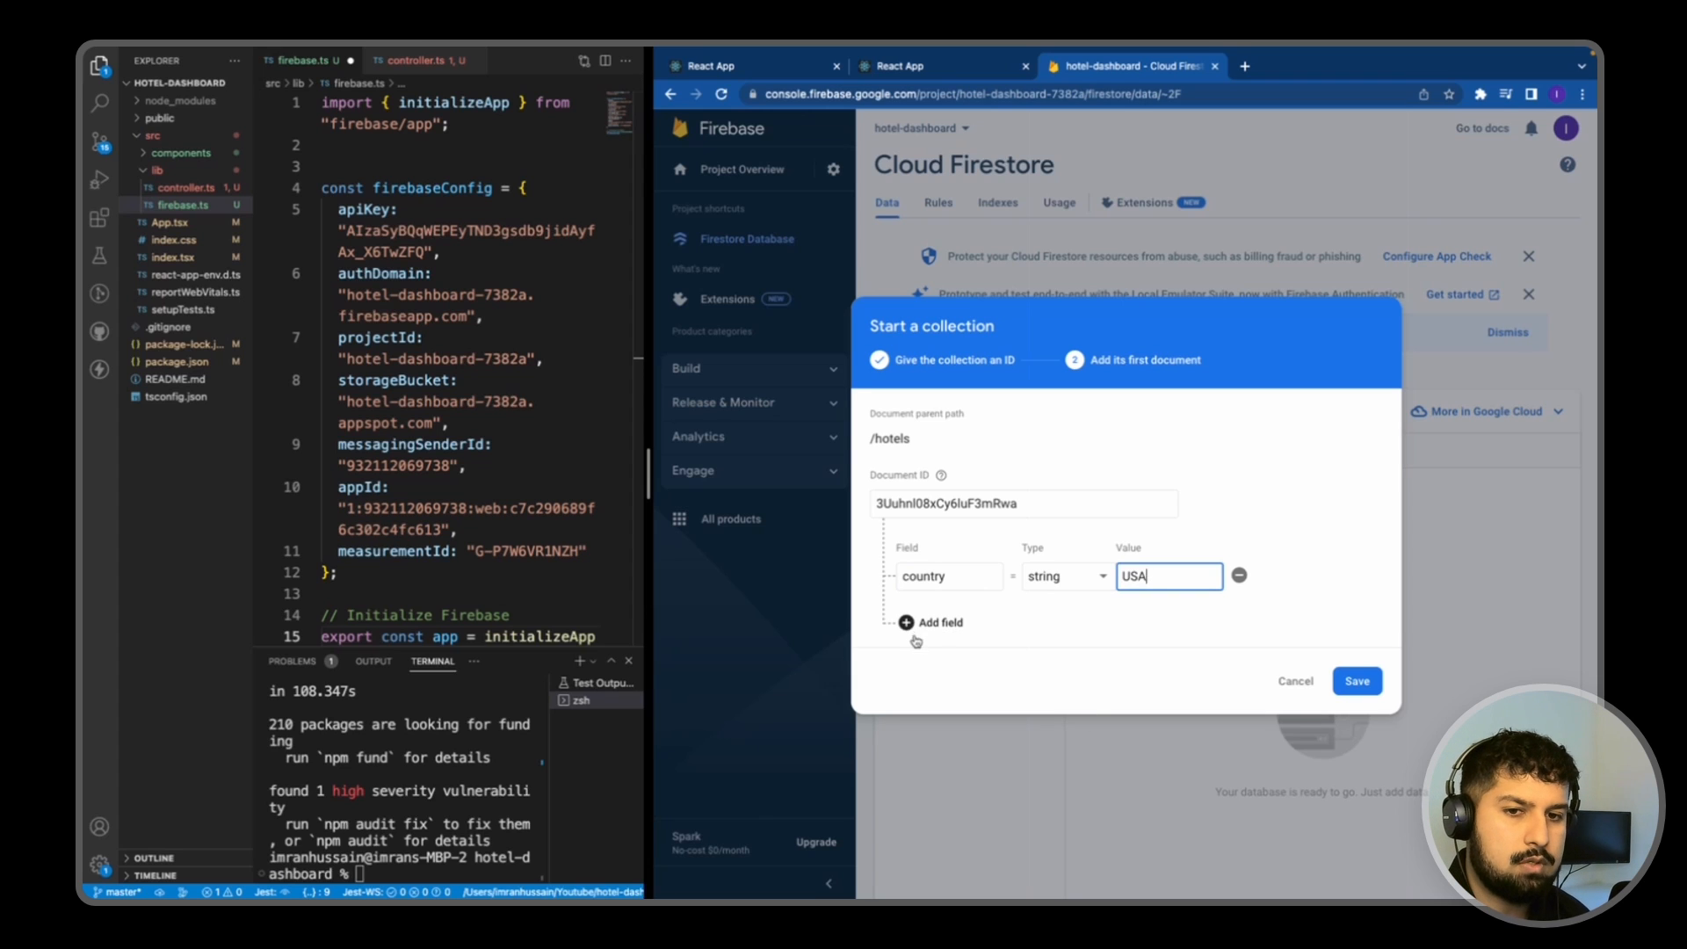
click(929, 622)
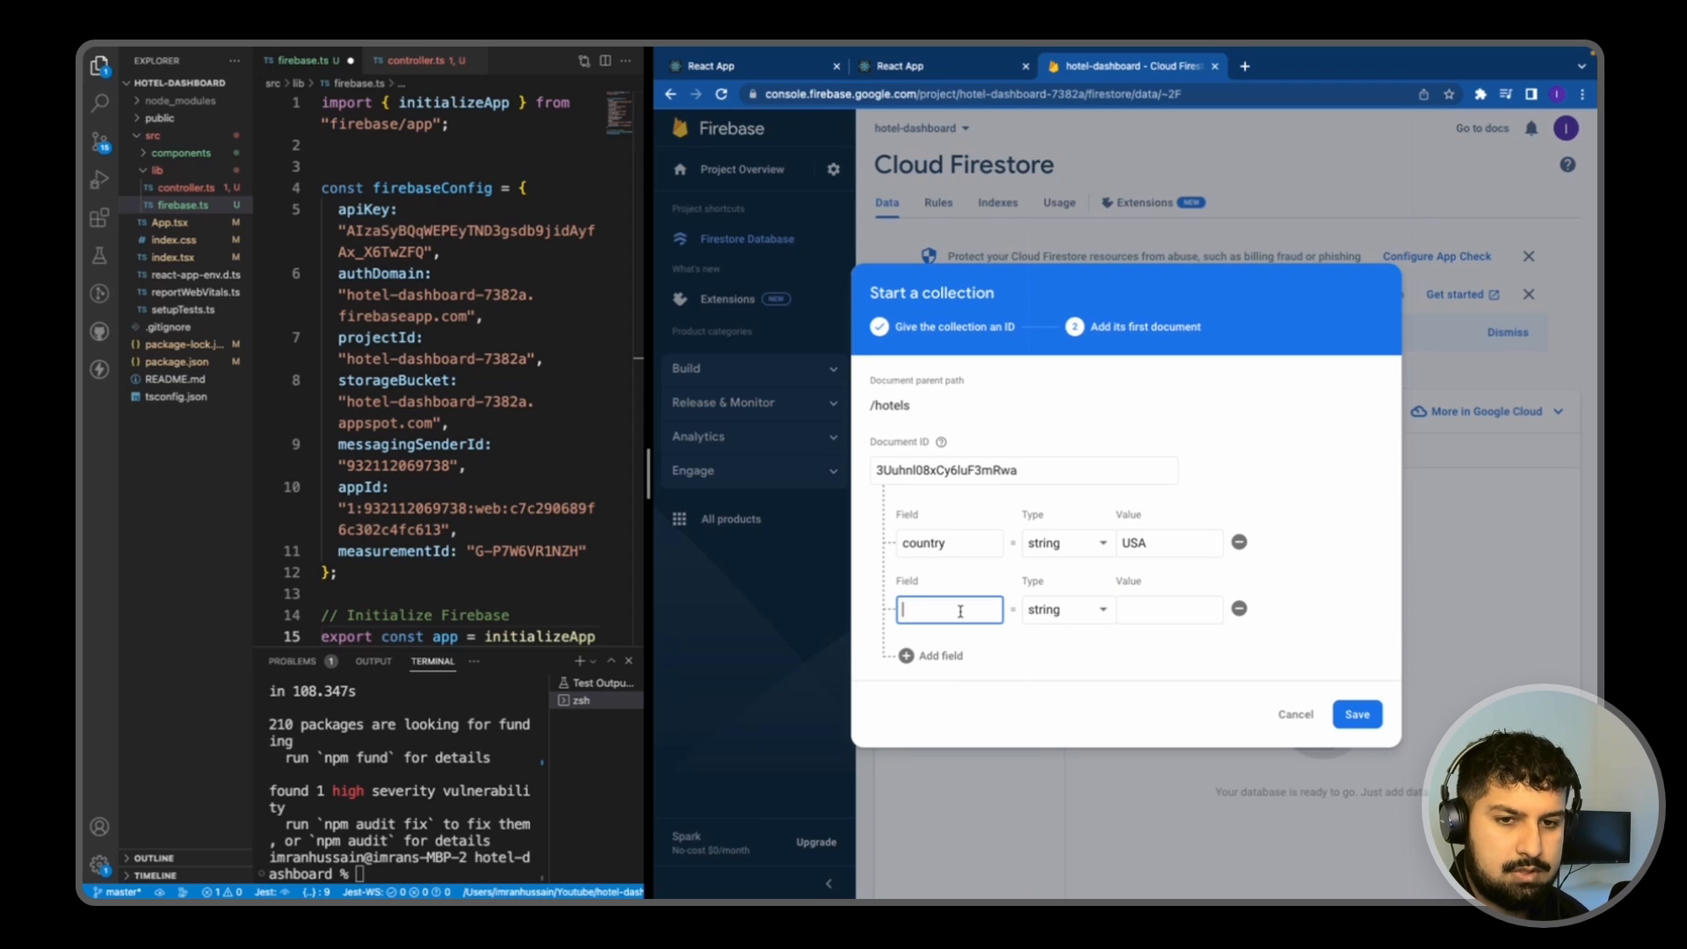
Step: Add a description field beginning 'Set on four acres' and save the hotel document
text(description)
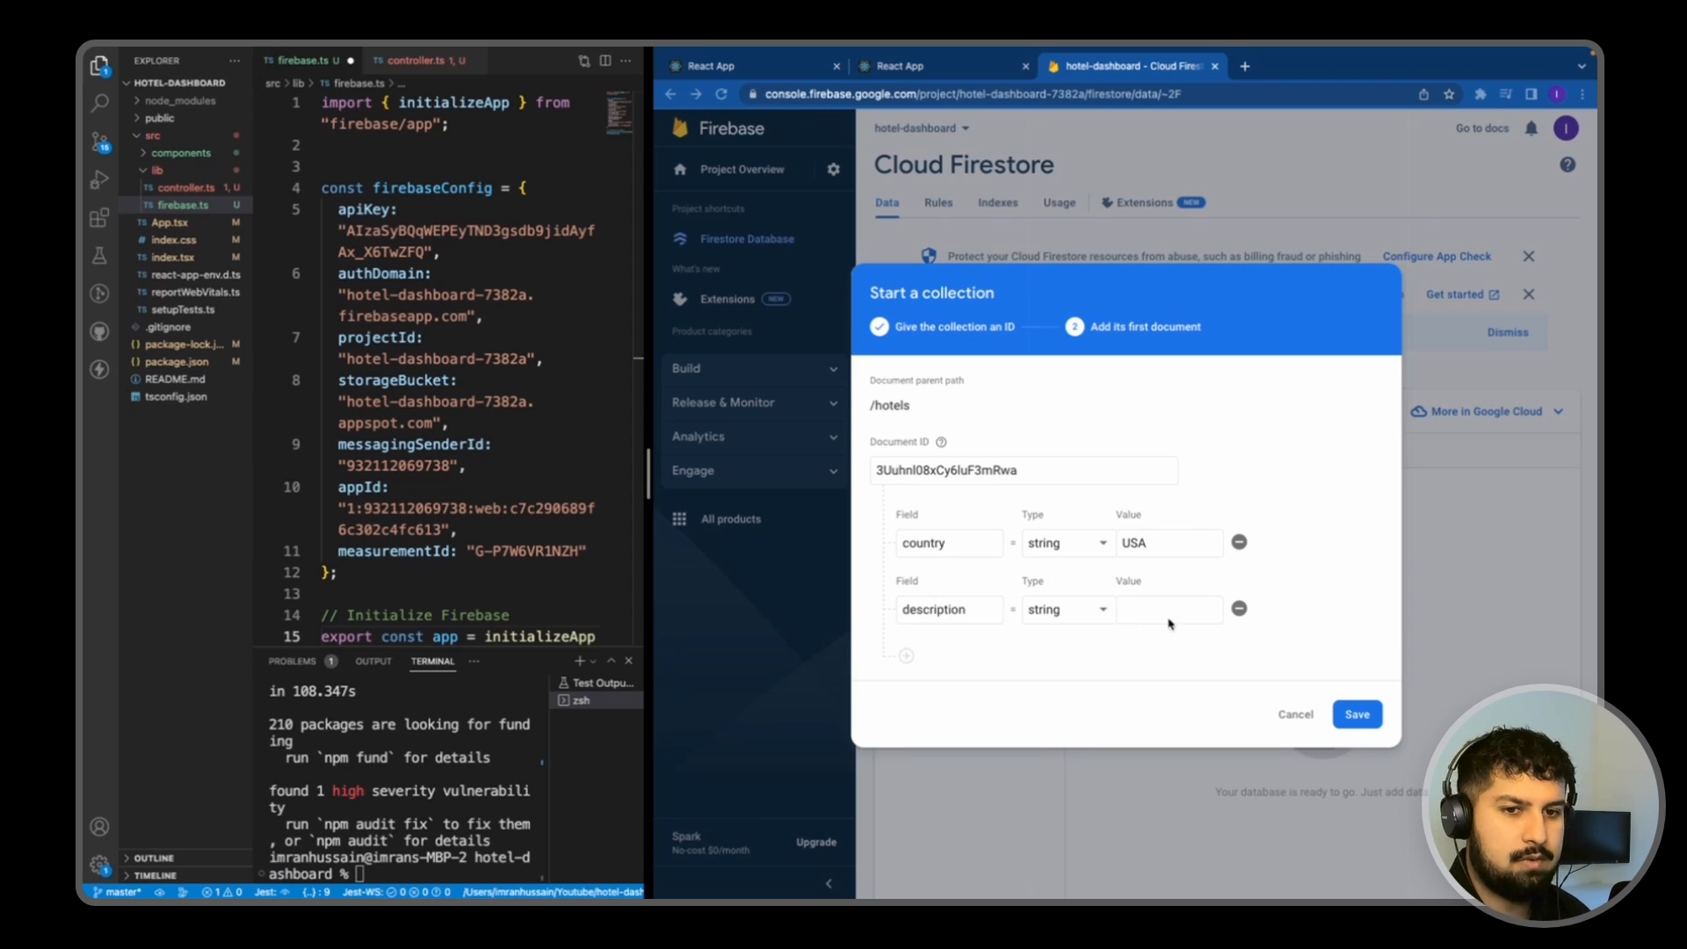
text(Set on four acres)
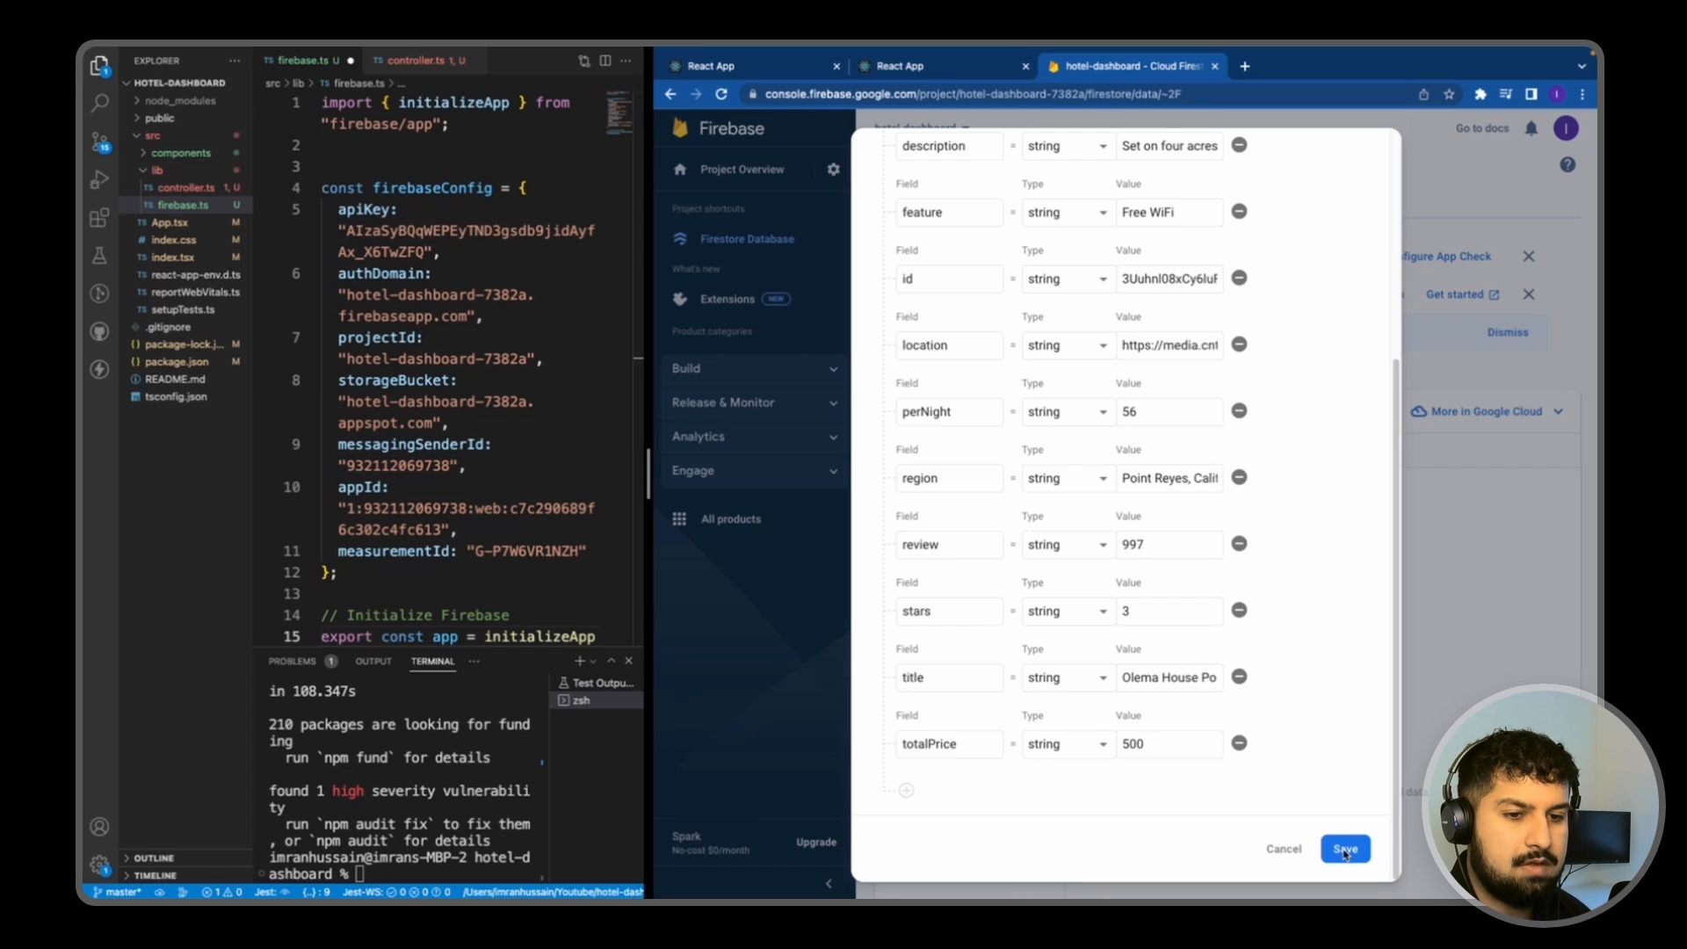
click(1344, 848)
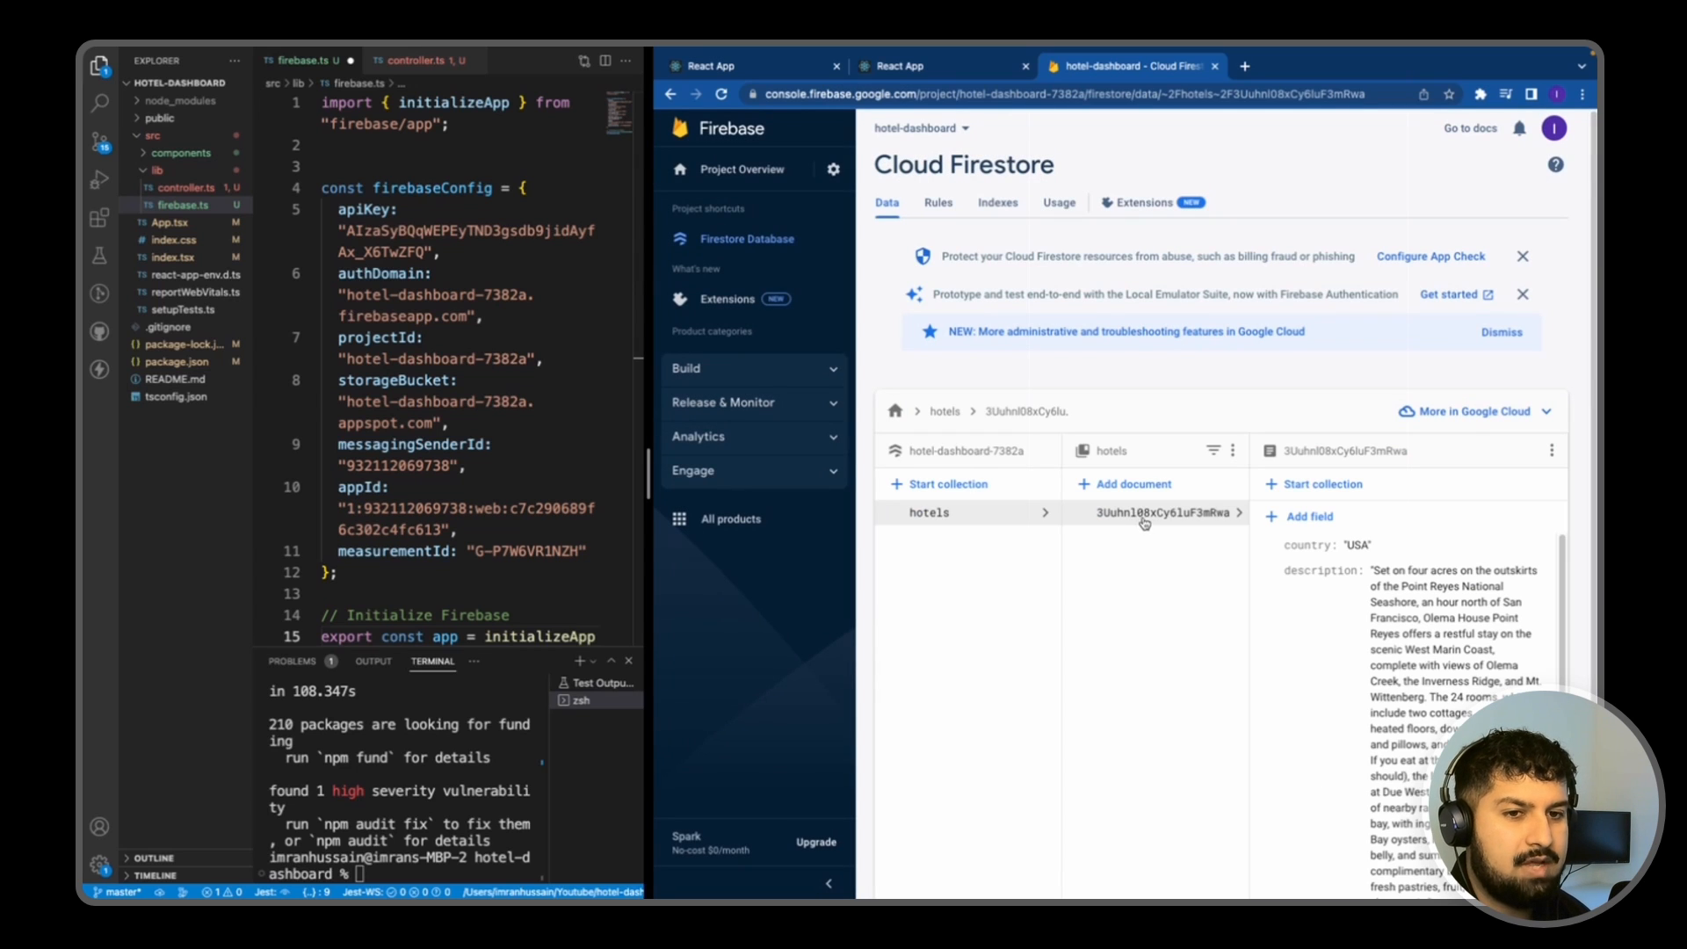
scroll(down, 3)
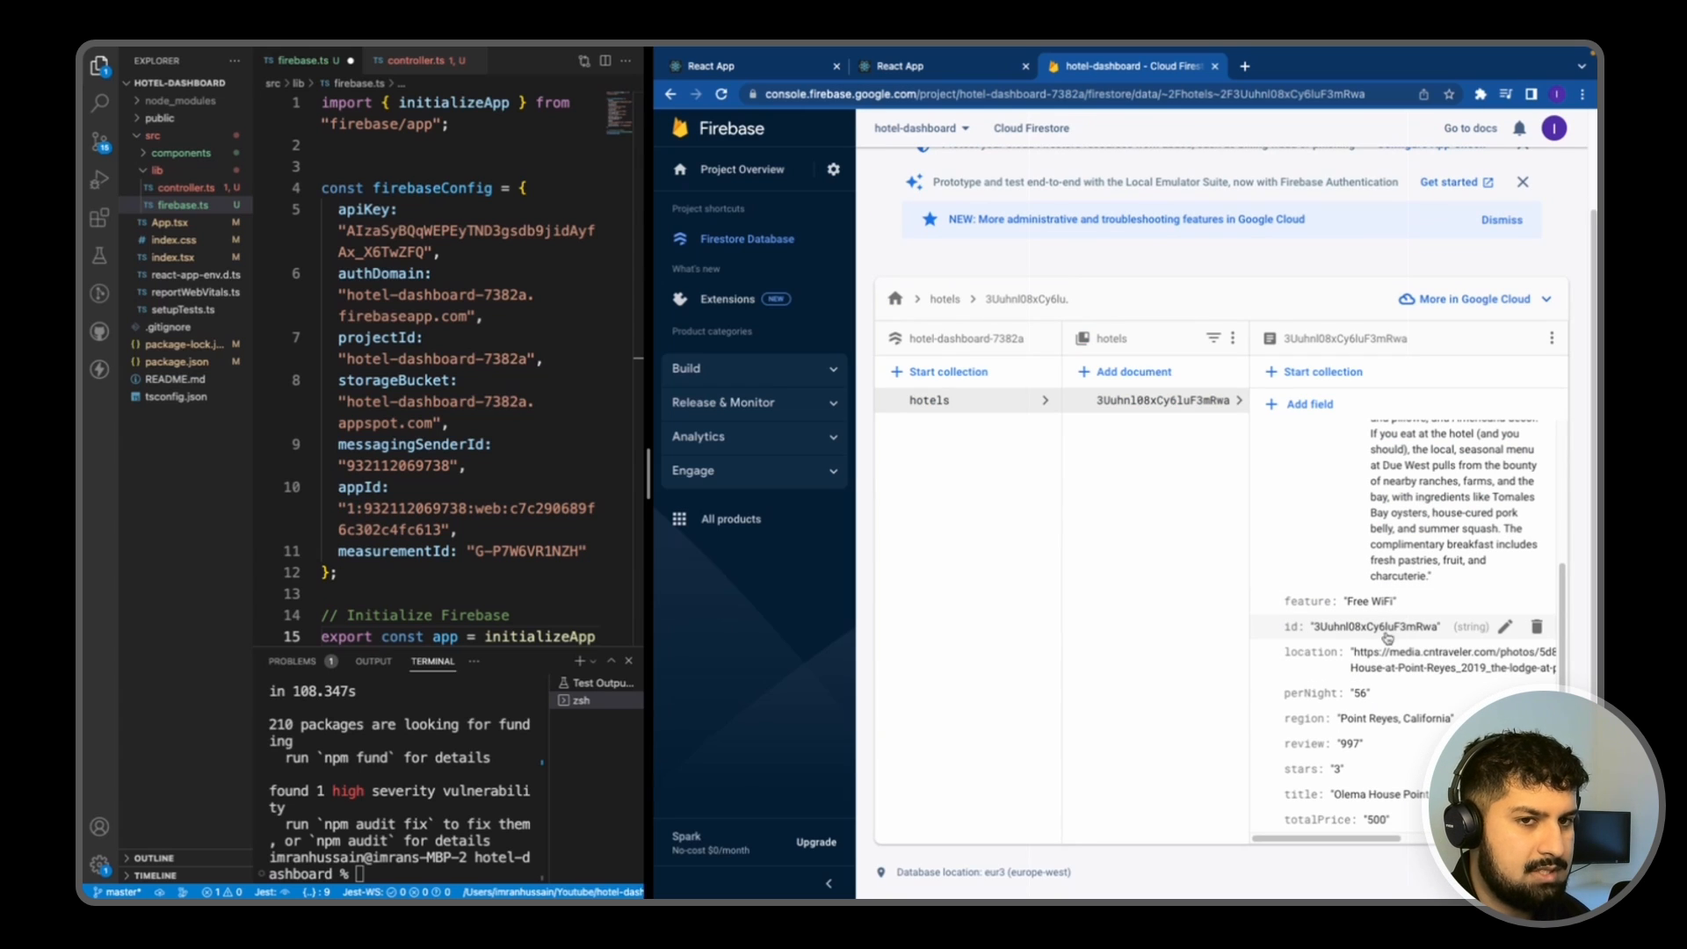
mouse_move(1202, 445)
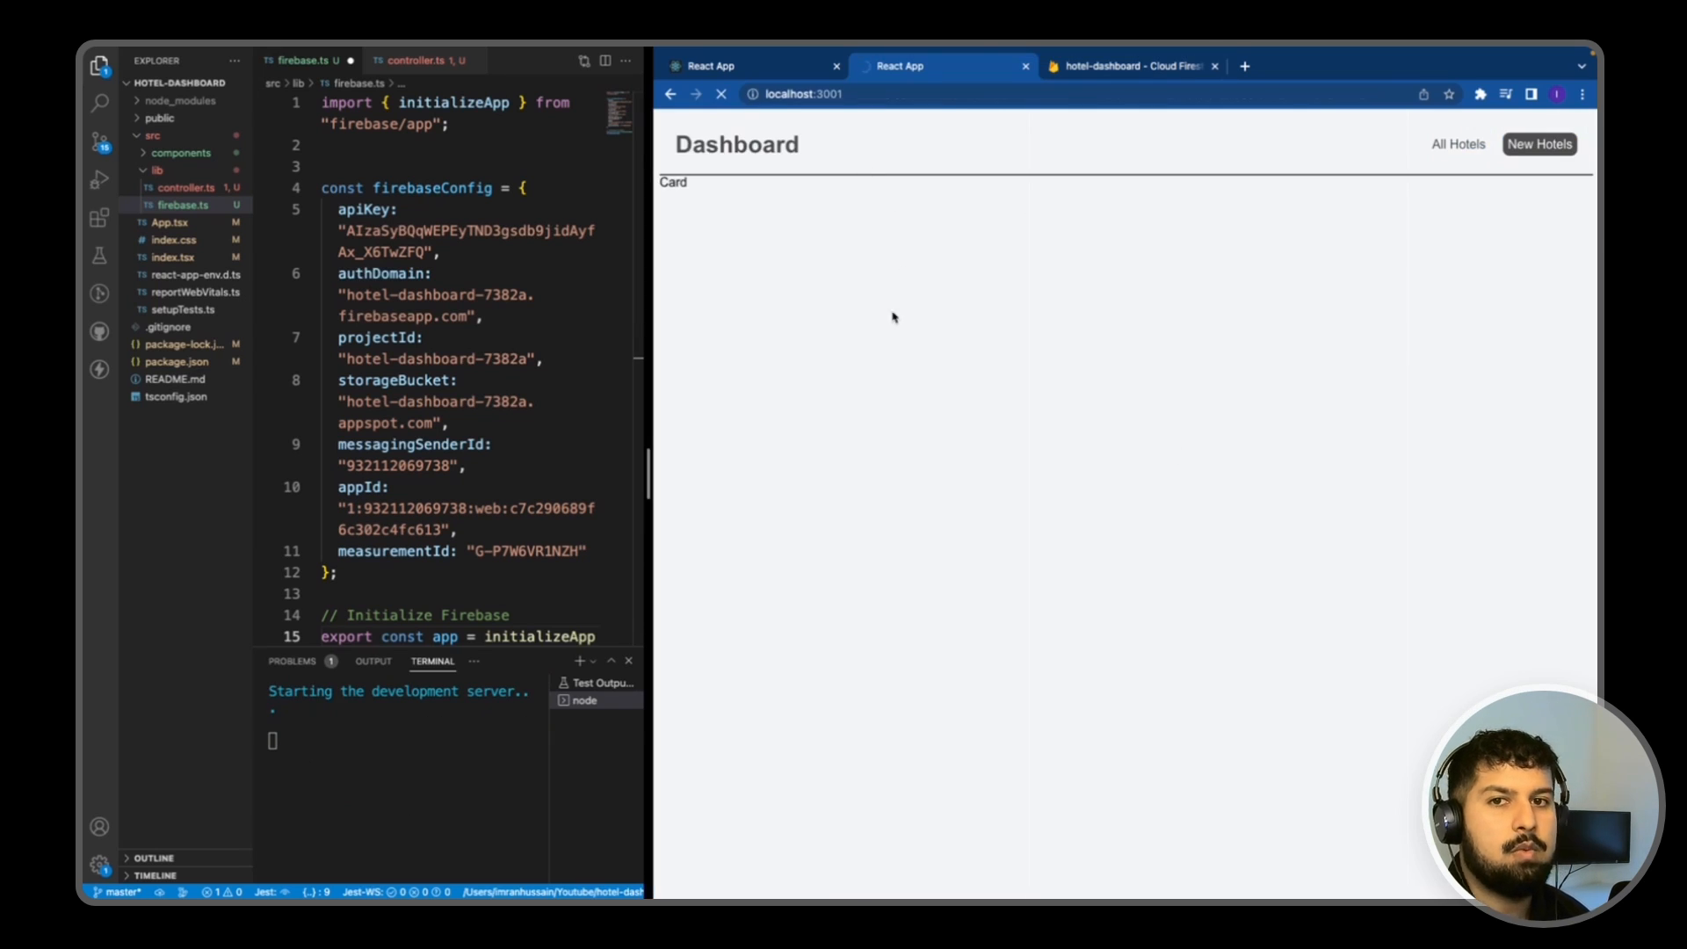
mouse_move(761, 199)
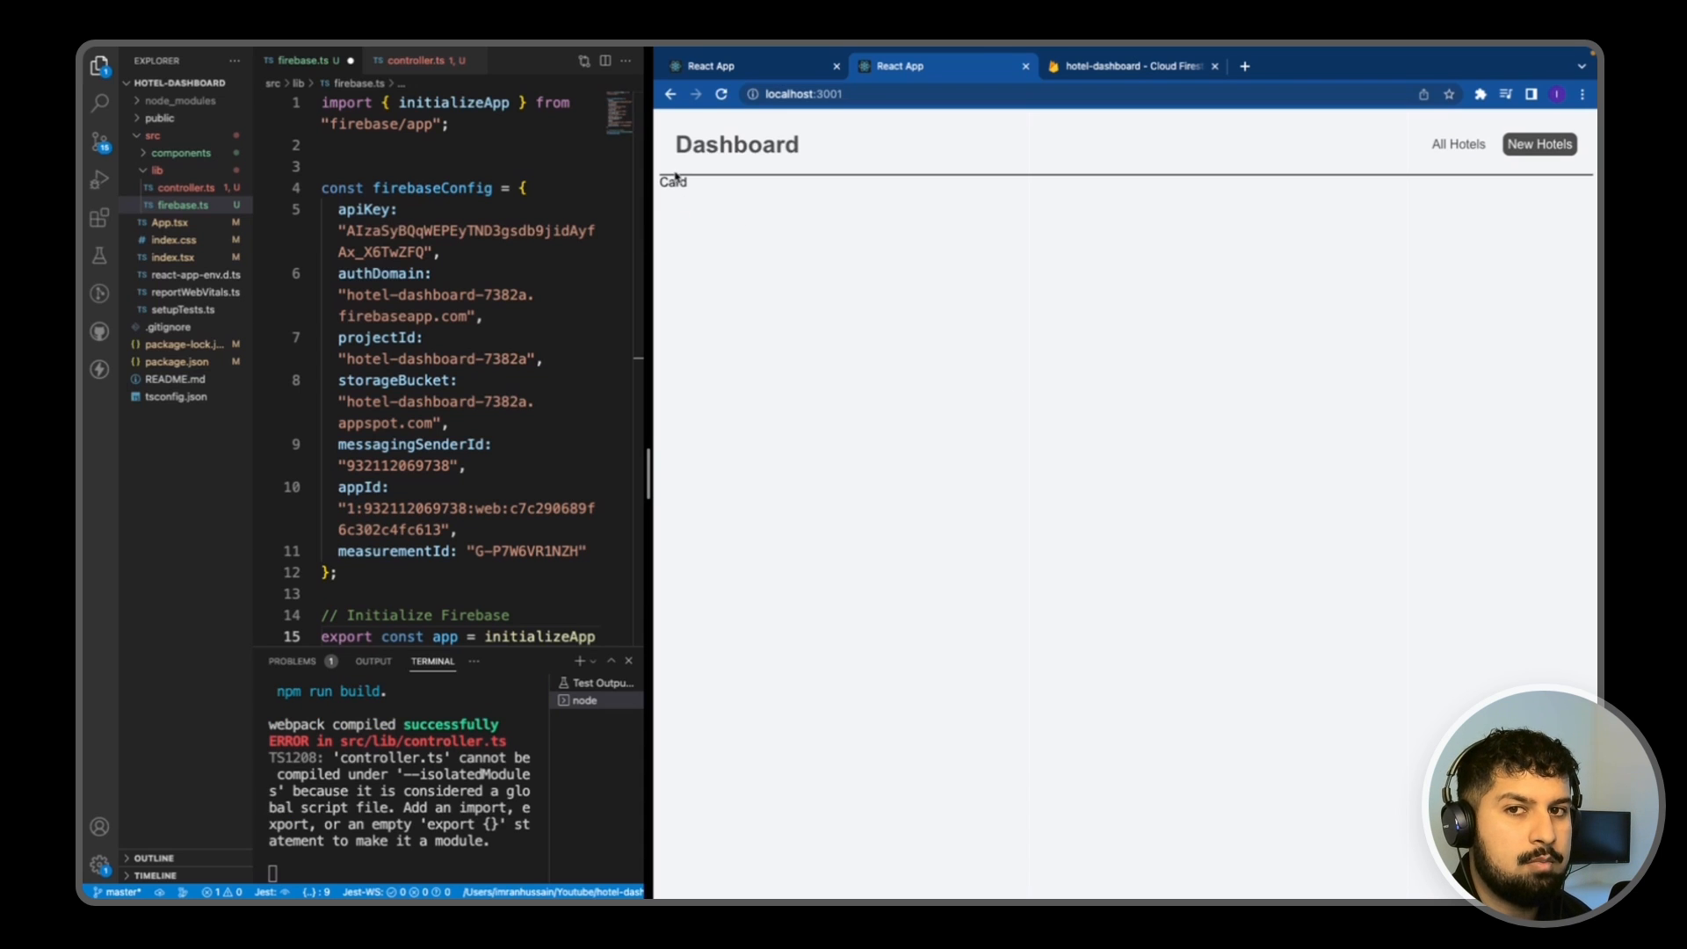
mouse_move(1135, 65)
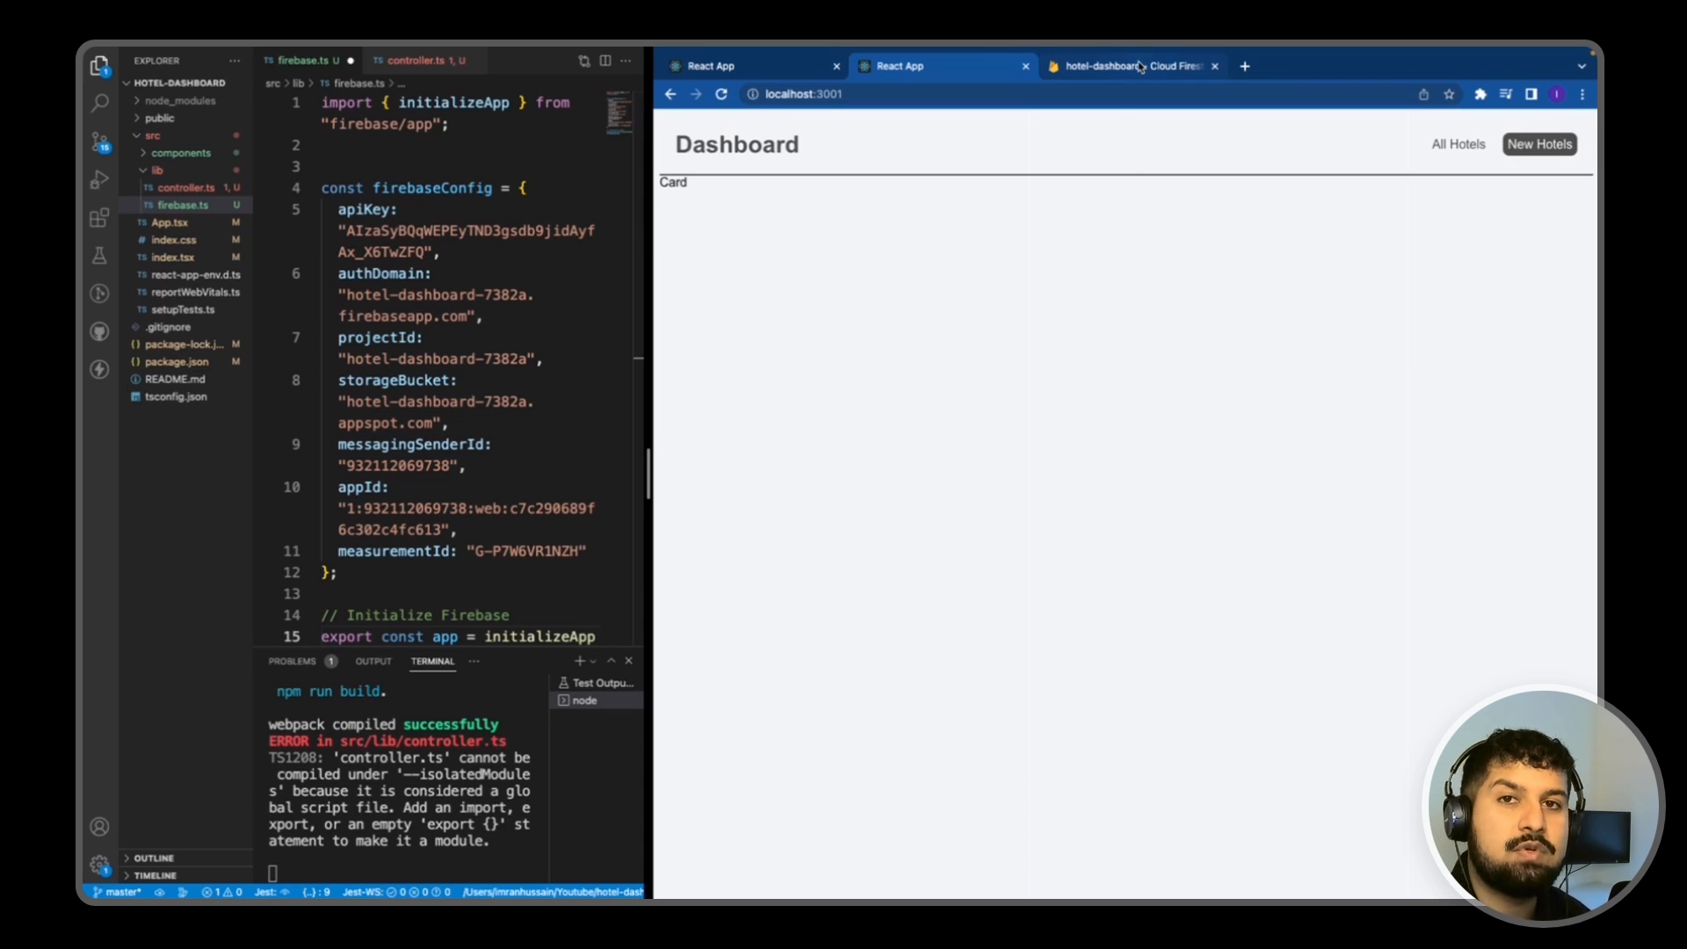